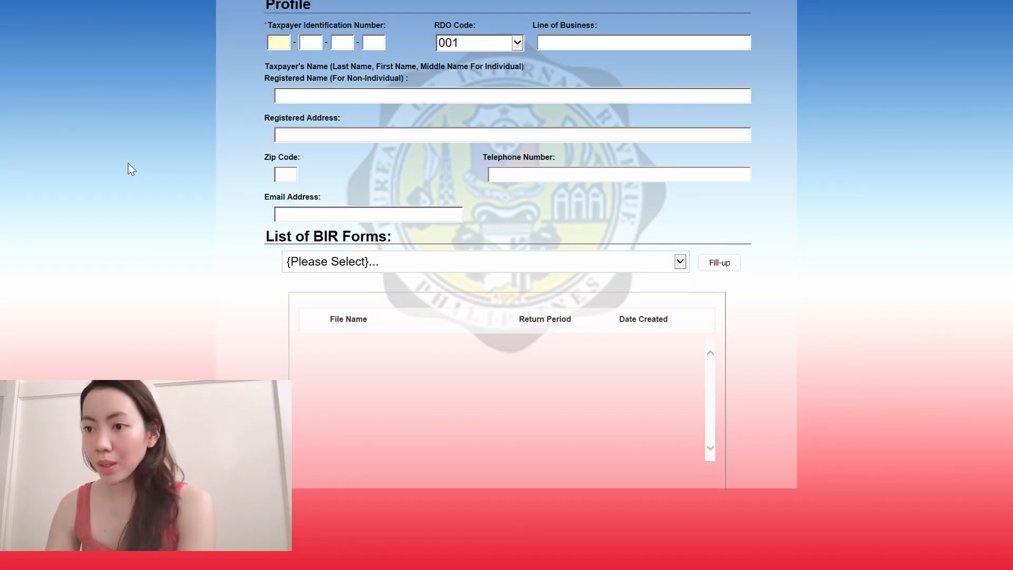
pyautogui.moveTo(236, 207)
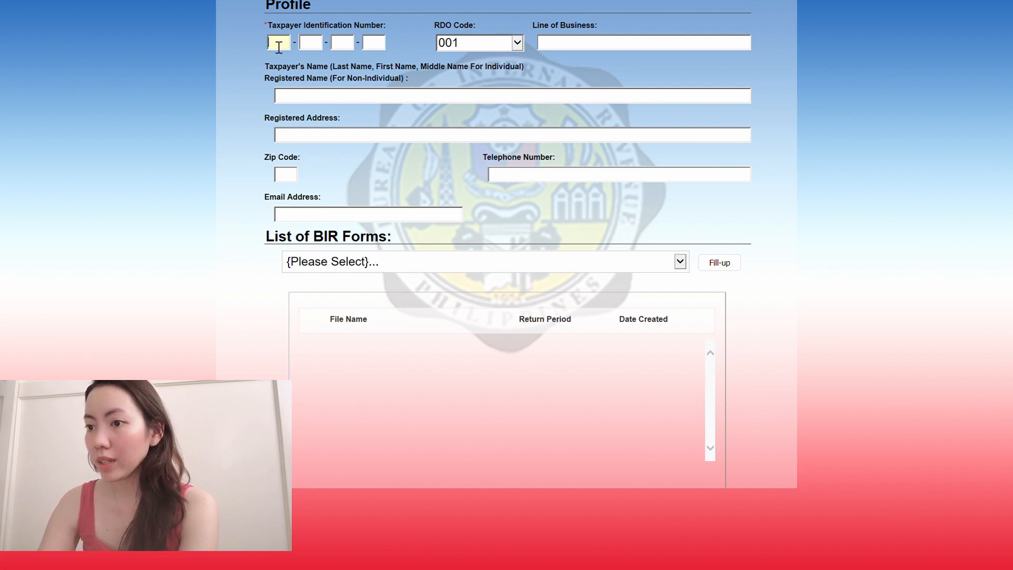
# Enter the TIN, line of business RETAIL OF APPAREL and registered name DELA CRUZ, JUAN
pyautogui.write('000')
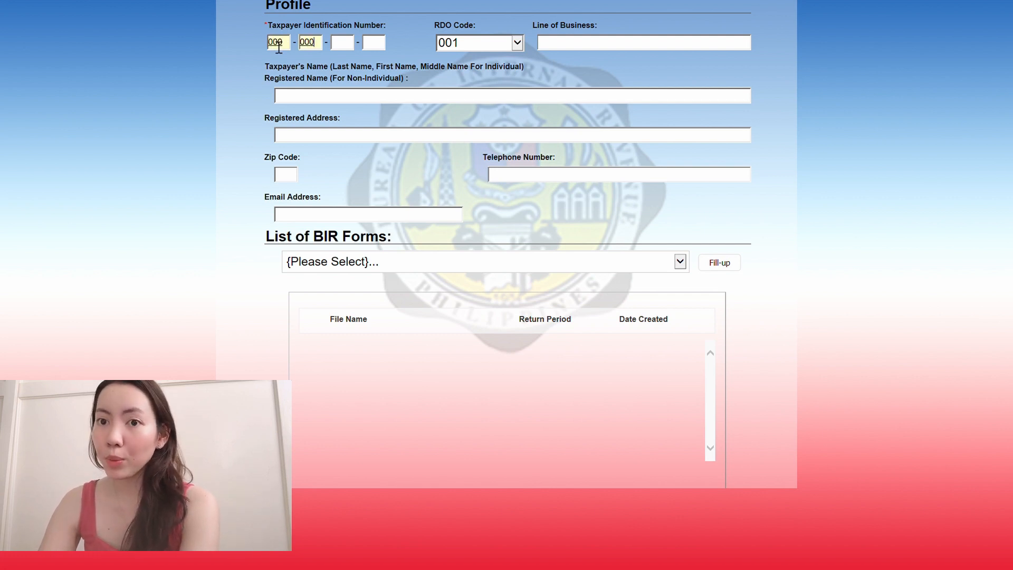
pyautogui.write('000')
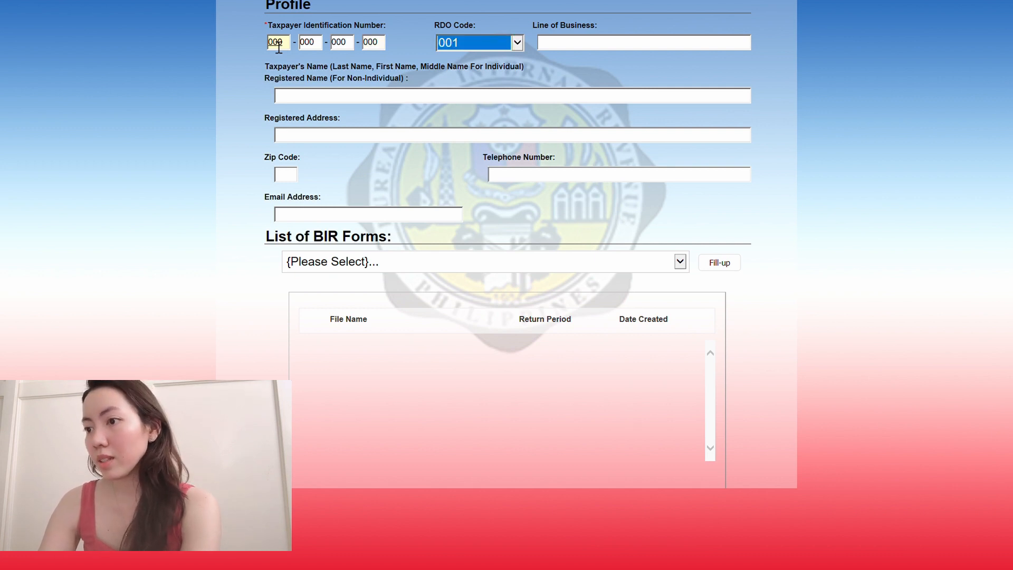
pyautogui.write('R')
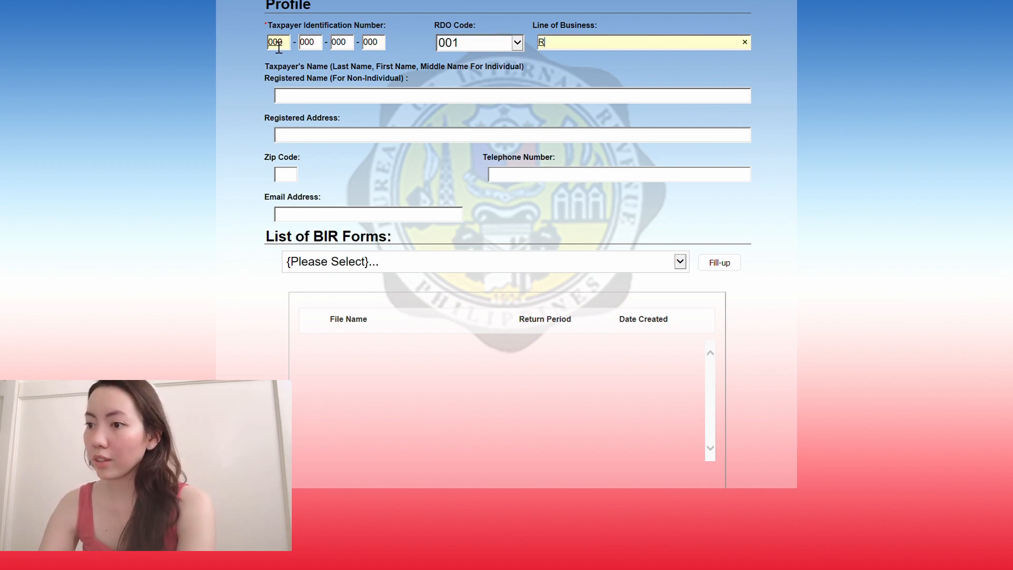
pyautogui.write('ETAIL OF APPAREL')
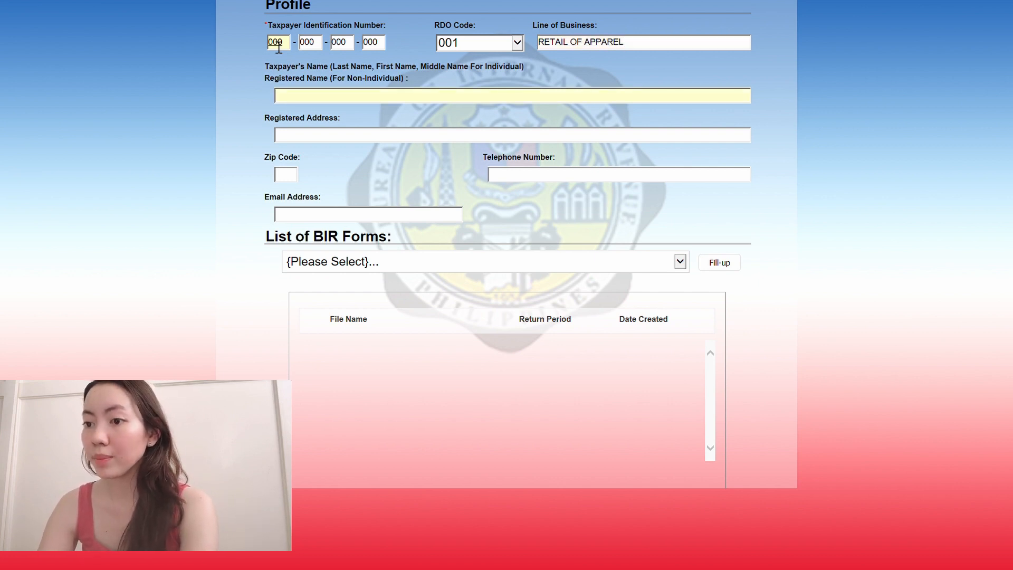
pyautogui.write('DELA CRUZ,')
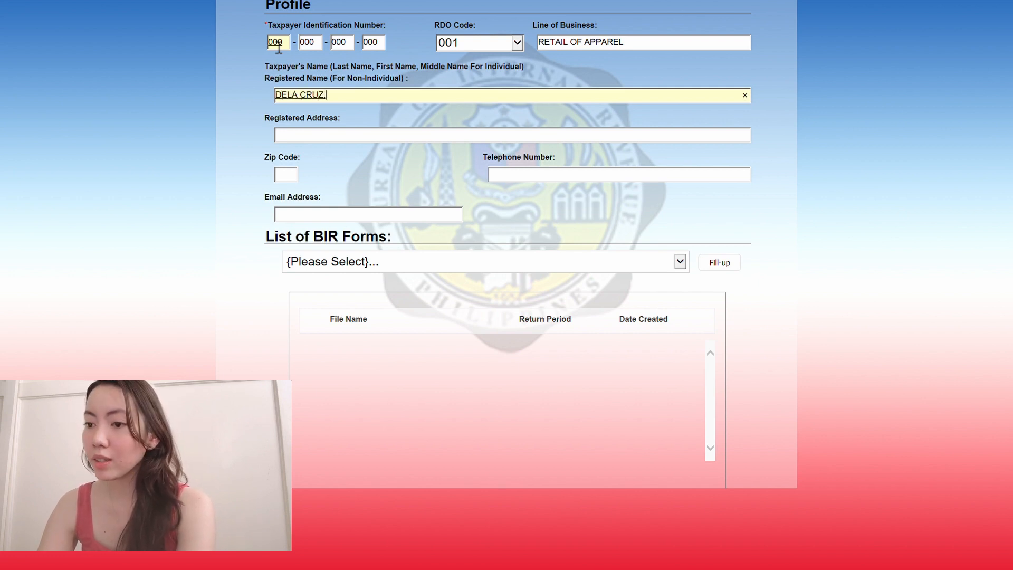
pyautogui.write('JUAN')
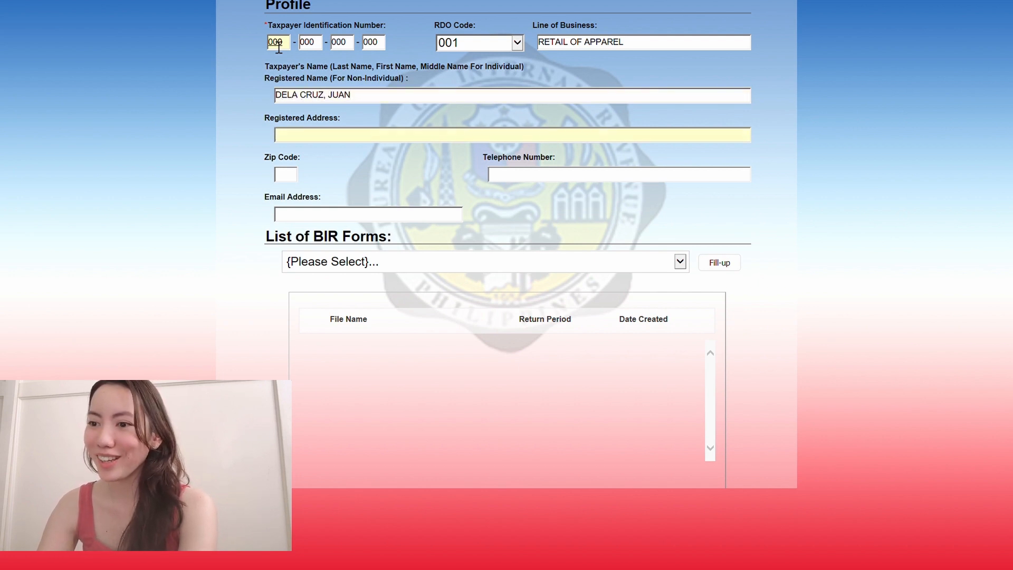
# Fill the registered address in Manila, Metro Manila, plus zip code, telephone and email
pyautogui.write('123 MANILA ST.,')
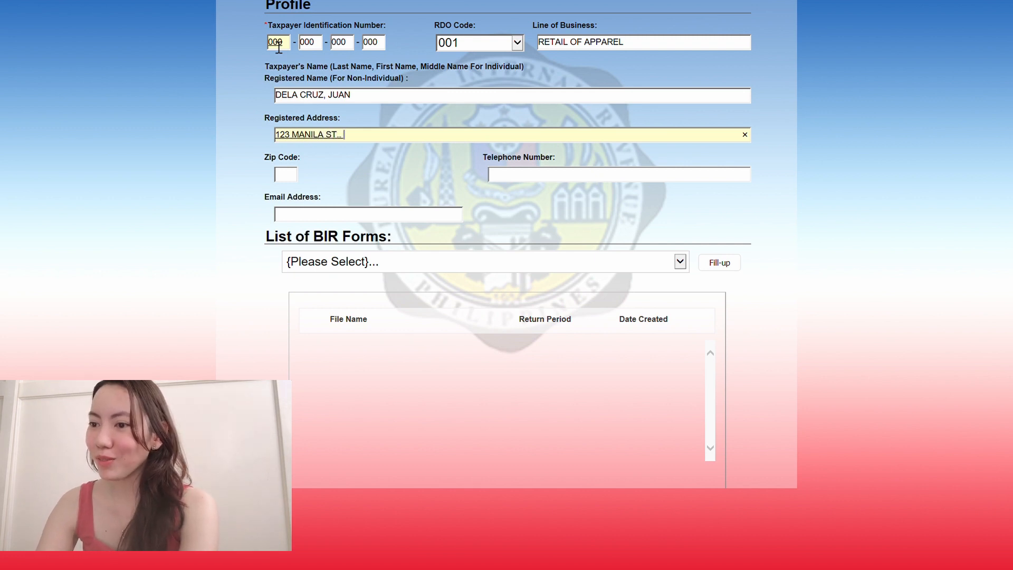
pyautogui.write('MANILA')
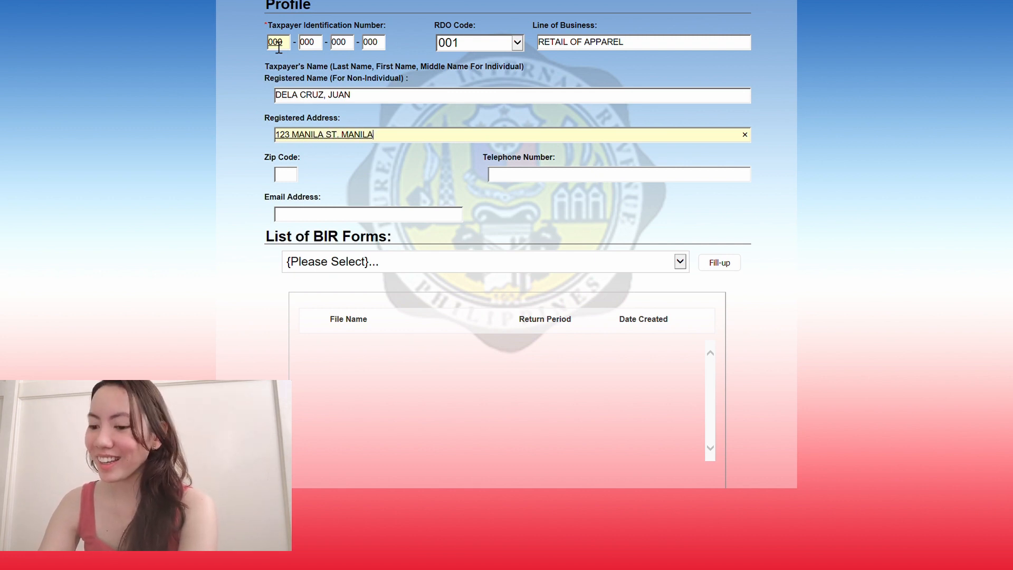
pyautogui.write(', METRO MANILA')
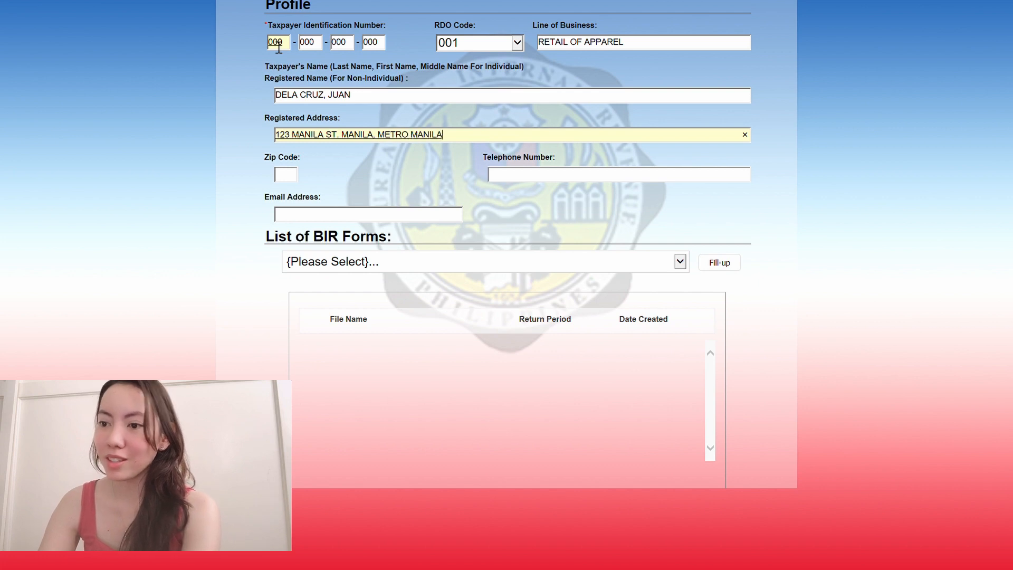
pyautogui.write('1234')
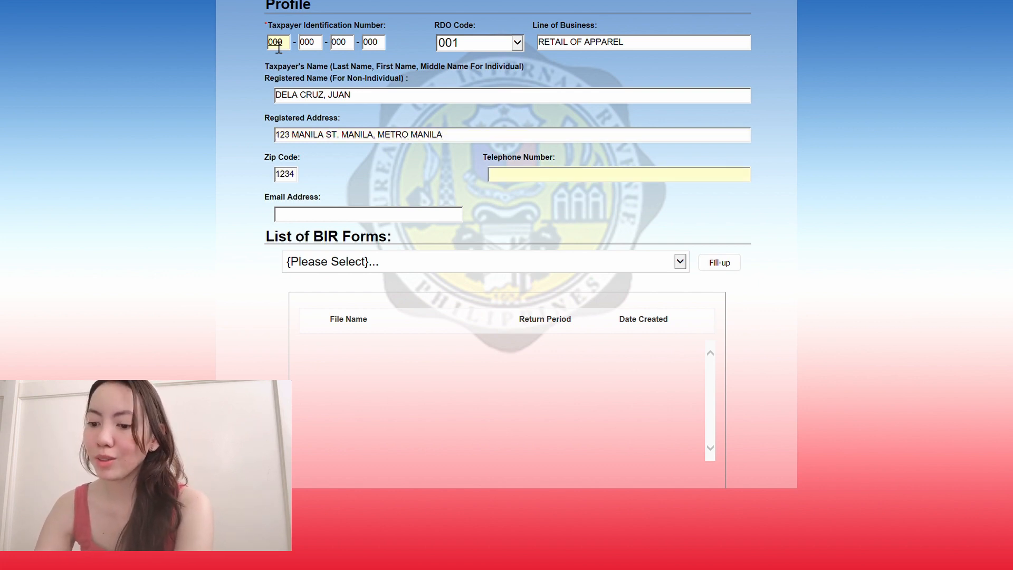
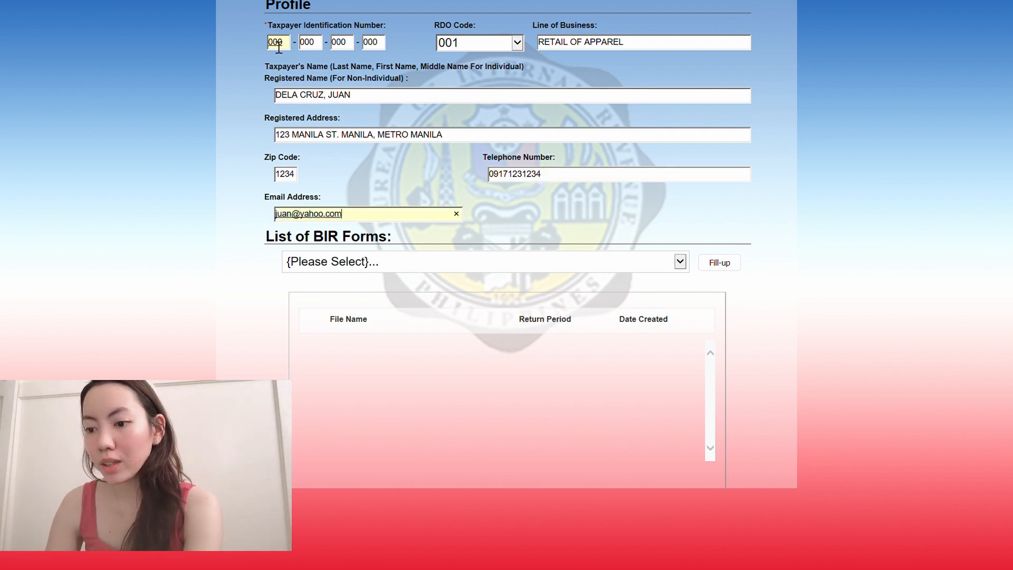
# Pick BIR Form 1701v2018 - Annual Income Tax Return (NEW) from the forms dropdown
pyautogui.click(481, 262)
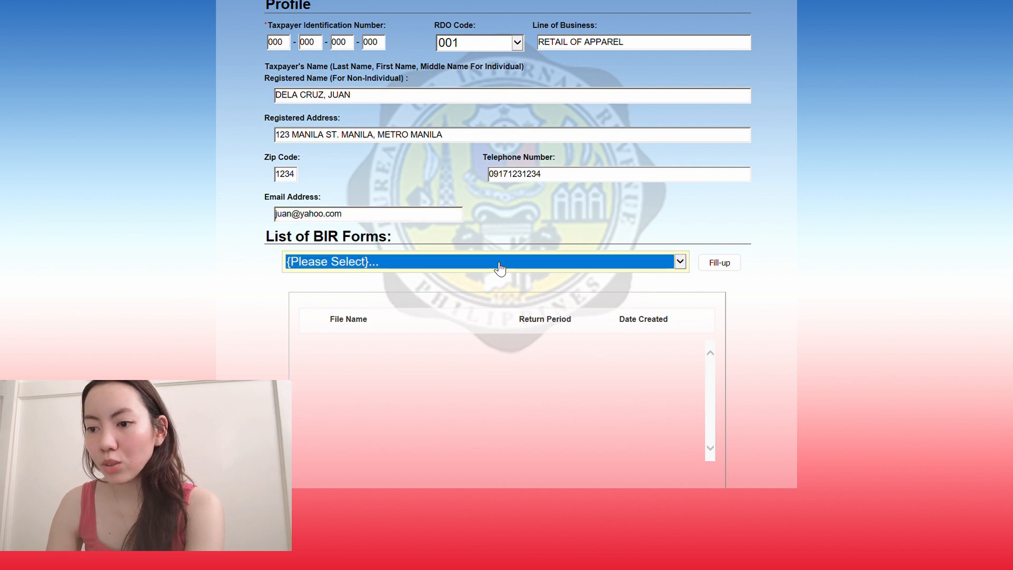
pyautogui.moveTo(540, 554)
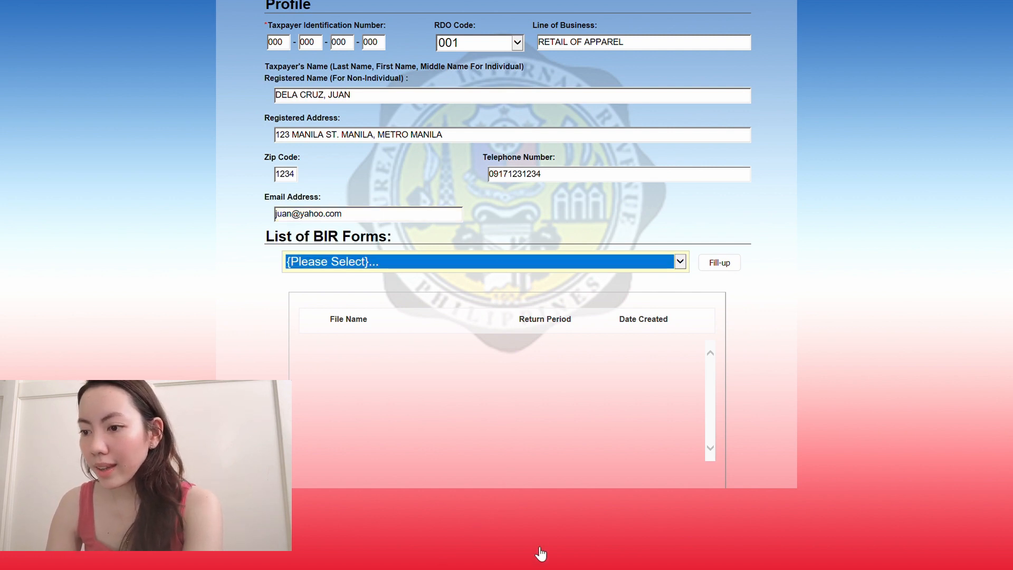
pyautogui.moveTo(518, 422)
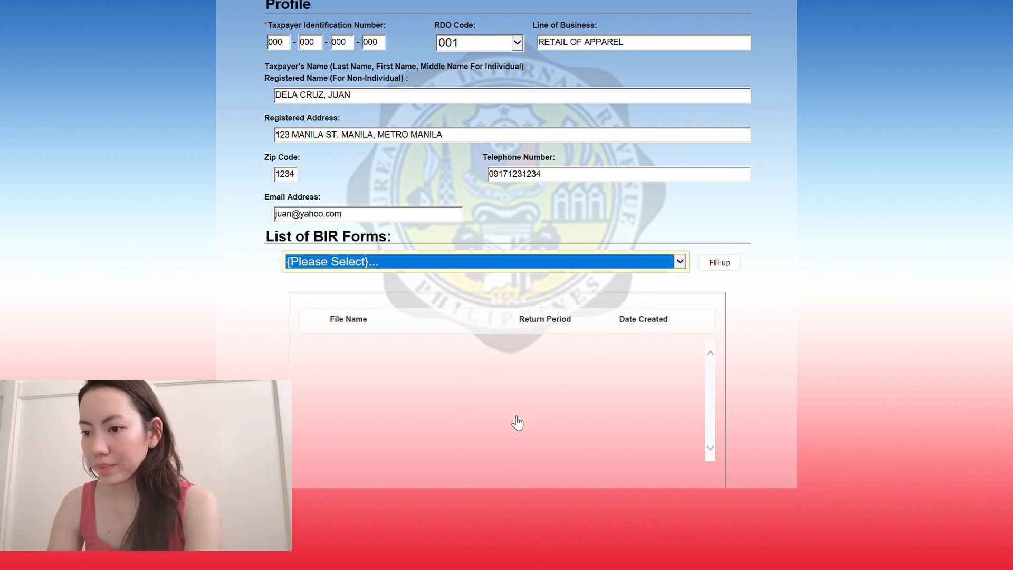
pyautogui.moveTo(503, 408)
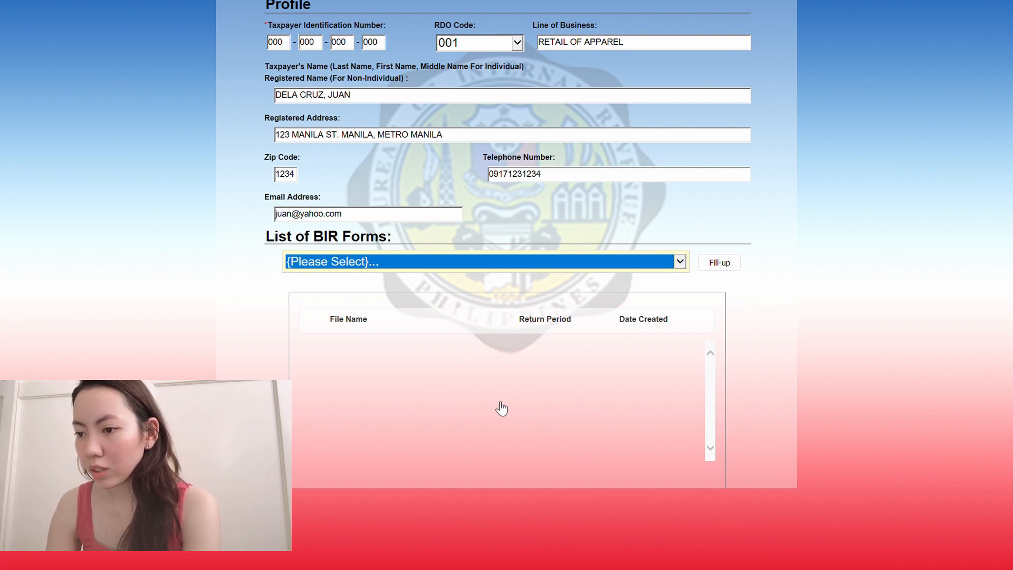
pyautogui.moveTo(478, 400)
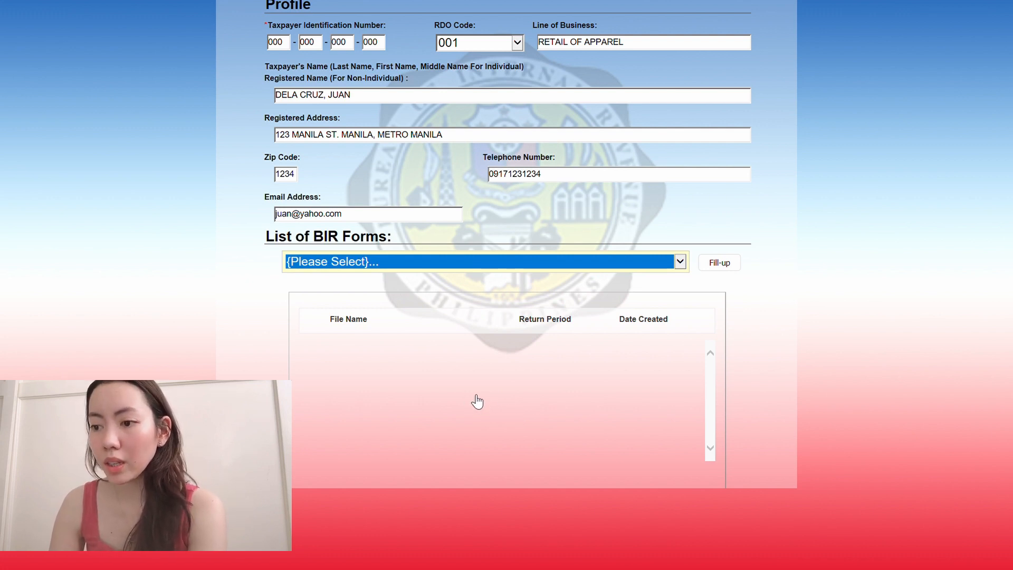
pyautogui.moveTo(499, 414)
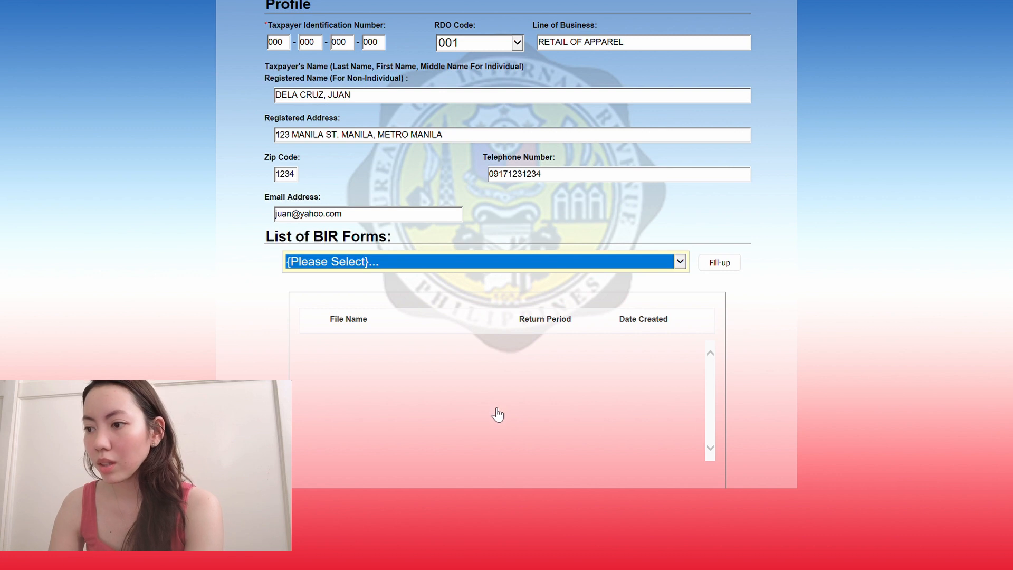
pyautogui.click(481, 262)
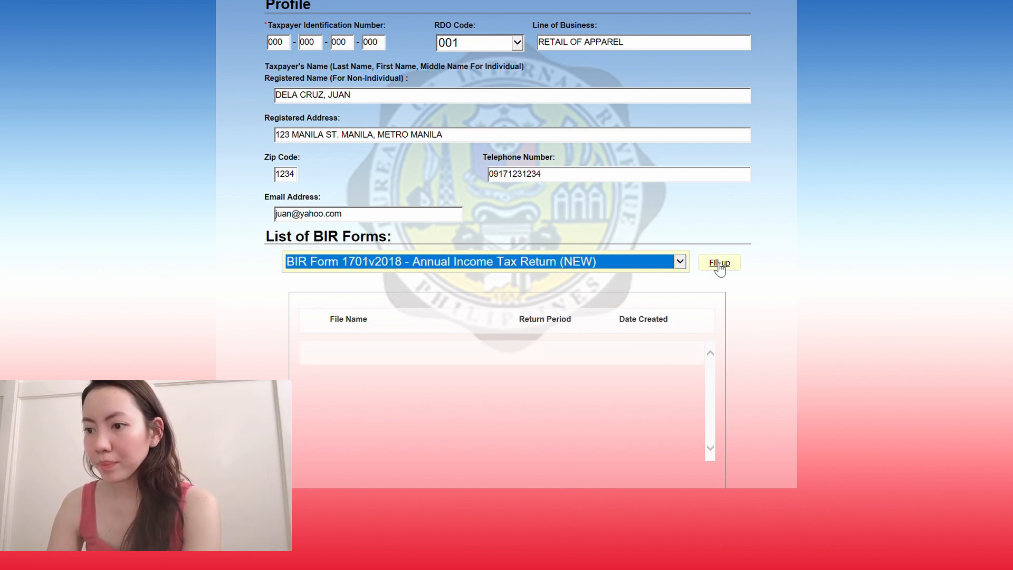
pyautogui.click(718, 262)
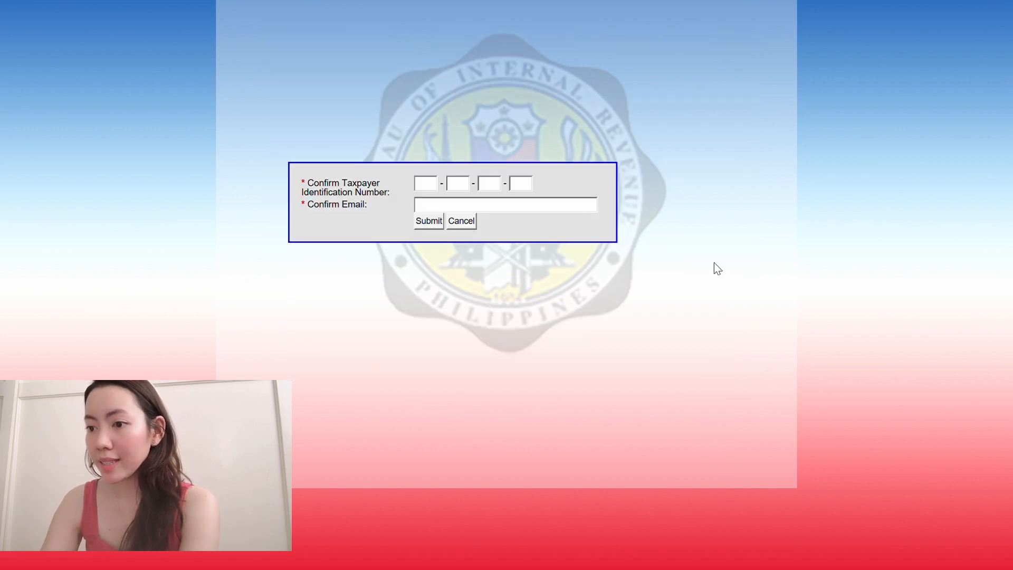
pyautogui.click(425, 183)
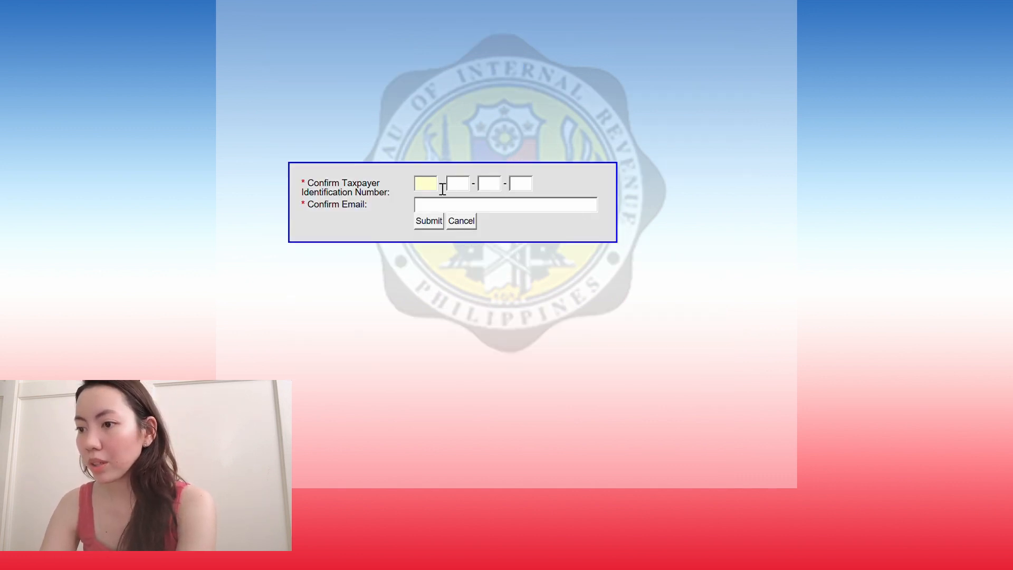
pyautogui.write('00')
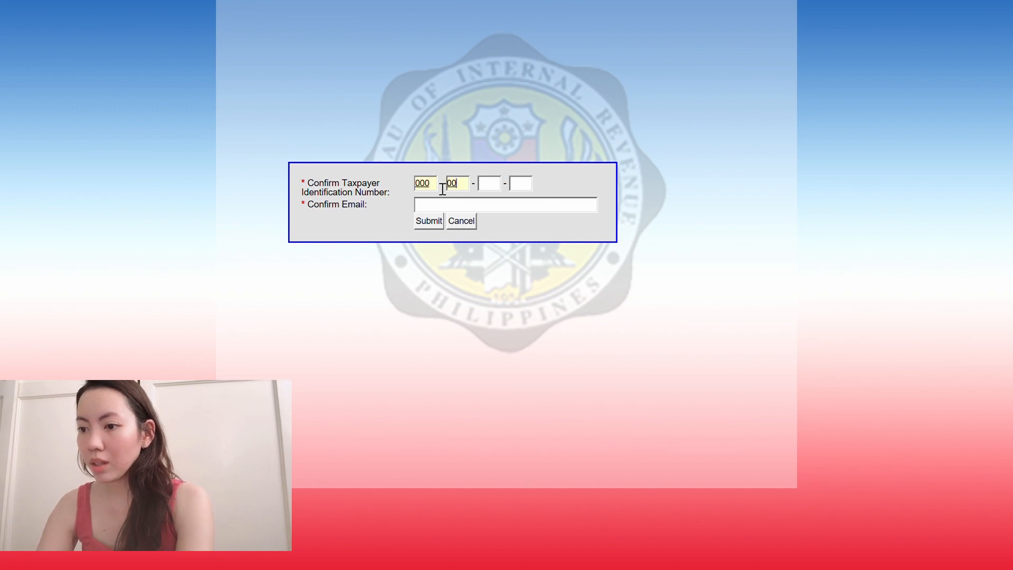
pyautogui.write('000')
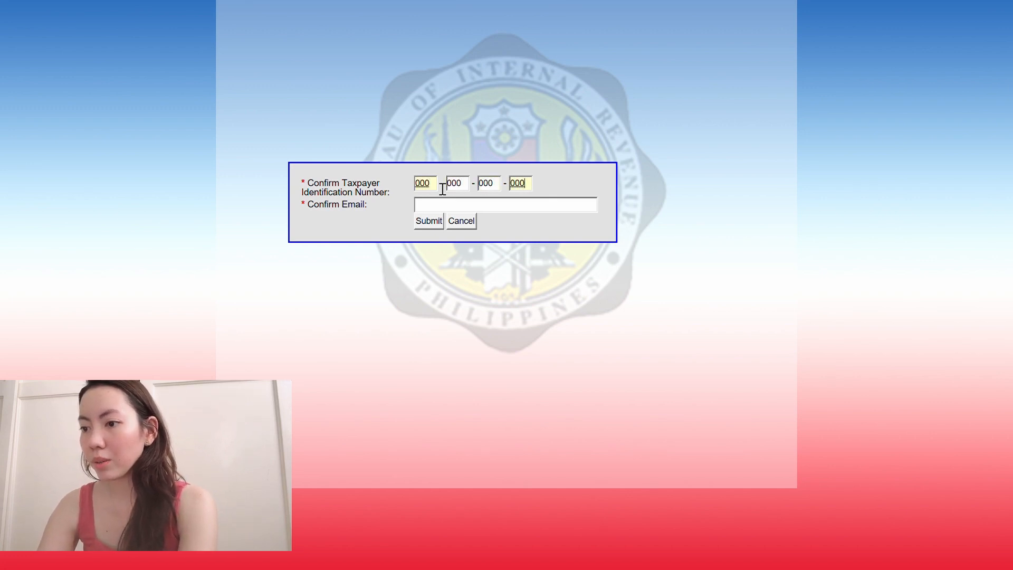
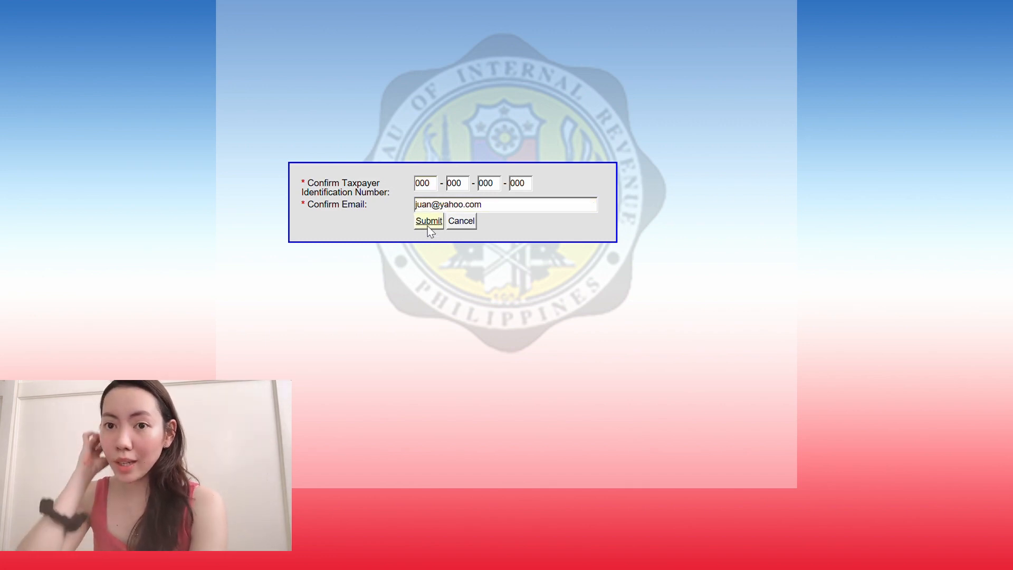
pyautogui.click(429, 221)
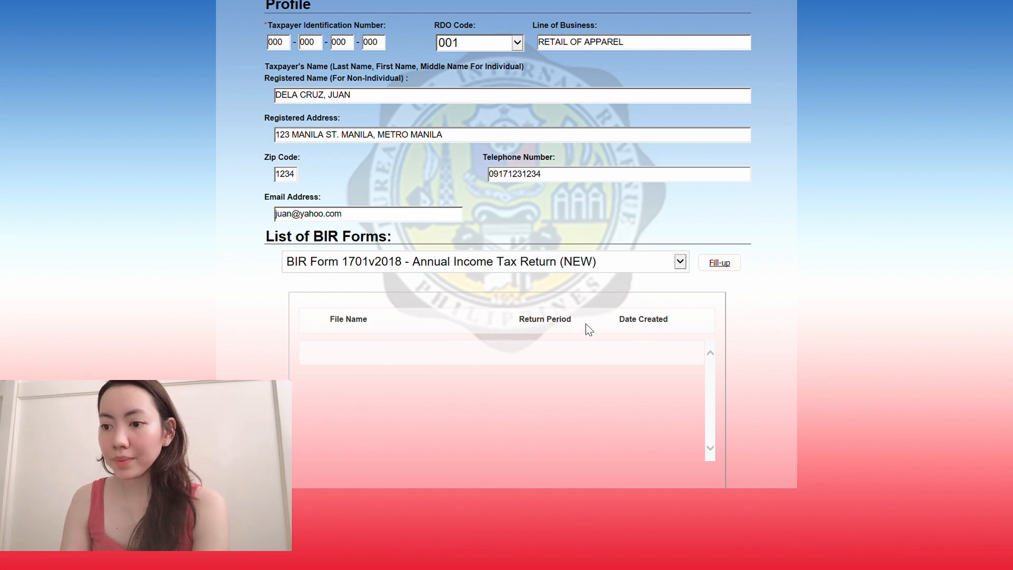
# Open the prefilled 2020 Form 1701 and mark income tax exemption as Yes
pyautogui.click(718, 262)
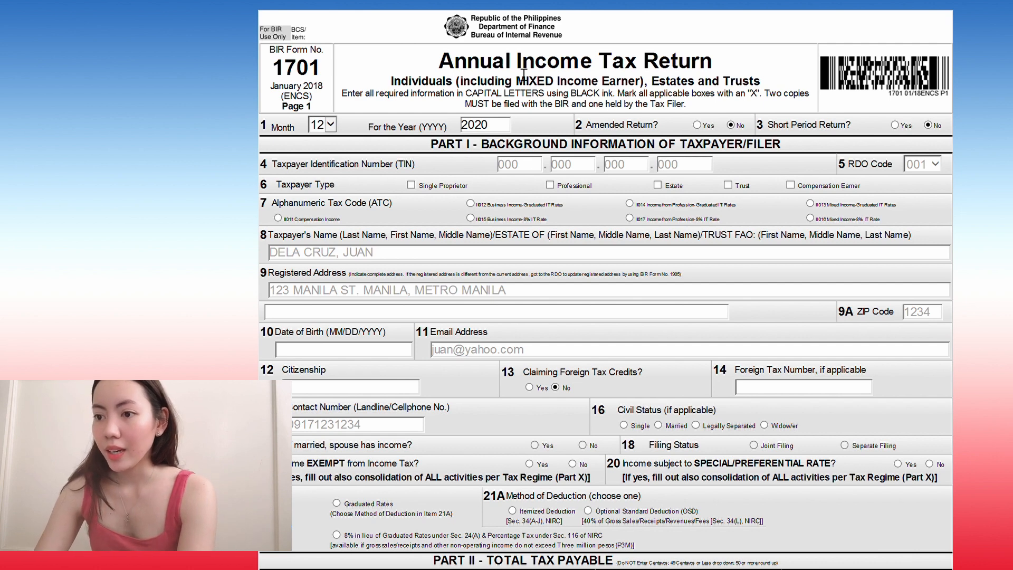
pyautogui.moveTo(705, 46)
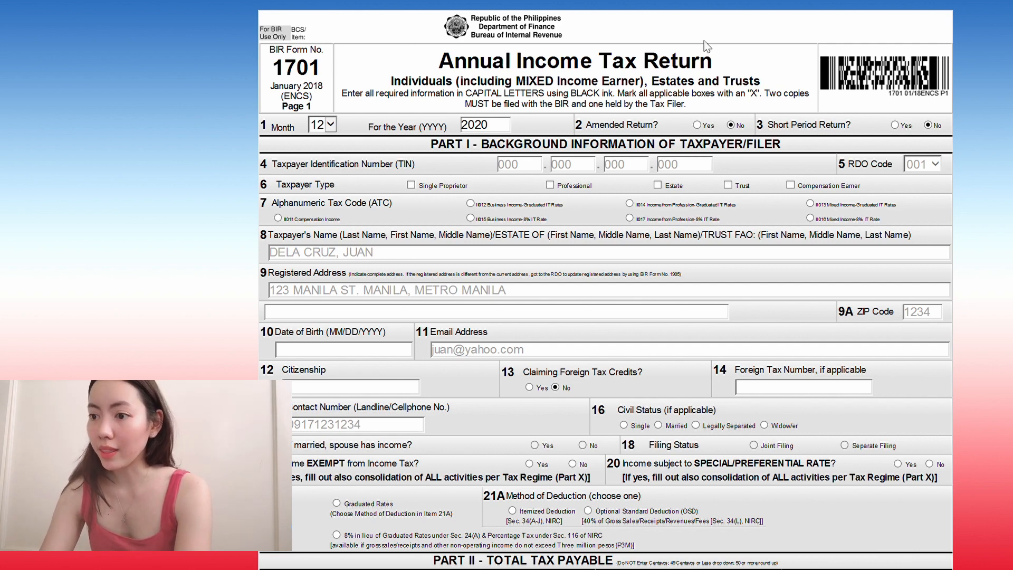
pyautogui.click(534, 463)
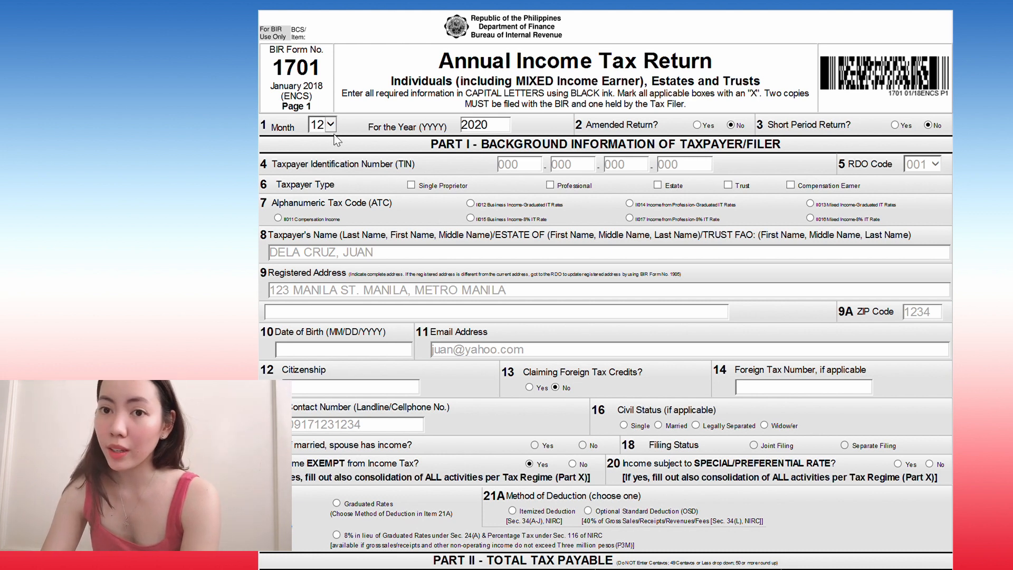
pyautogui.moveTo(437, 138)
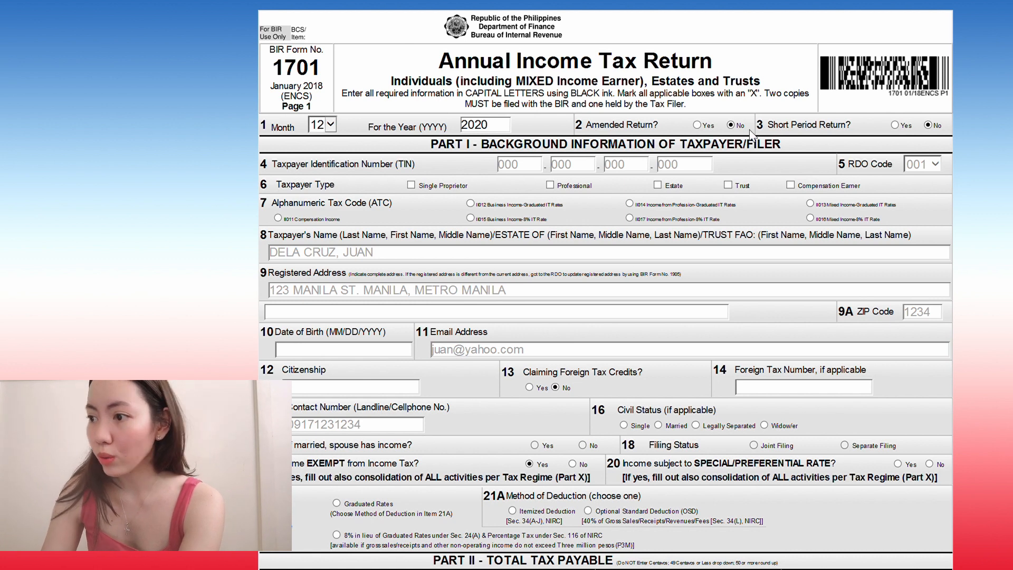
pyautogui.moveTo(944, 142)
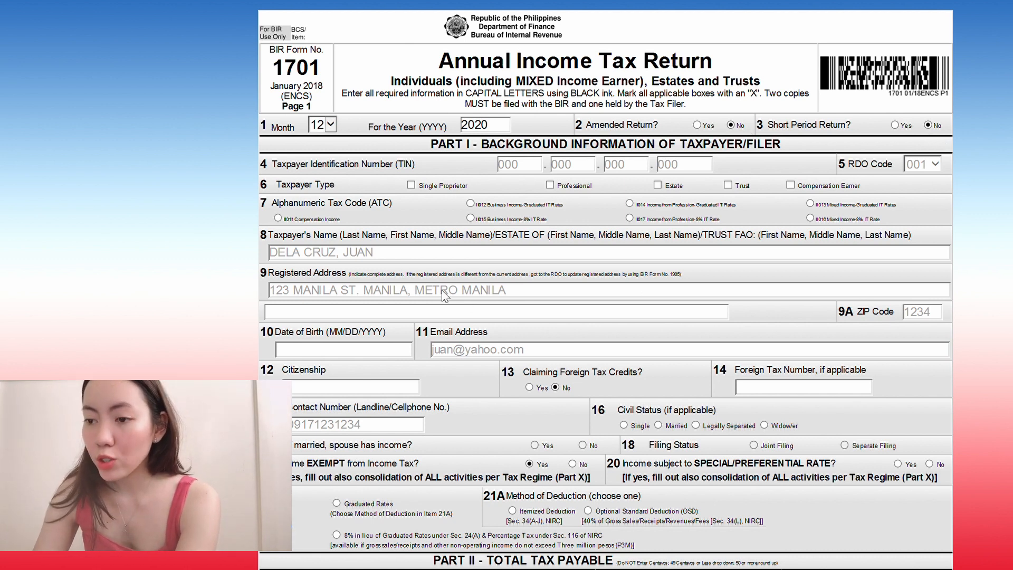
pyautogui.scroll(-3)
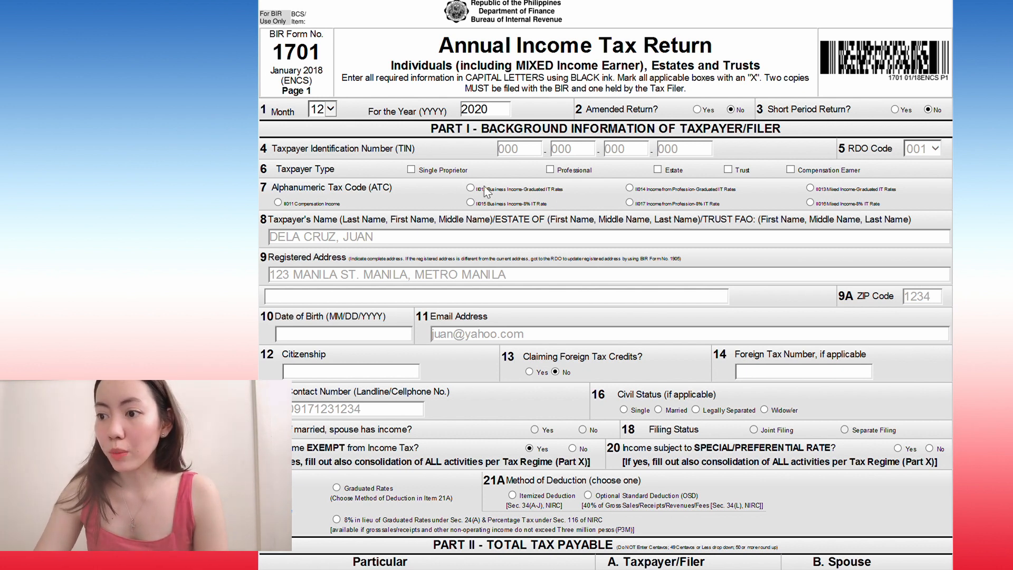
# Select ATC II012 business income at graduated rates and enter birth date 01/01/2001
pyautogui.click(469, 188)
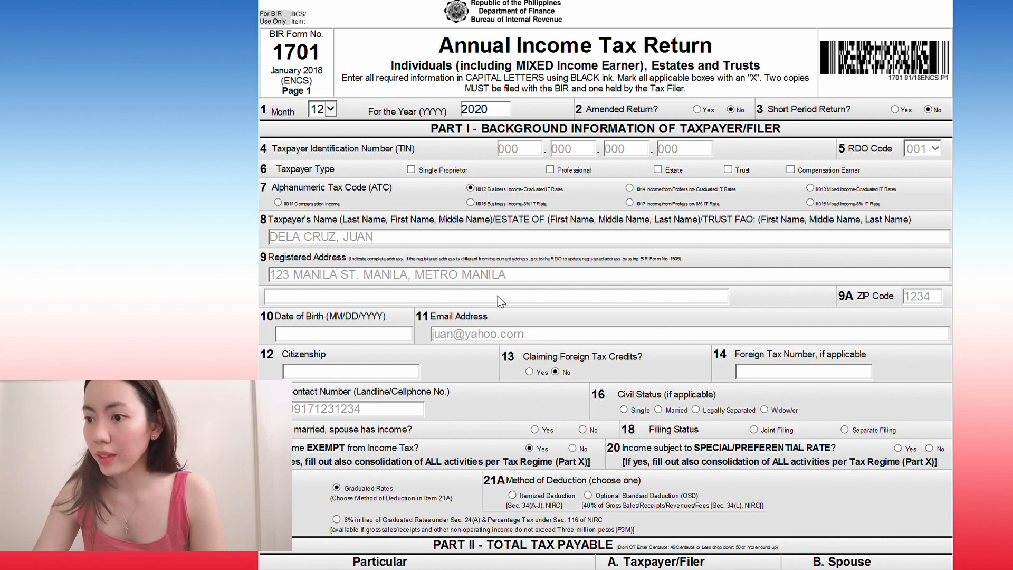
pyautogui.scroll(-3)
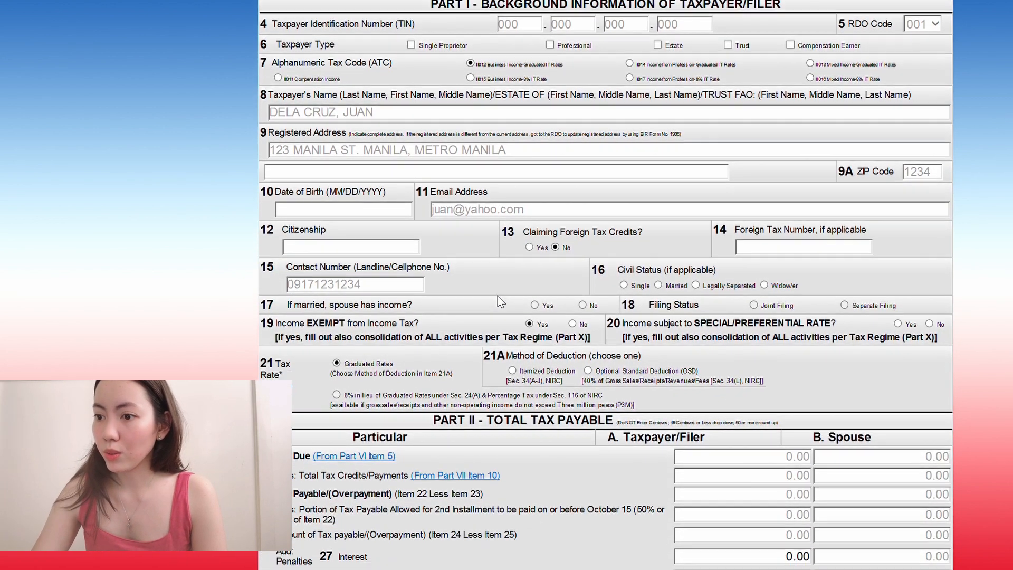
pyautogui.click(343, 208)
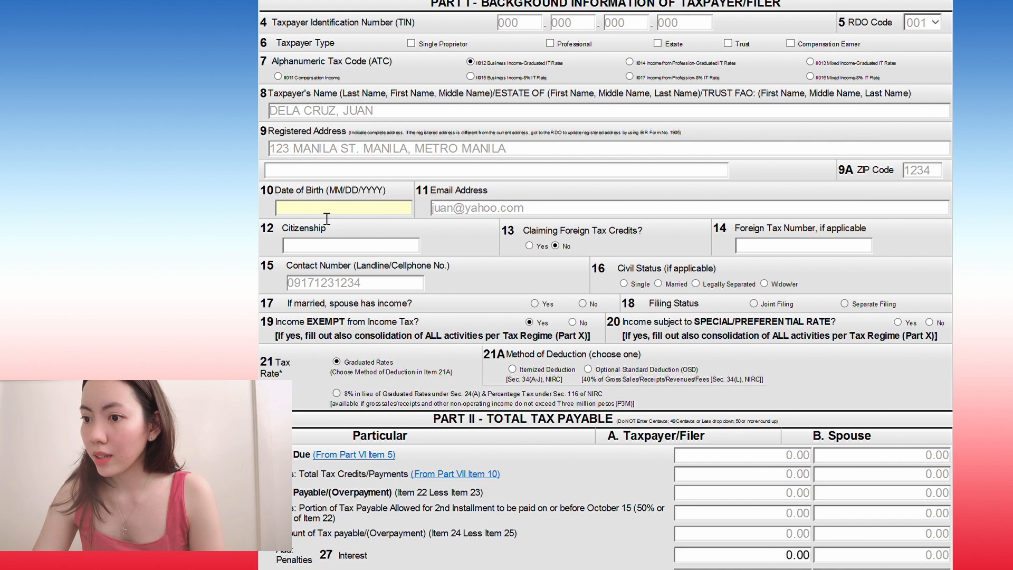
pyautogui.write('01/')
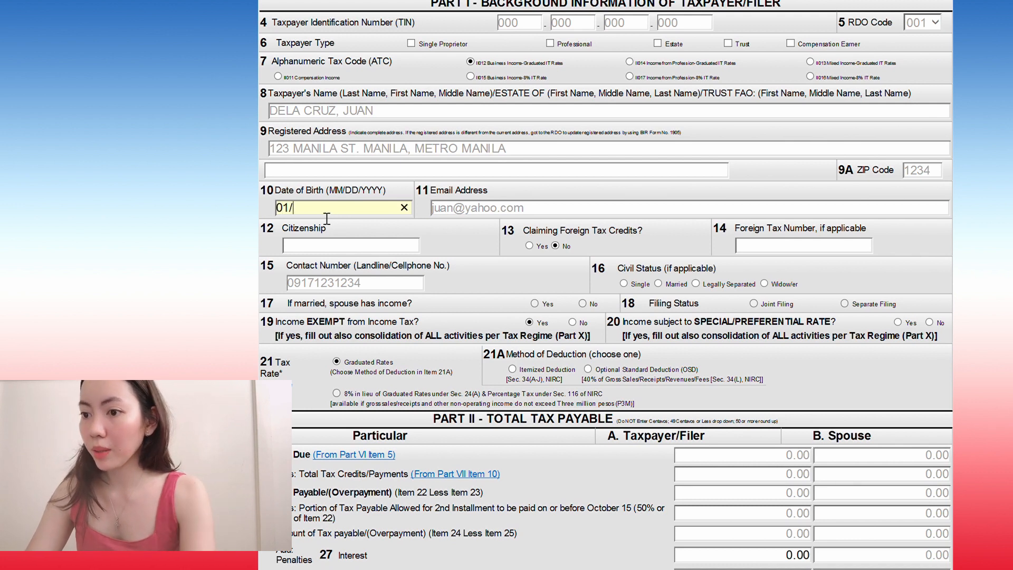
pyautogui.write('01/')
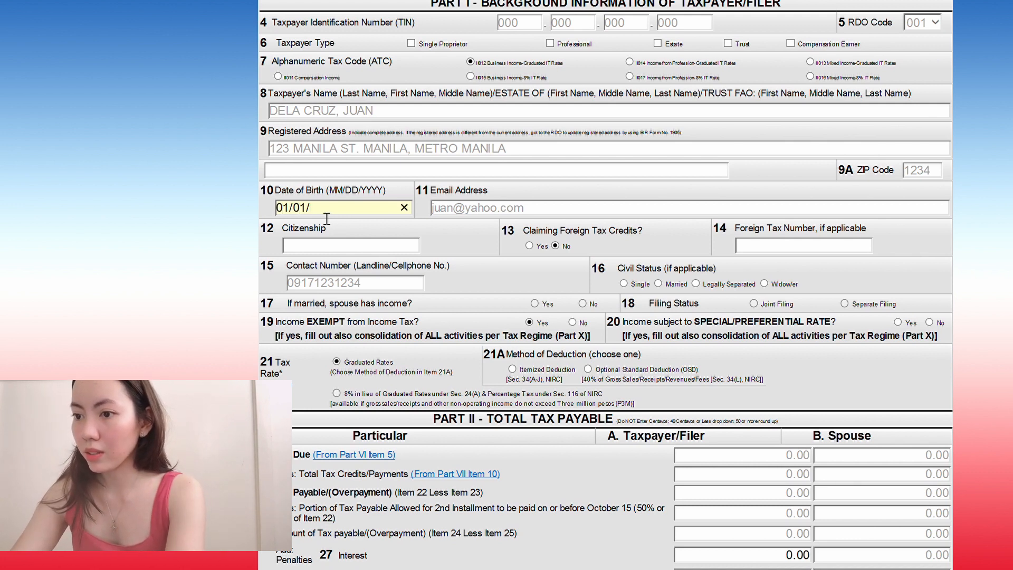
pyautogui.write('2001')
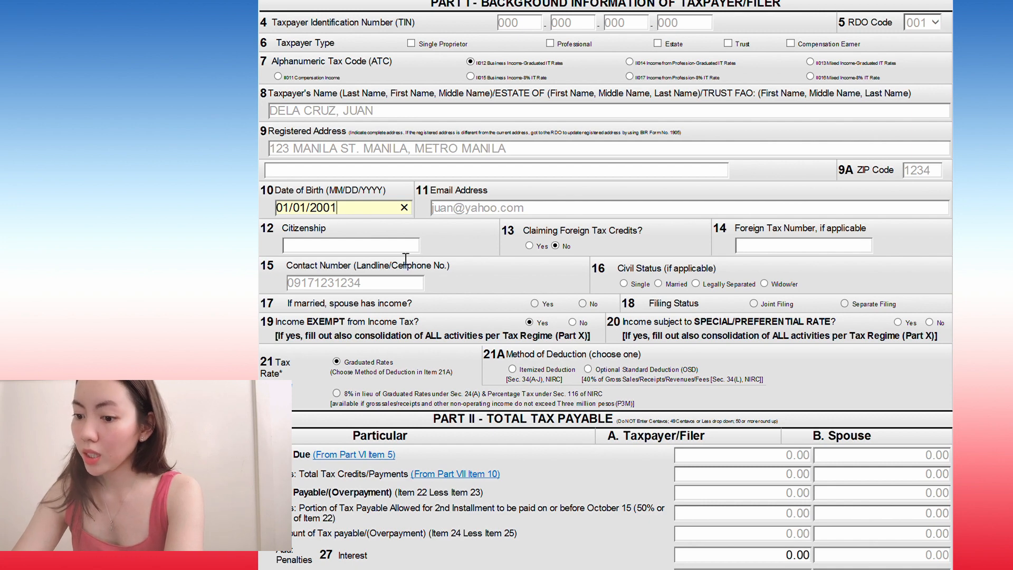
# Enter FILIPINO citizenship, answer No to foreign tax credits, and tick Single
pyautogui.write('FILIPINO')
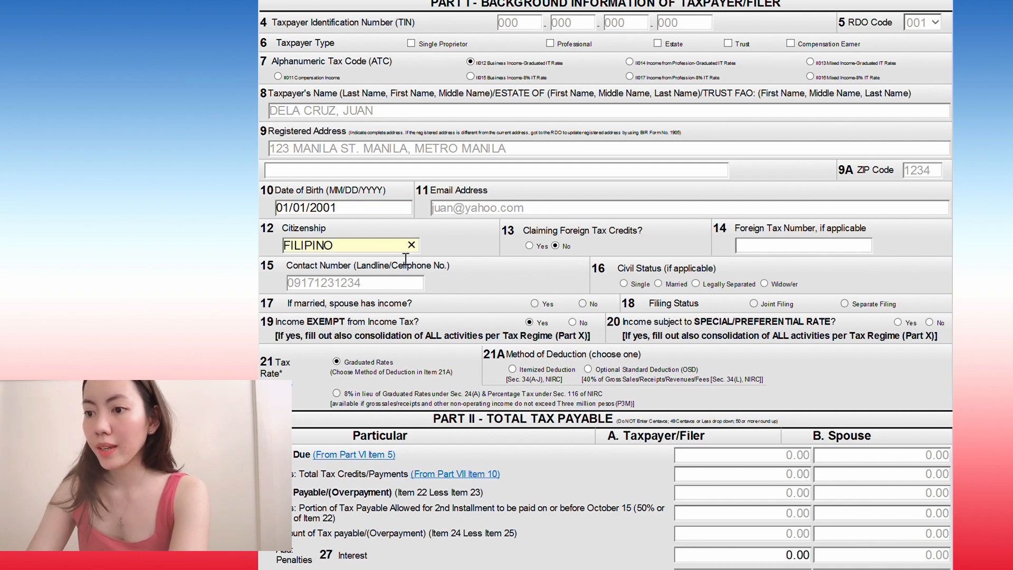
pyautogui.scroll(-3)
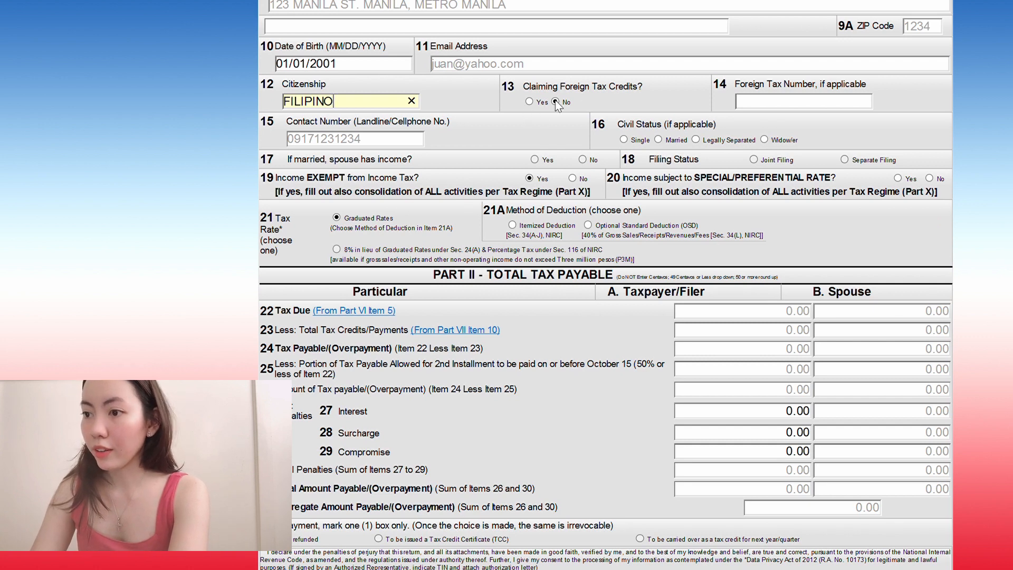
pyautogui.click(555, 102)
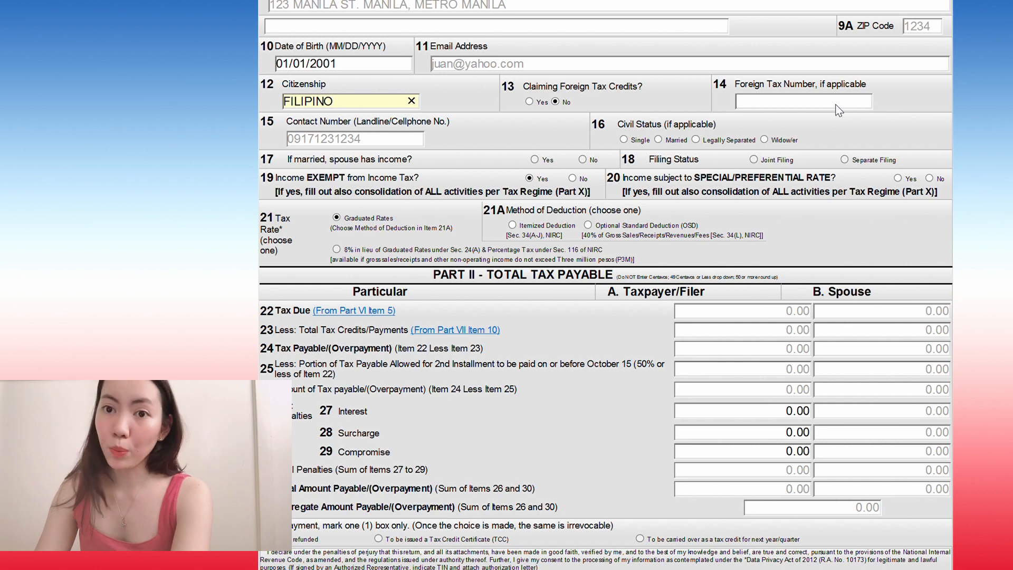
pyautogui.moveTo(636, 135)
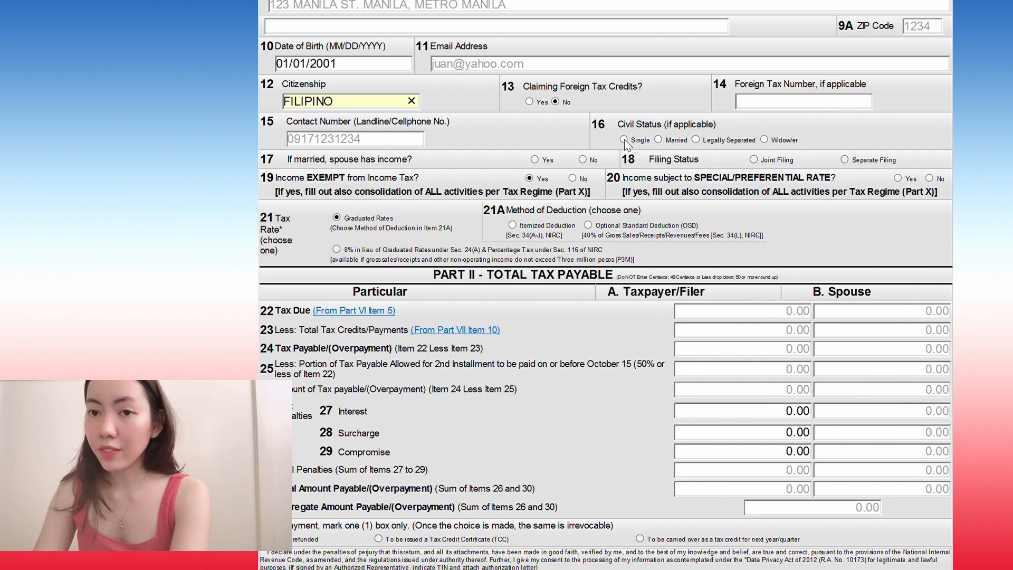
pyautogui.click(624, 140)
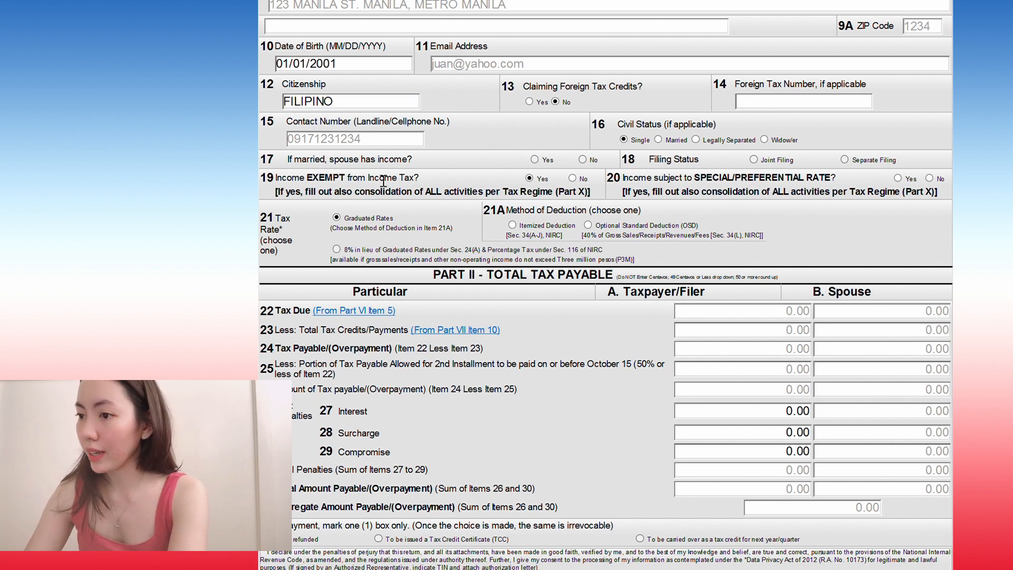
pyautogui.moveTo(519, 175)
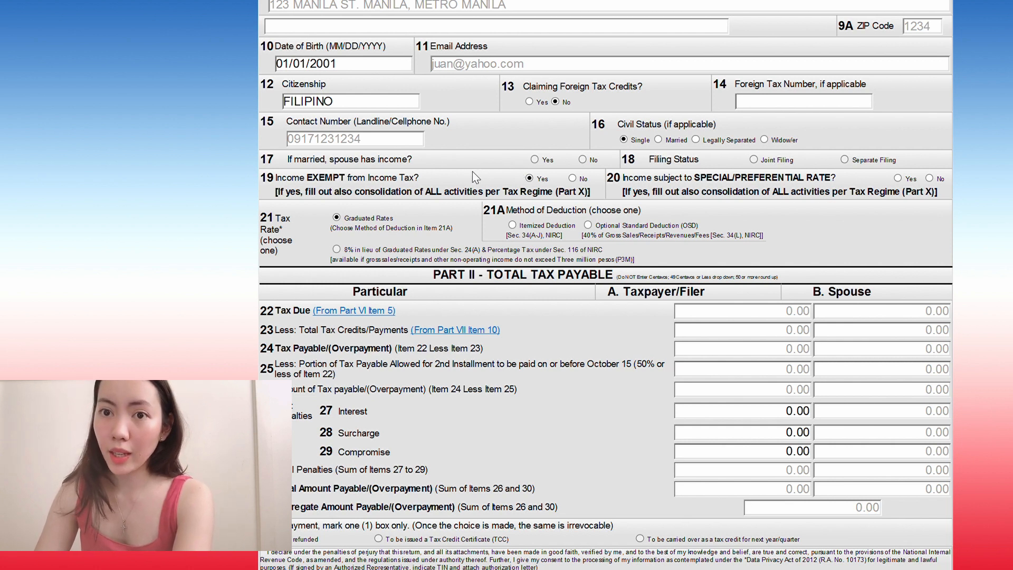
pyautogui.moveTo(594, 187)
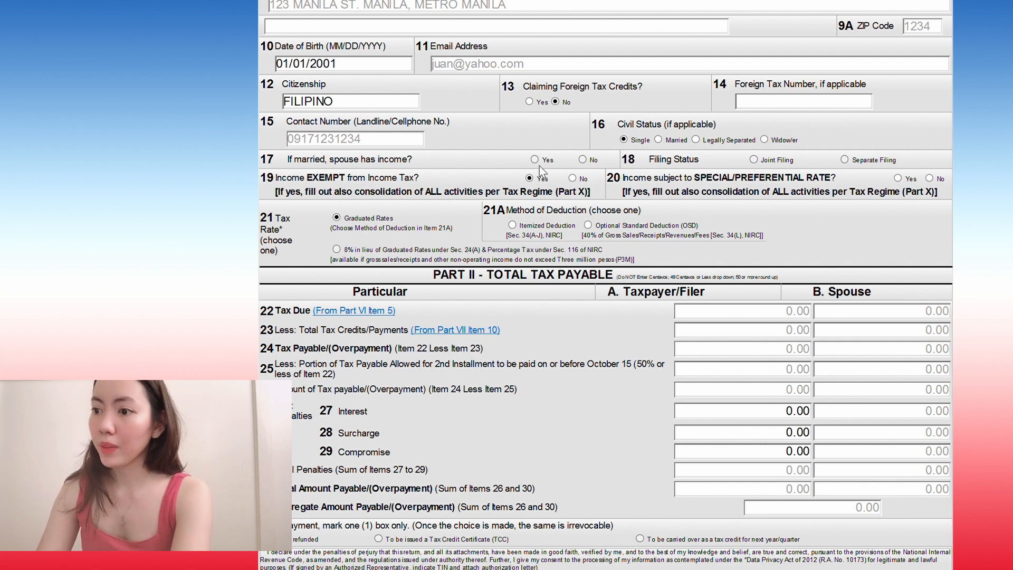
# Set item 19 Income Exempt to No and choose Itemized Deduction under item 21A
pyautogui.scroll(-3)
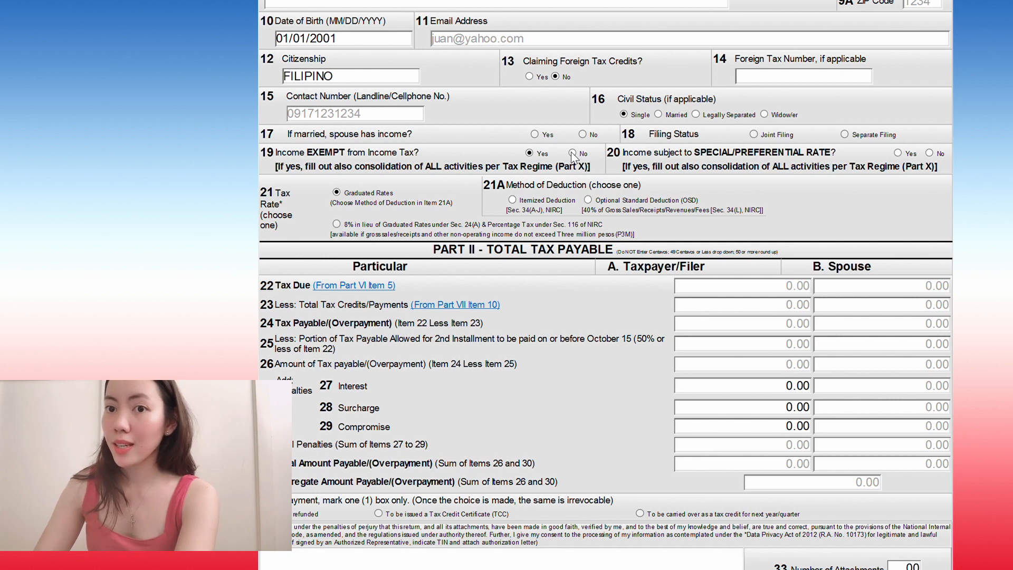
pyautogui.click(572, 153)
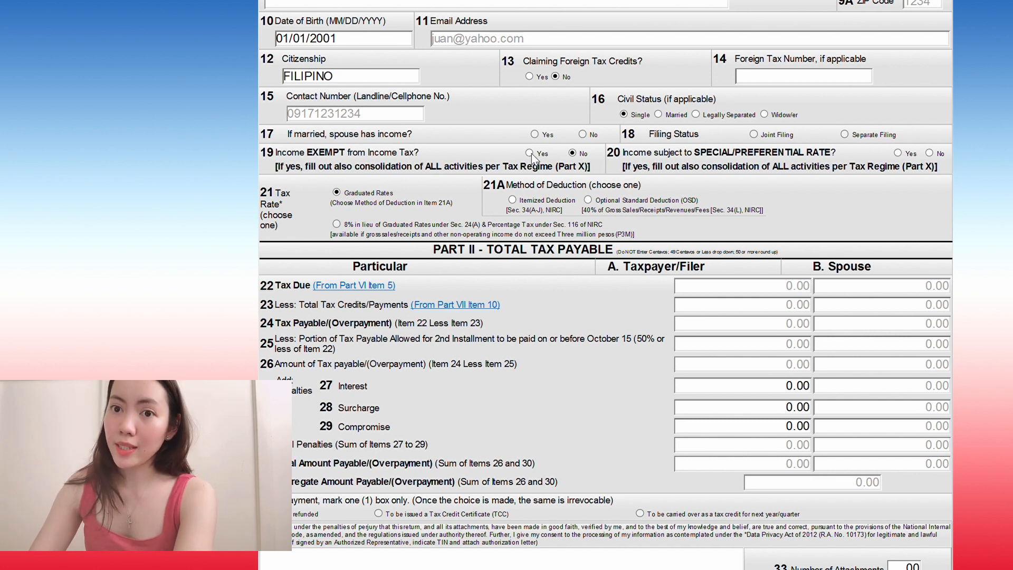
pyautogui.scroll(-3)
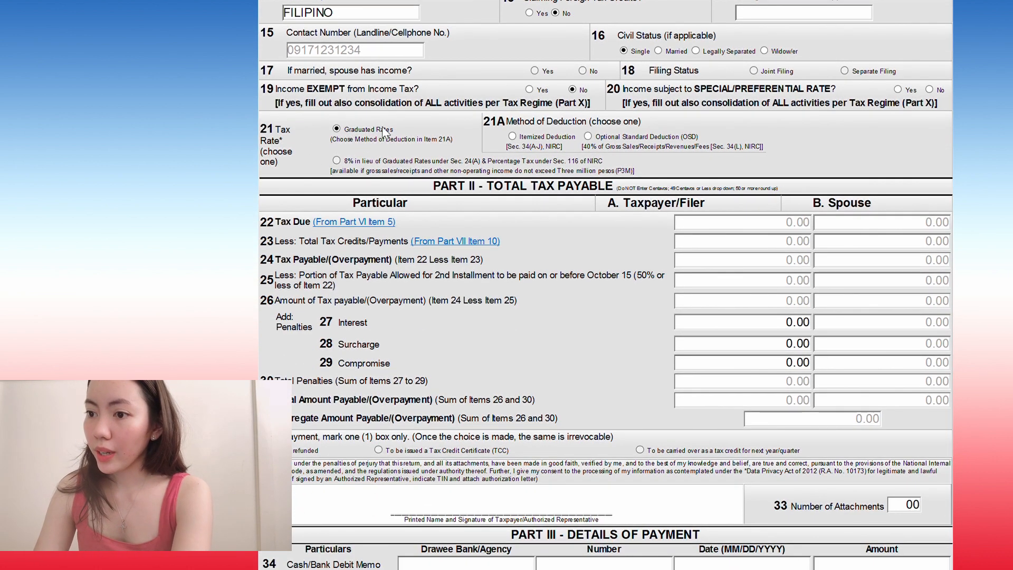
pyautogui.moveTo(587, 127)
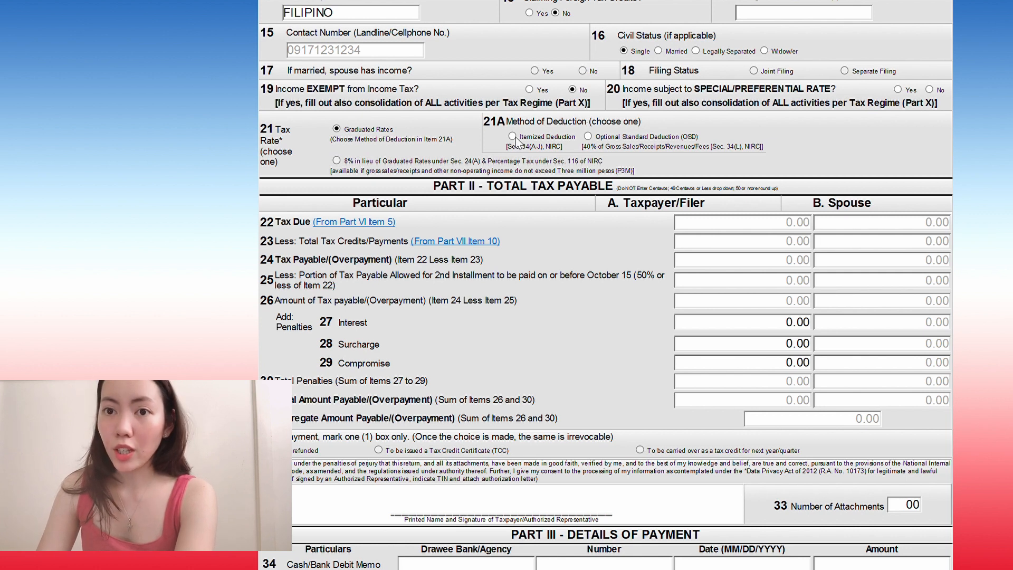
pyautogui.click(512, 136)
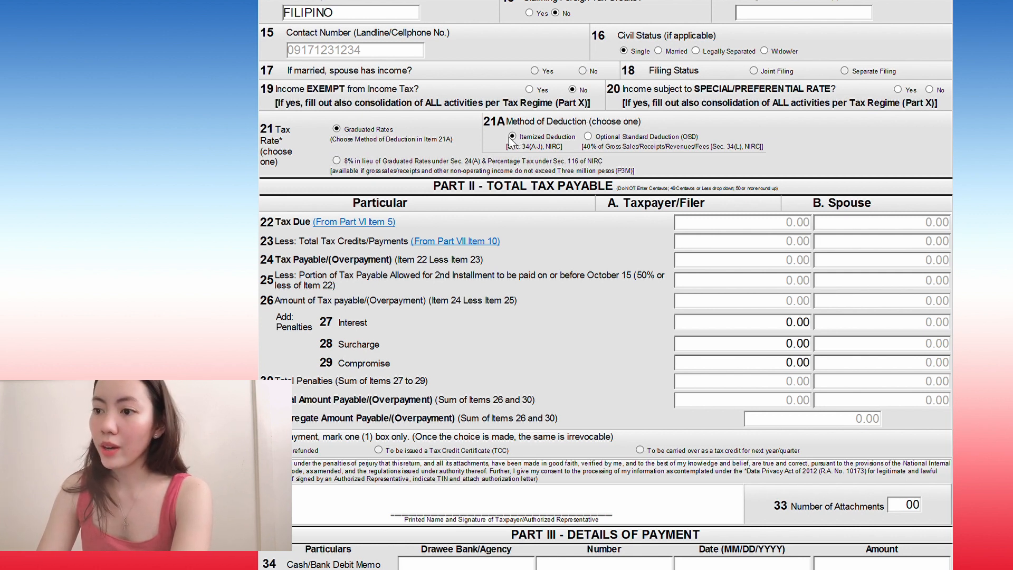
pyautogui.moveTo(646, 189)
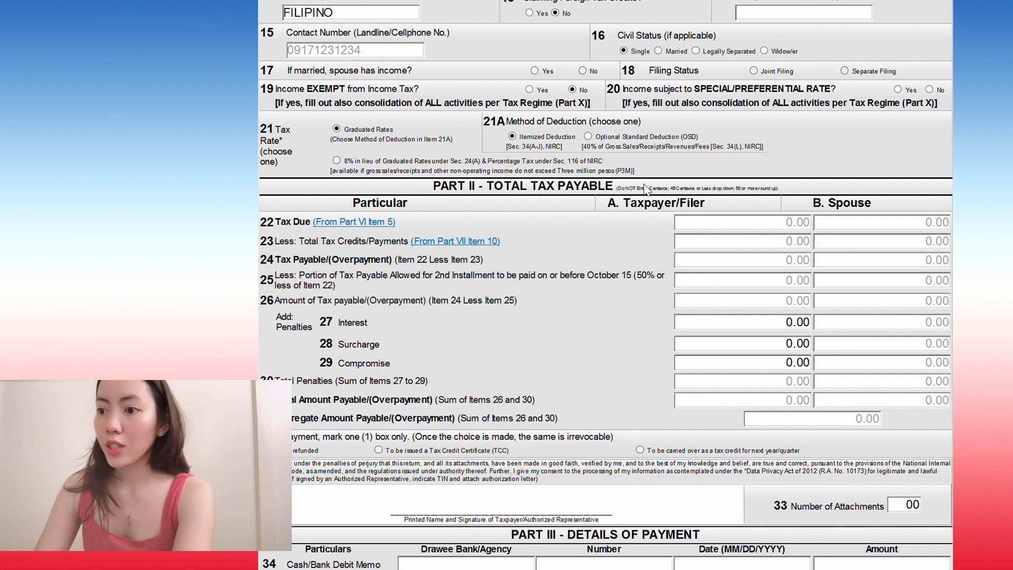
pyautogui.scroll(-3)
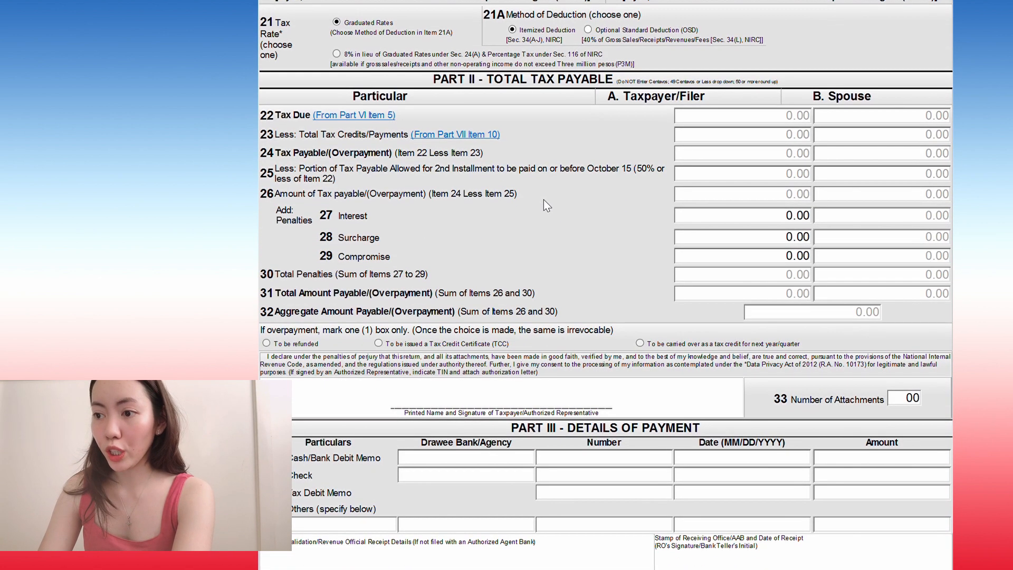
pyautogui.moveTo(490, 175)
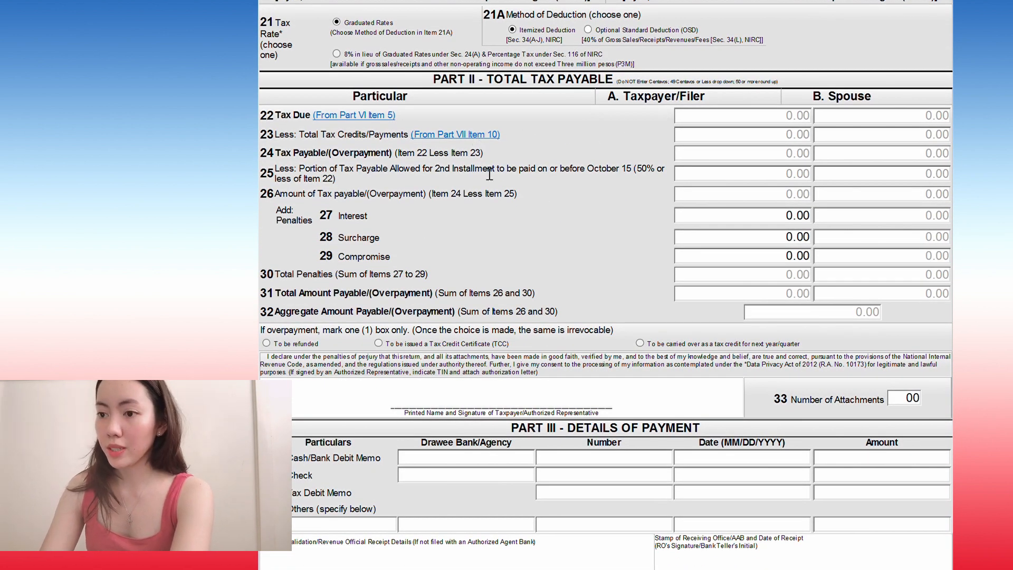
pyautogui.moveTo(838, 235)
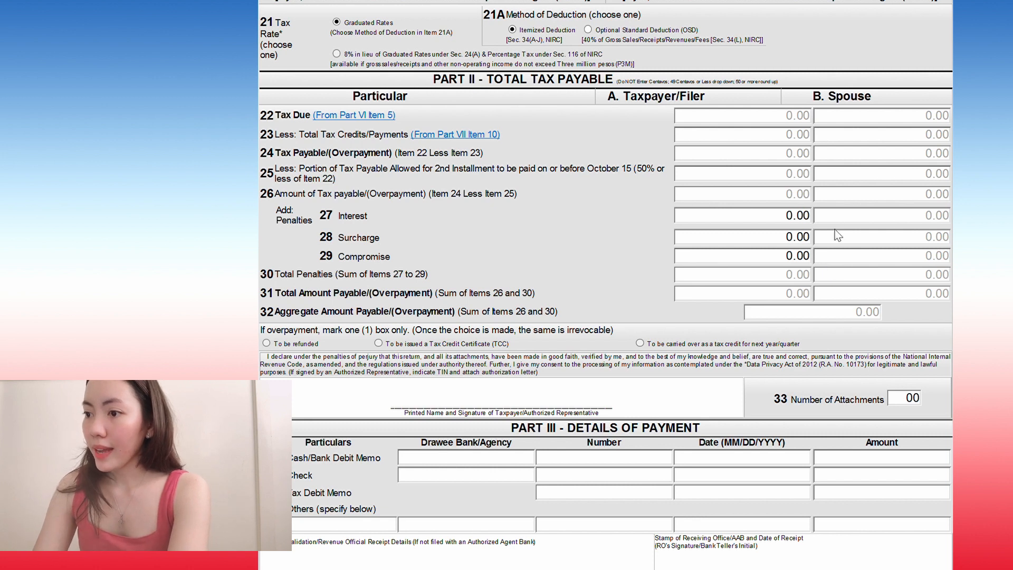
pyautogui.moveTo(706, 222)
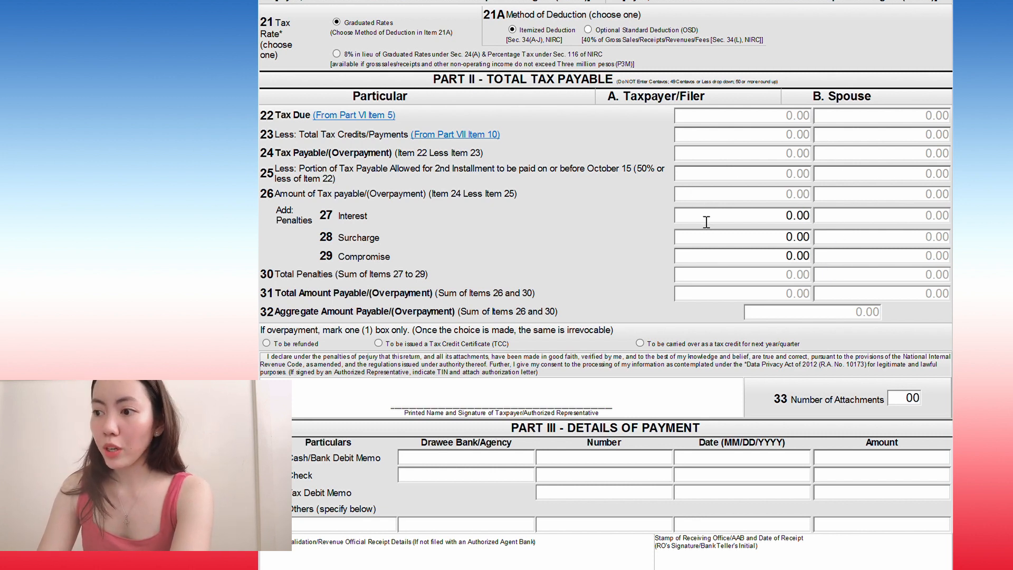
pyautogui.moveTo(819, 264)
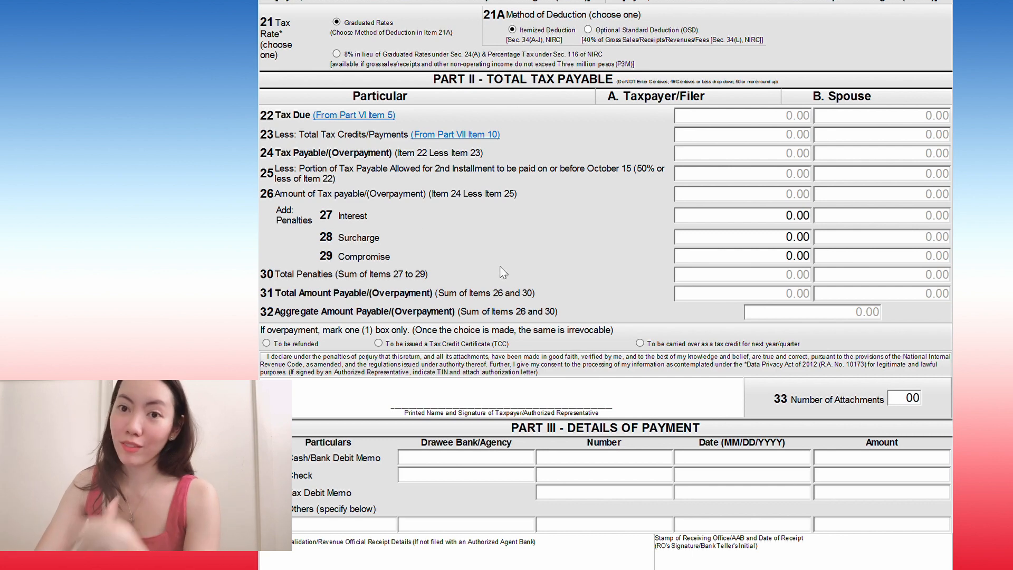
pyautogui.scroll(-3)
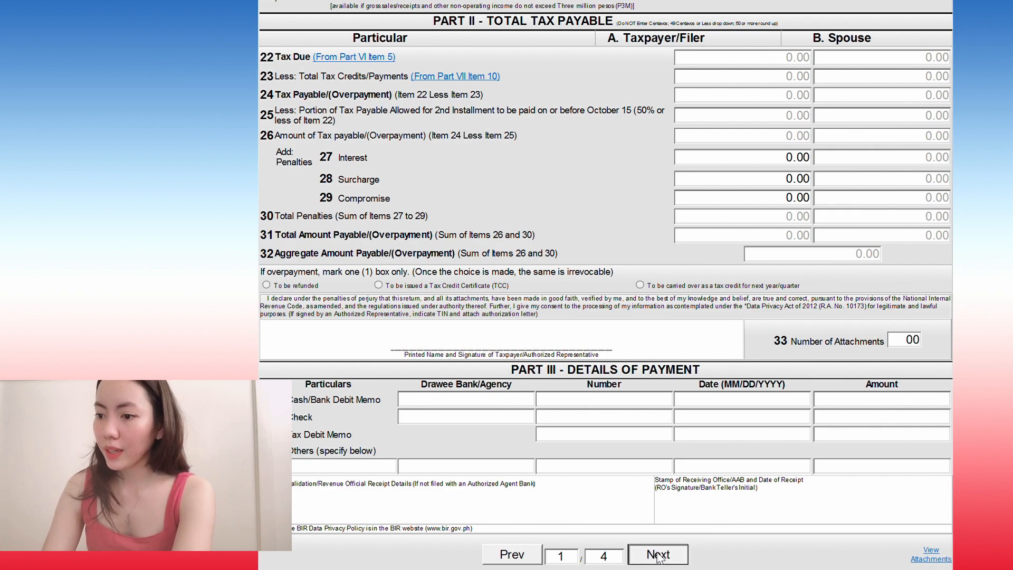
# Advance from page 1 to page 2 of Form 1701
pyautogui.click(657, 554)
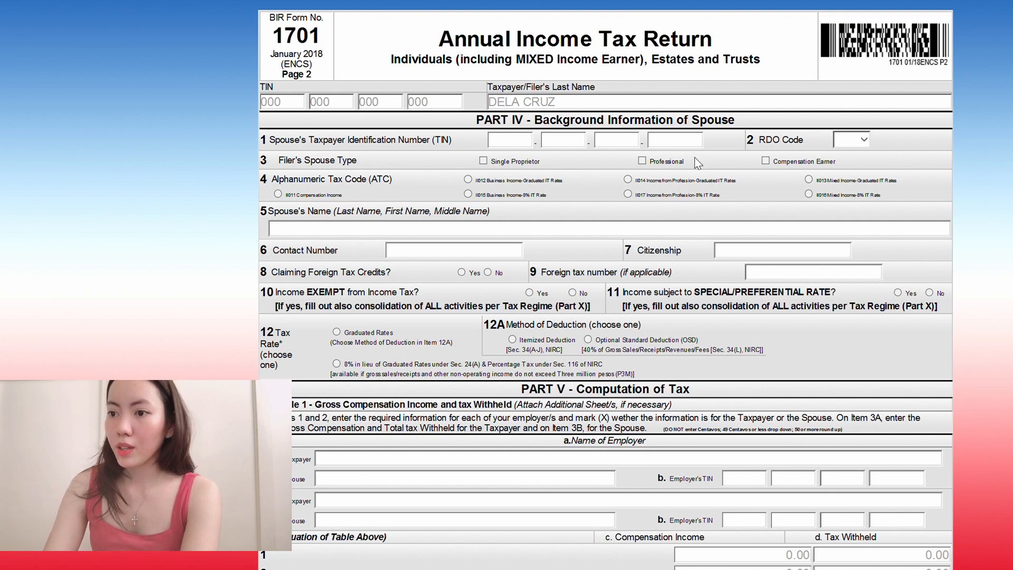
pyautogui.moveTo(660, 179)
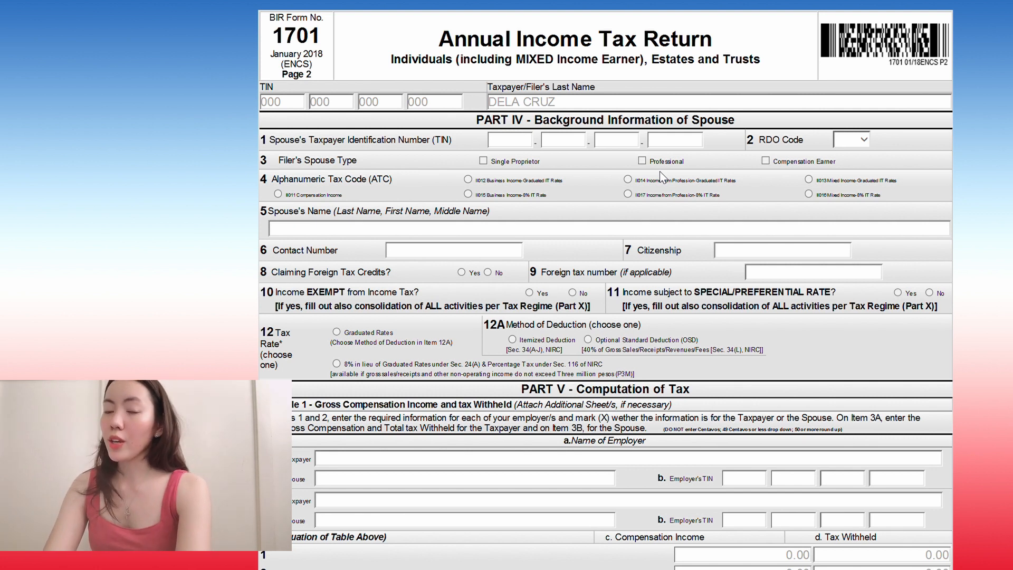
pyautogui.moveTo(339, 354)
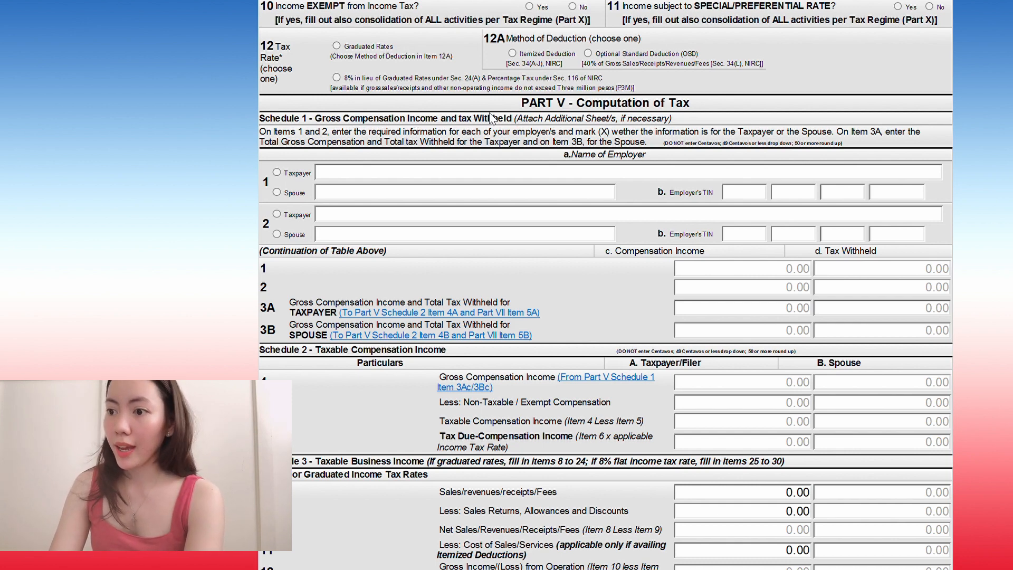
pyautogui.scroll(-3)
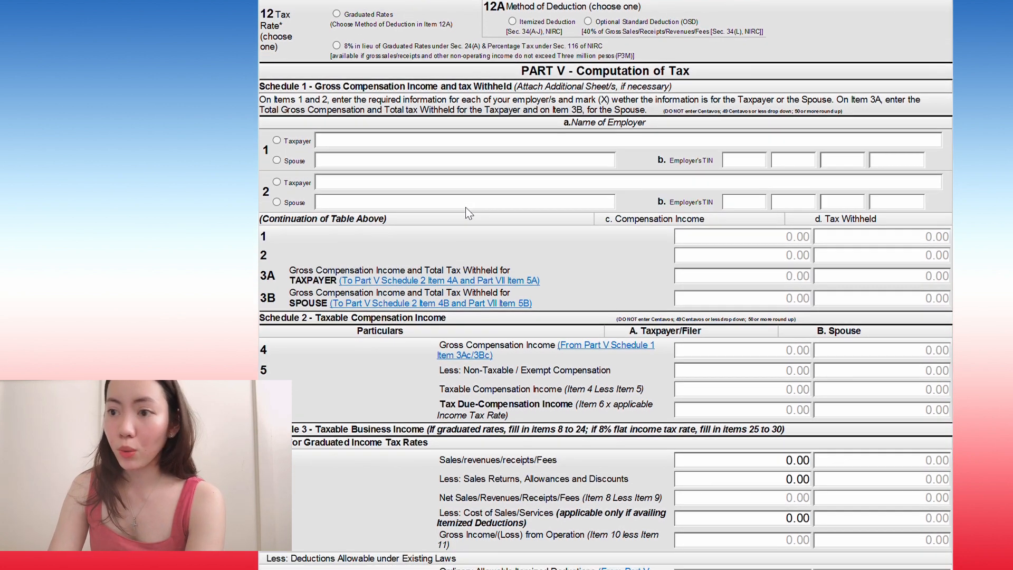
pyautogui.scroll(-3)
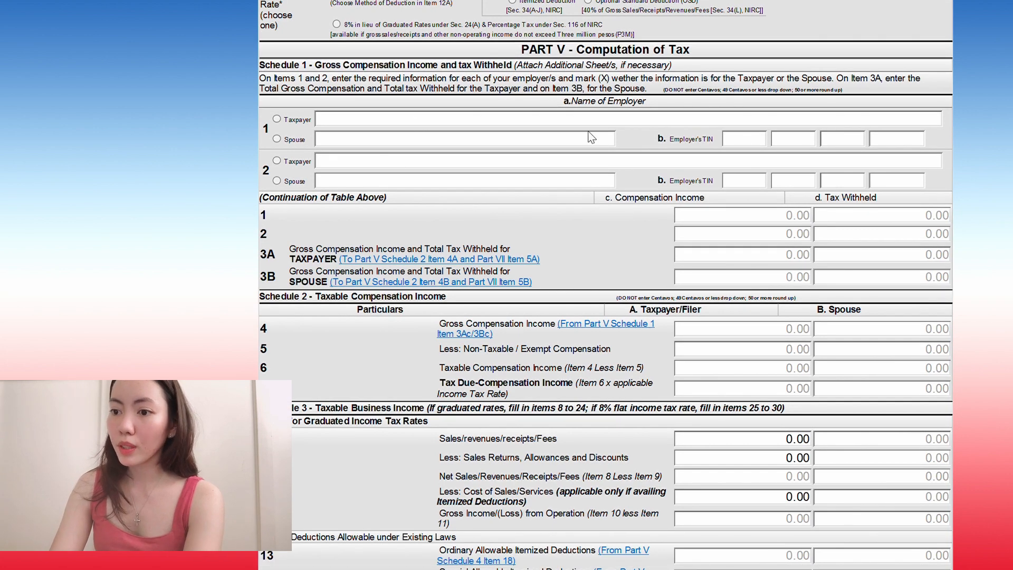
pyautogui.scroll(-3)
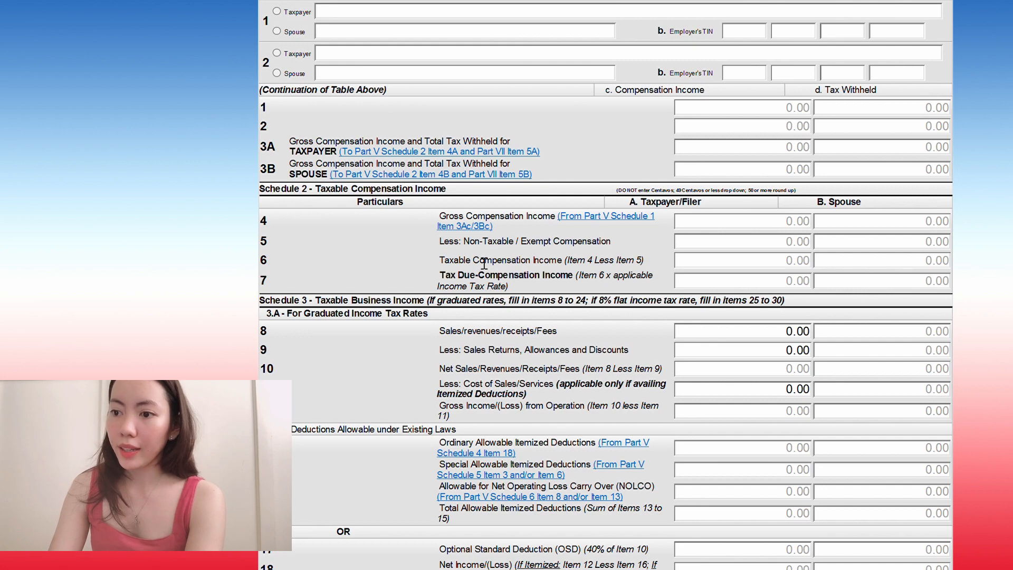
pyautogui.scroll(-3)
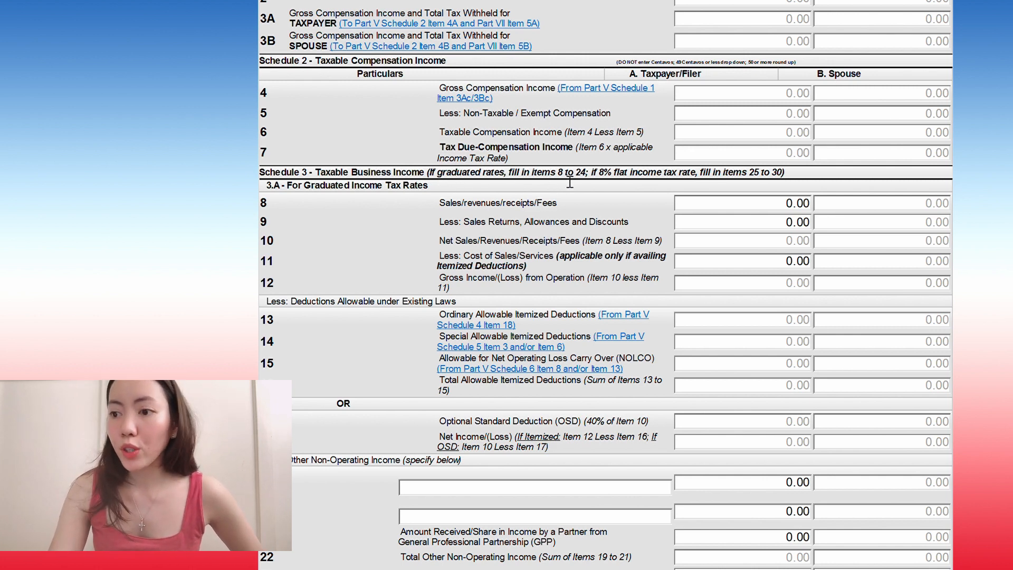
pyautogui.moveTo(239, 251)
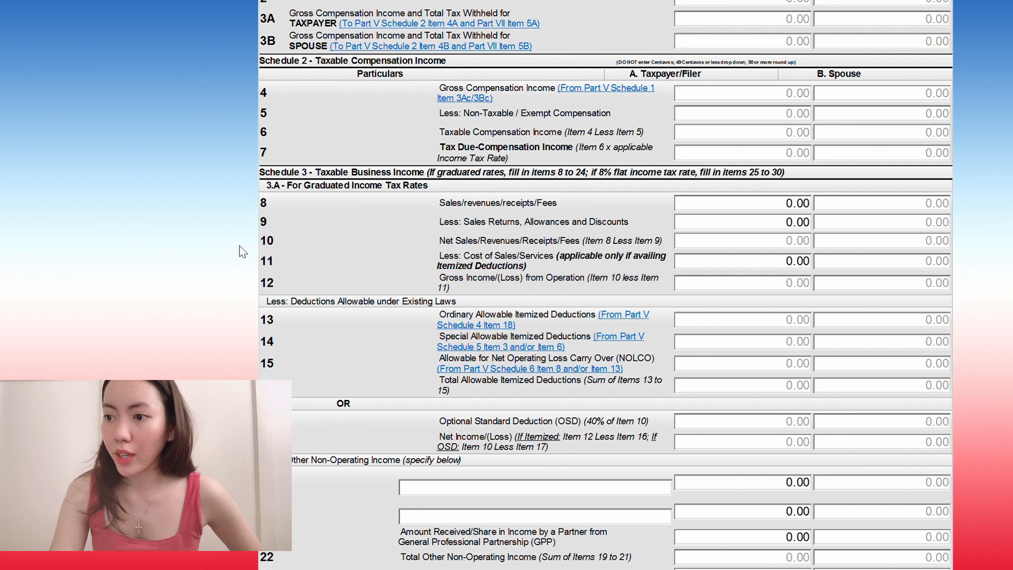
pyautogui.moveTo(383, 310)
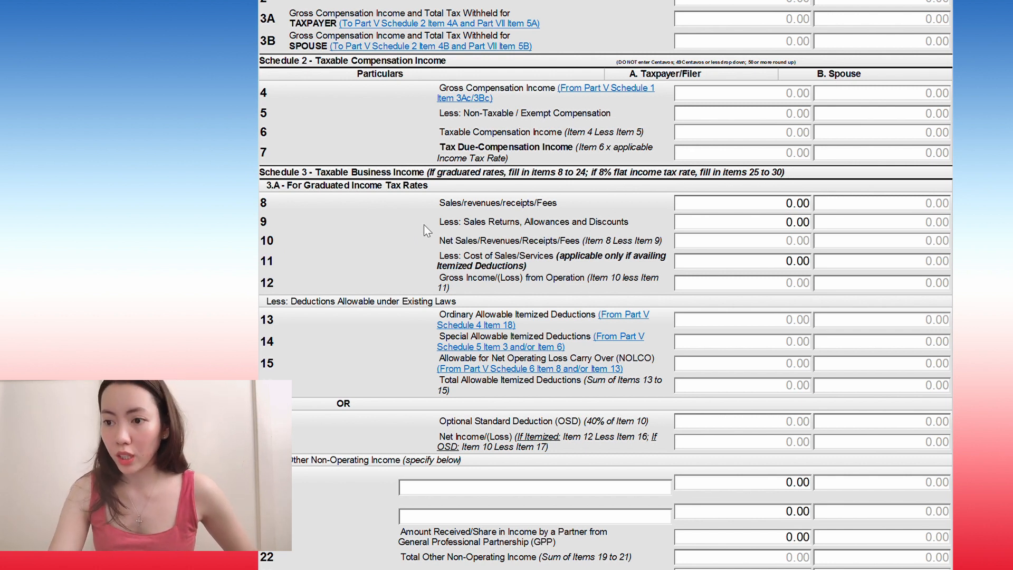
pyautogui.moveTo(380, 192)
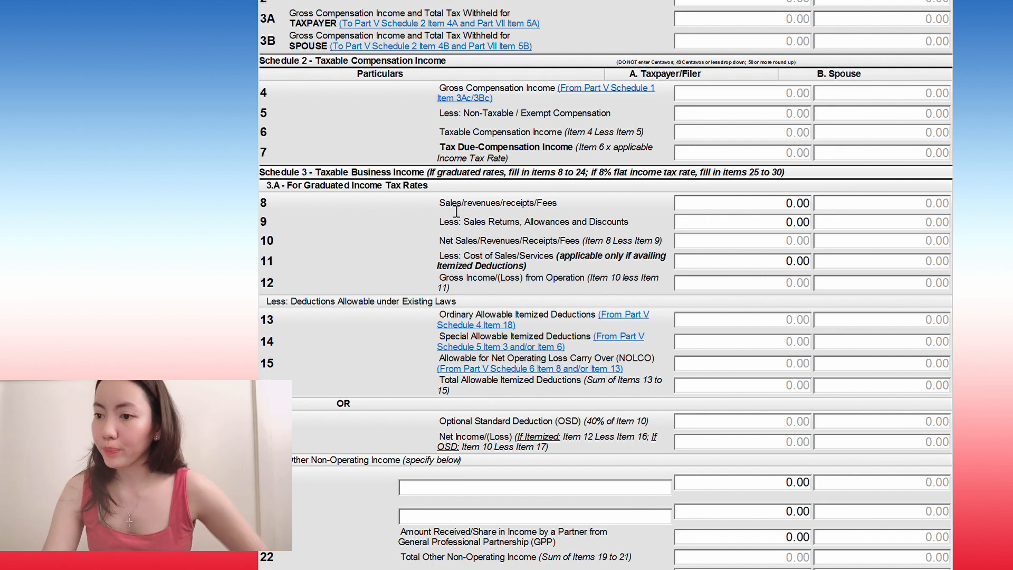
pyautogui.moveTo(517, 208)
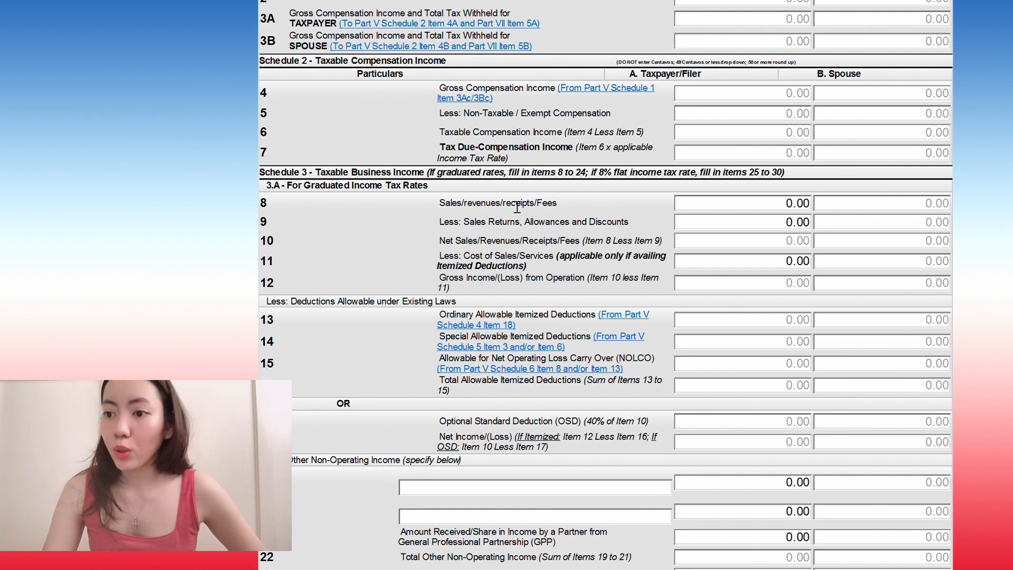
pyautogui.moveTo(517, 213)
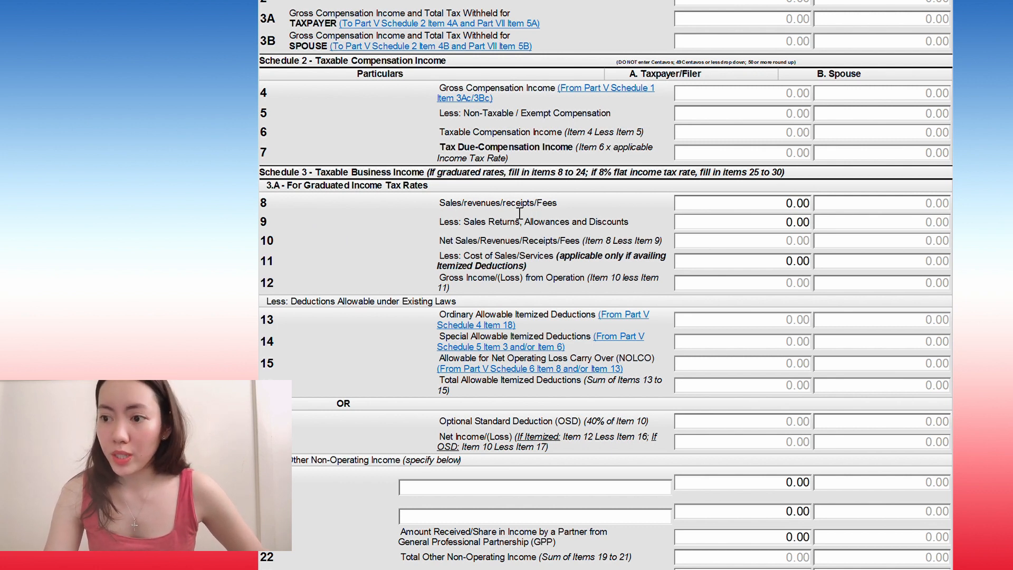
# Enter Item 8 sales of 1,000,000.00 and Item 9 sales returns of 10,000.00
pyautogui.click(743, 203)
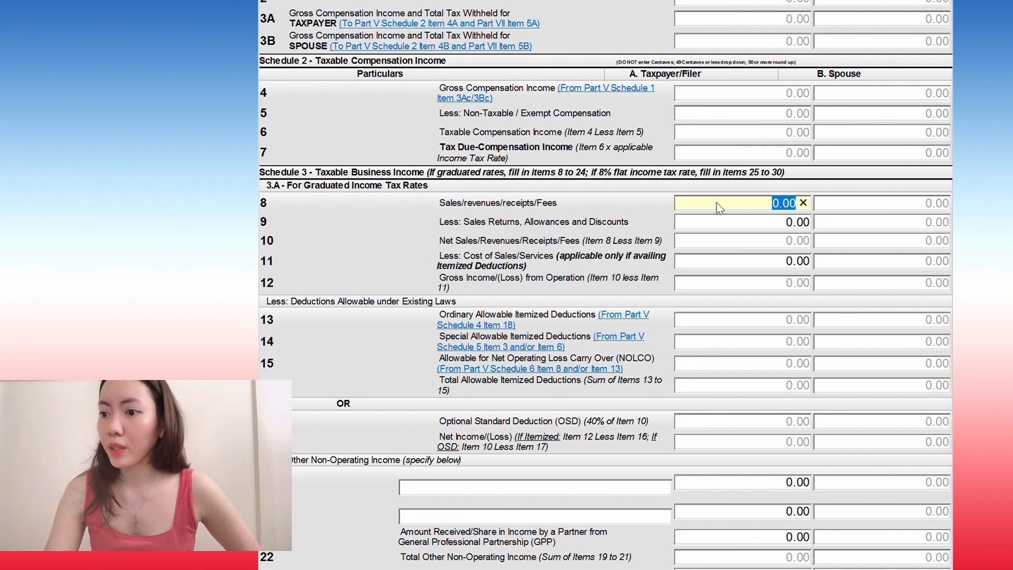
pyautogui.write('1000')
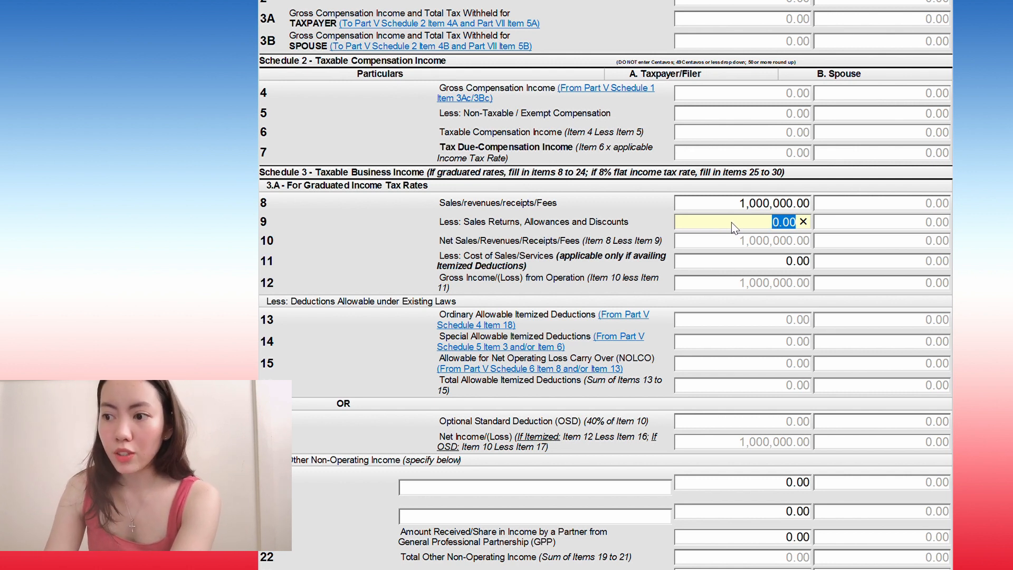
pyautogui.write('1000')
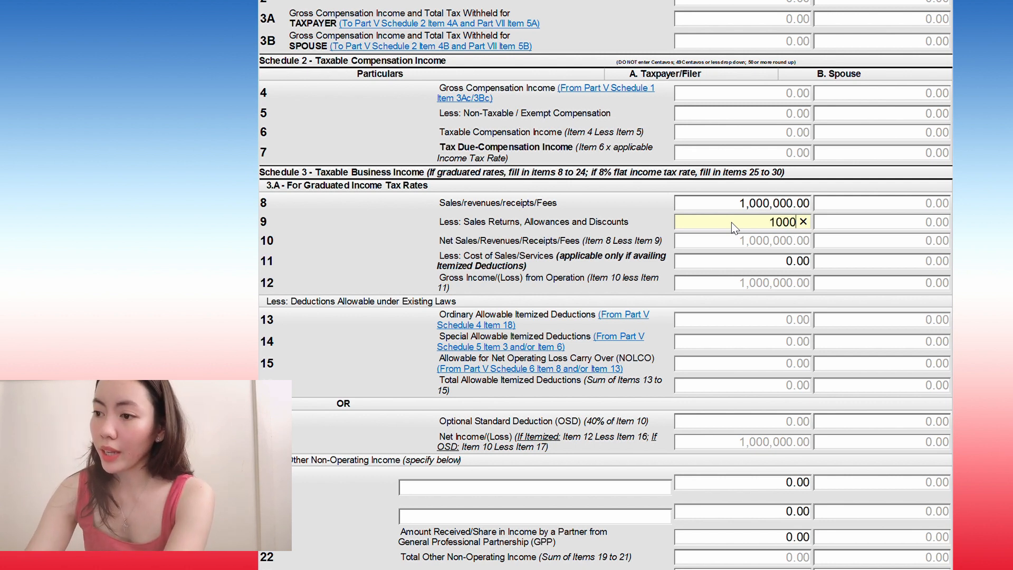
pyautogui.write('10000')
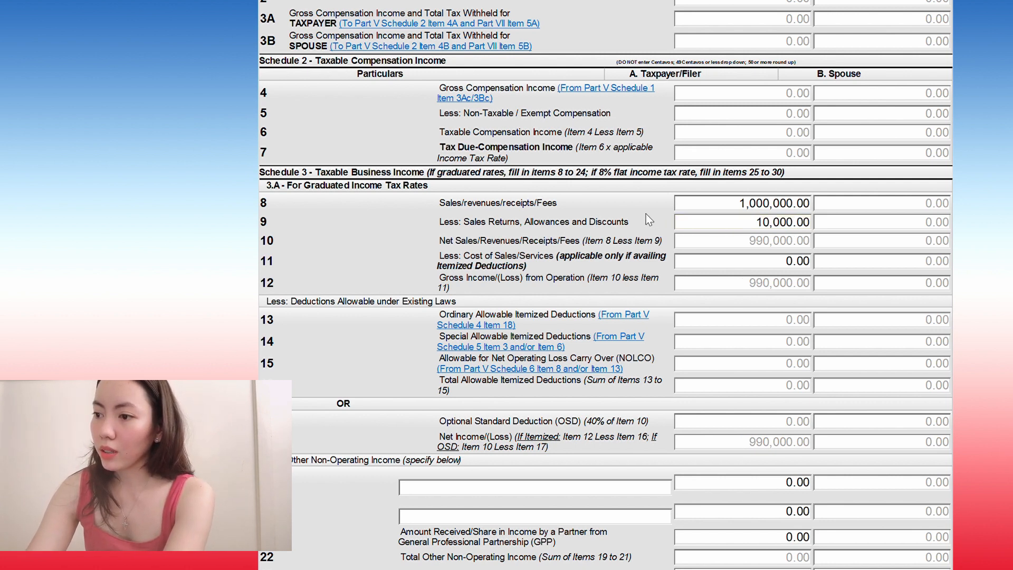
pyautogui.scroll(-3)
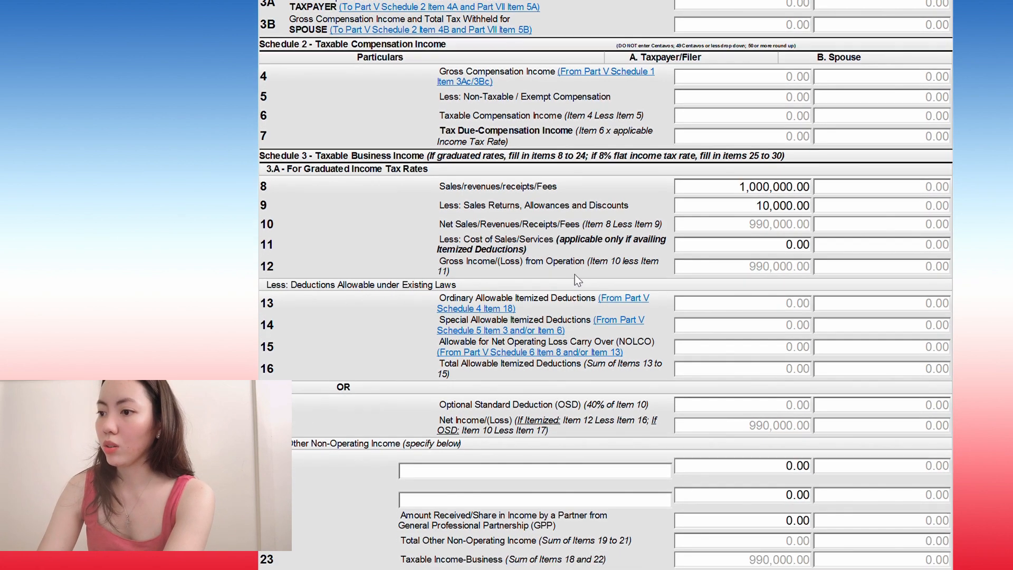
pyautogui.scroll(-3)
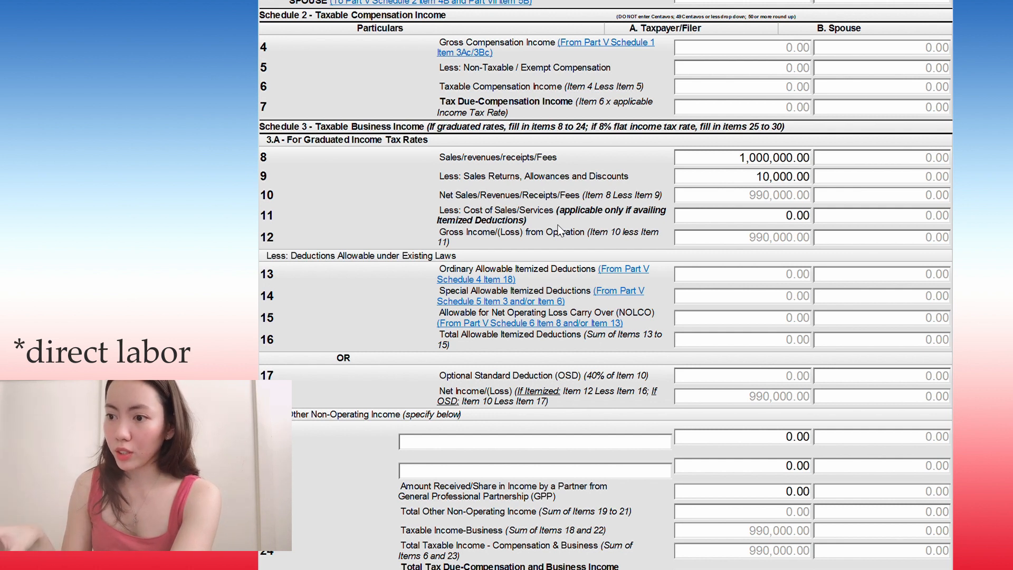
pyautogui.moveTo(643, 230)
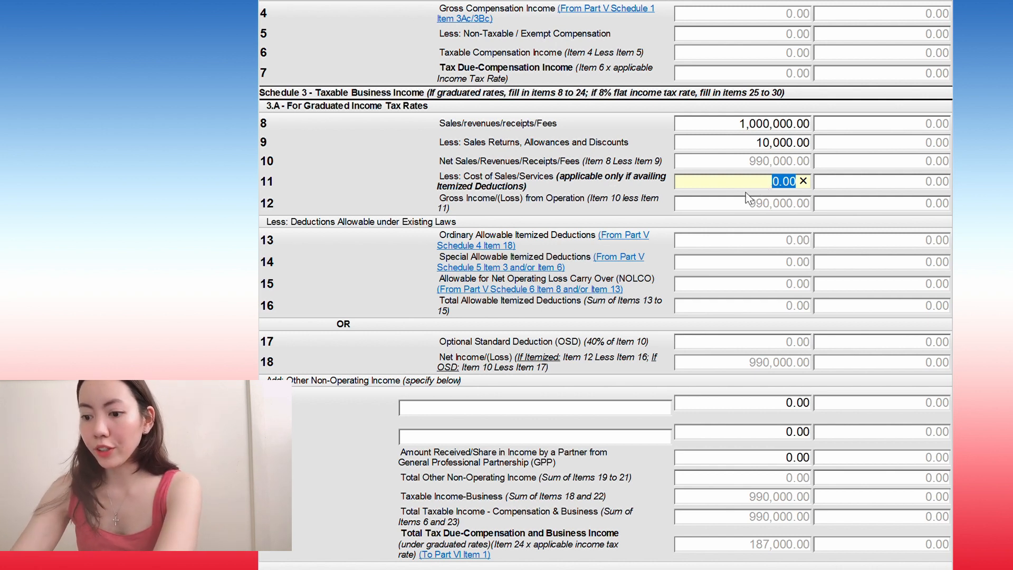
# Enter 200,000.00 in Item 11 Cost of Sales/Services
pyautogui.write('2')
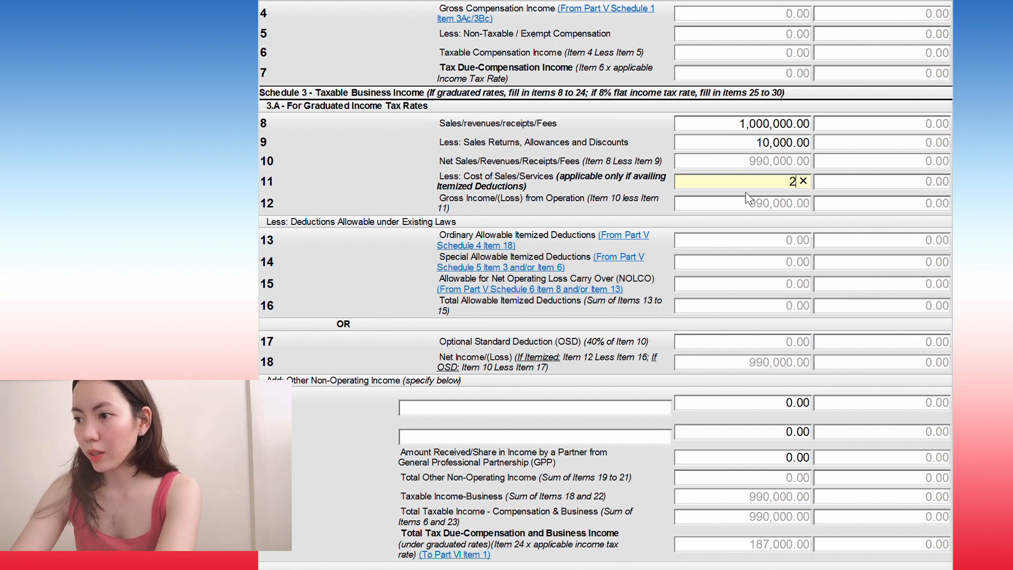
pyautogui.write('000.00')
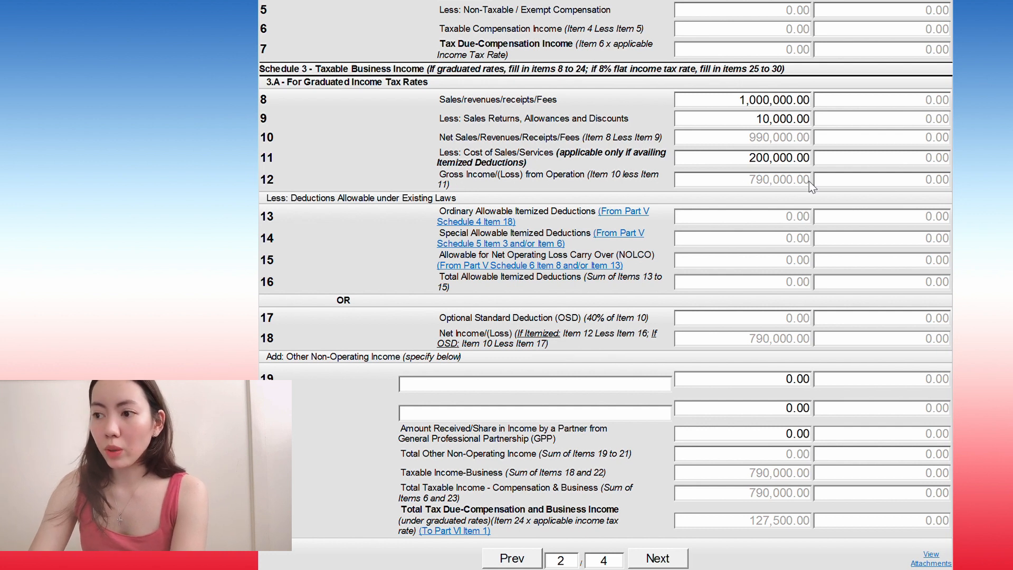
pyautogui.moveTo(710, 175)
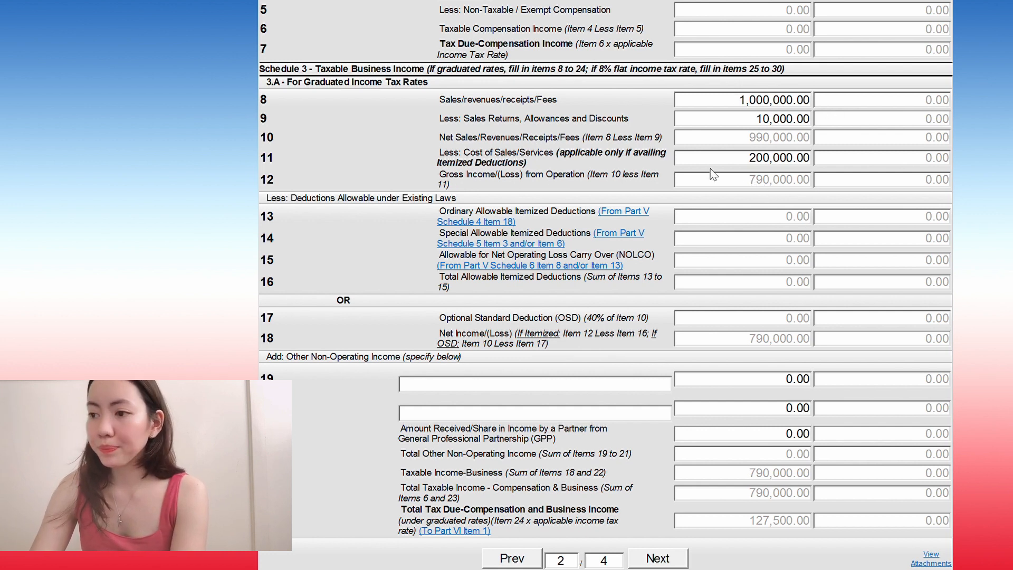
pyautogui.moveTo(696, 228)
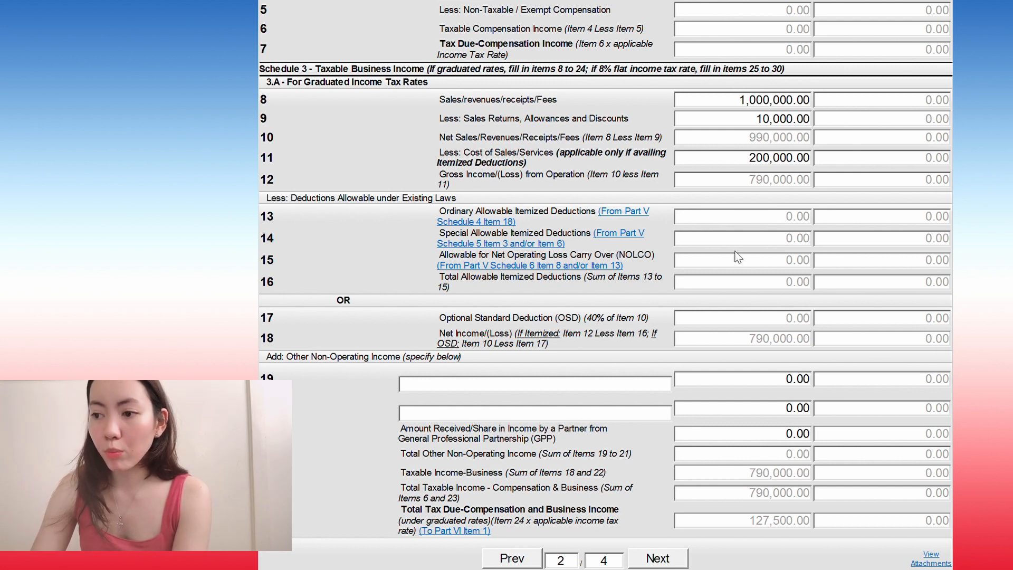
pyautogui.moveTo(785, 307)
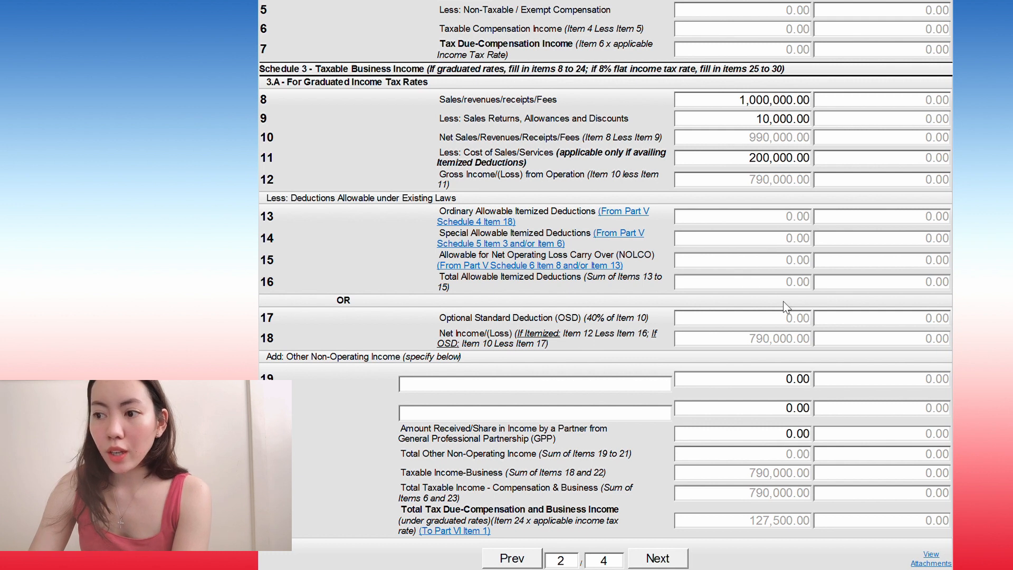
pyautogui.moveTo(639, 218)
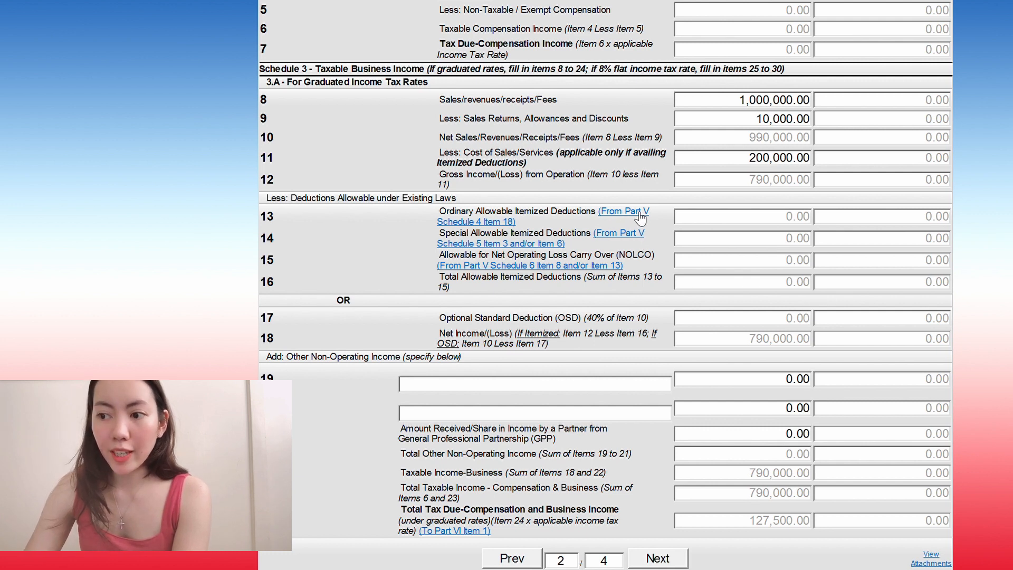
pyautogui.moveTo(529, 232)
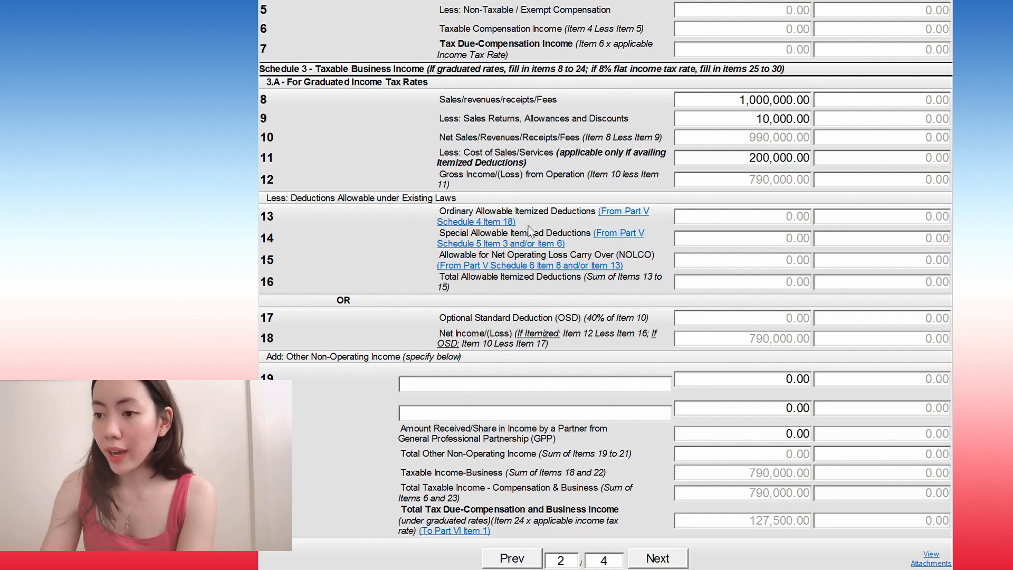
pyautogui.moveTo(518, 302)
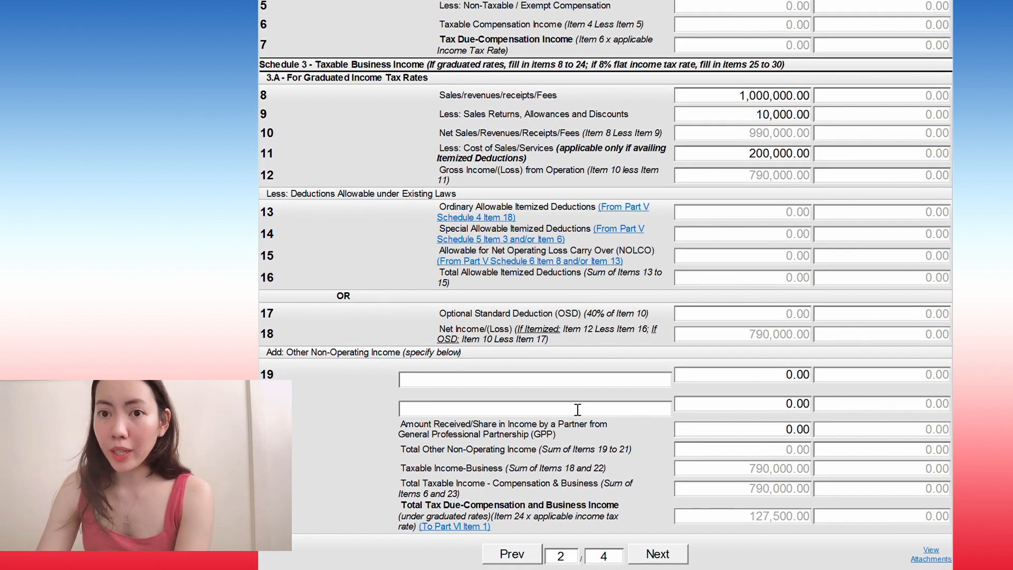
pyautogui.click(533, 379)
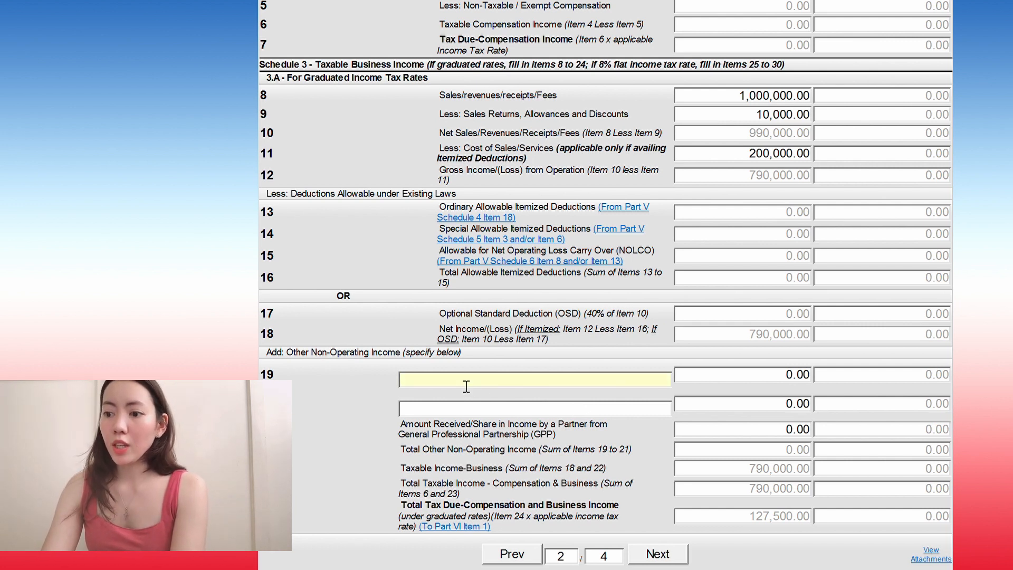
pyautogui.moveTo(459, 411)
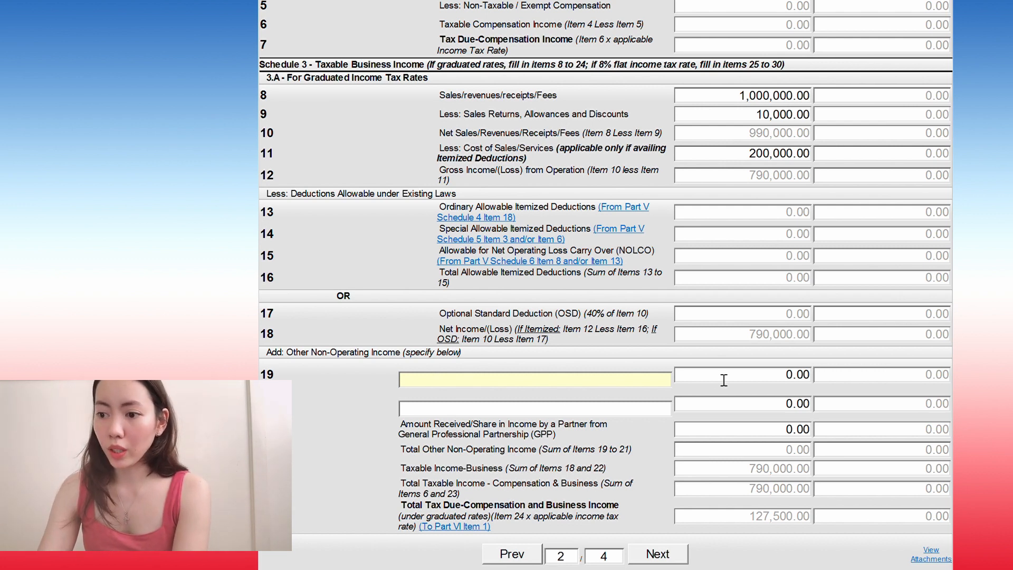
pyautogui.click(743, 374)
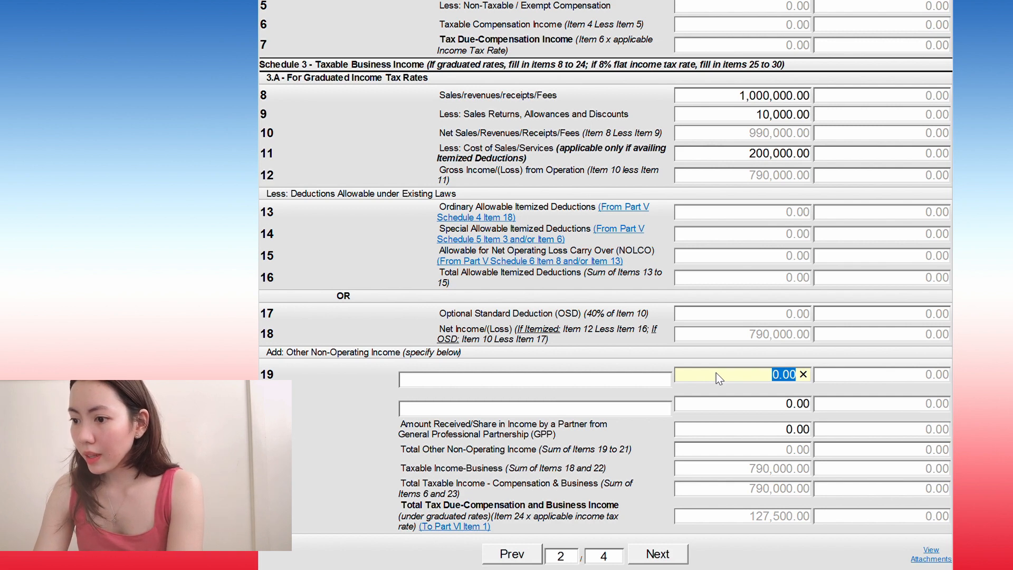
pyautogui.click(658, 554)
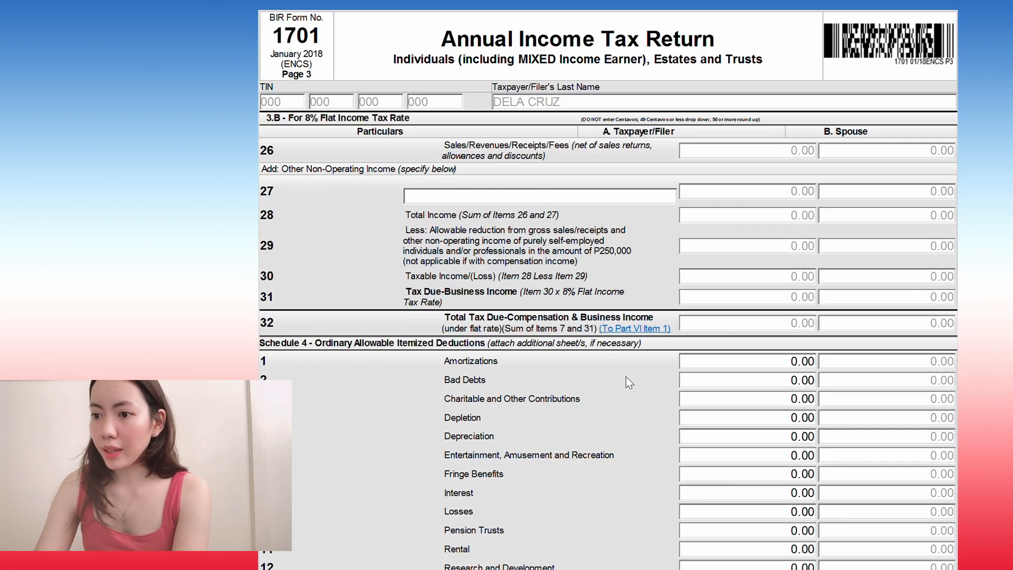
pyautogui.moveTo(369, 161)
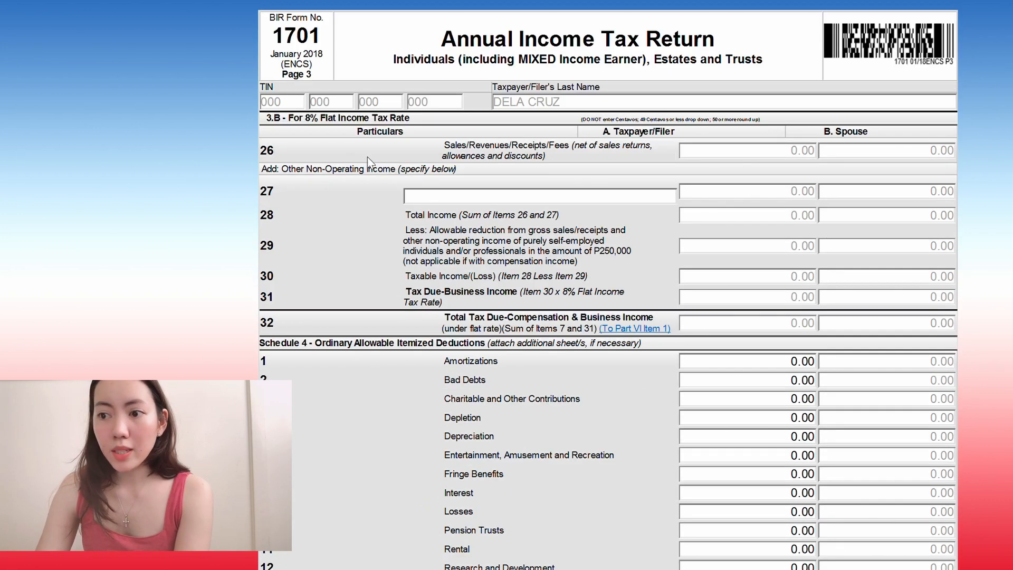
pyautogui.moveTo(427, 219)
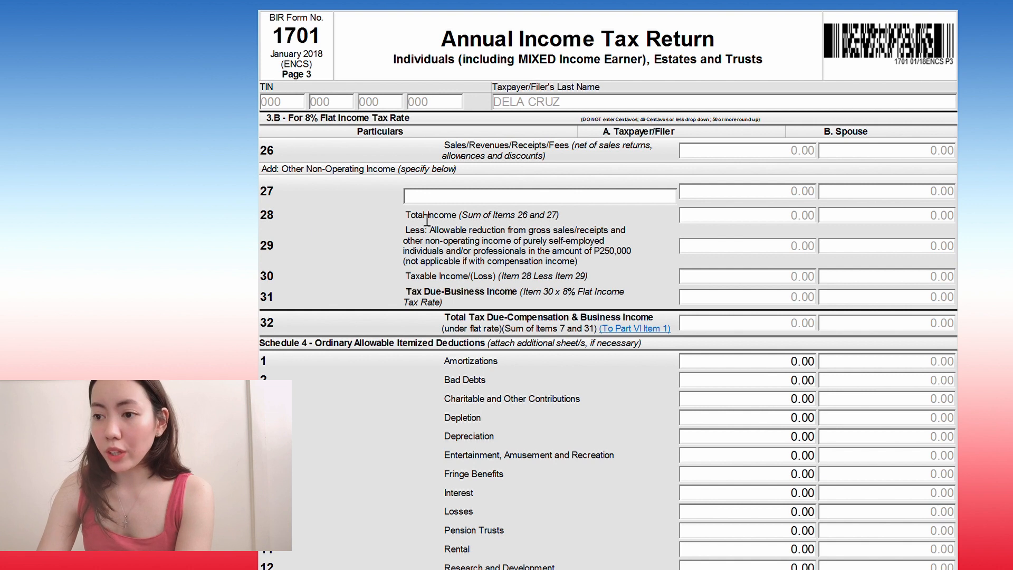
pyautogui.moveTo(345, 220)
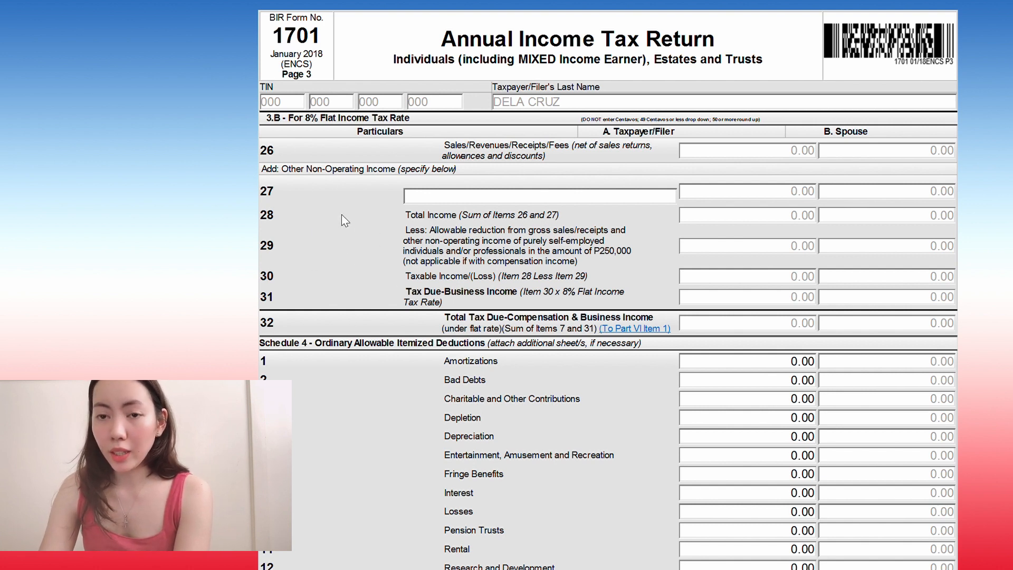
pyautogui.moveTo(413, 126)
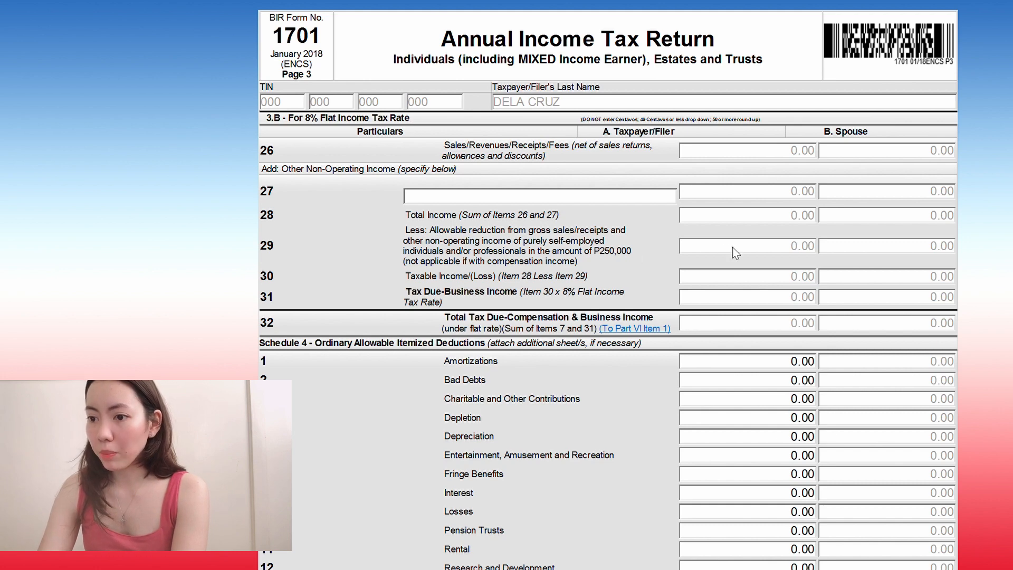
# Enter the first Schedule 4 itemized deduction amounts, including depreciation
pyautogui.scroll(-3)
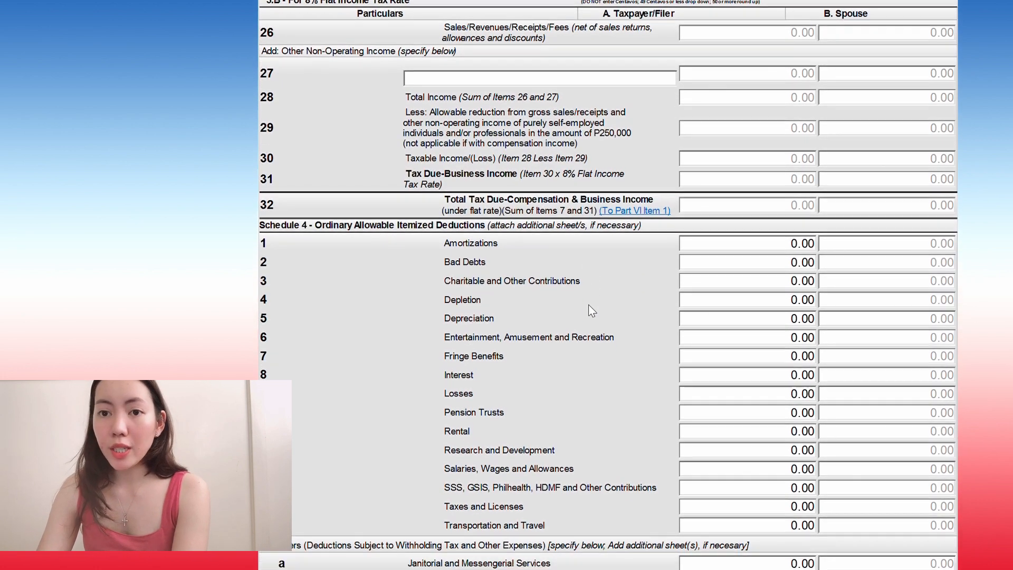
pyautogui.scroll(-3)
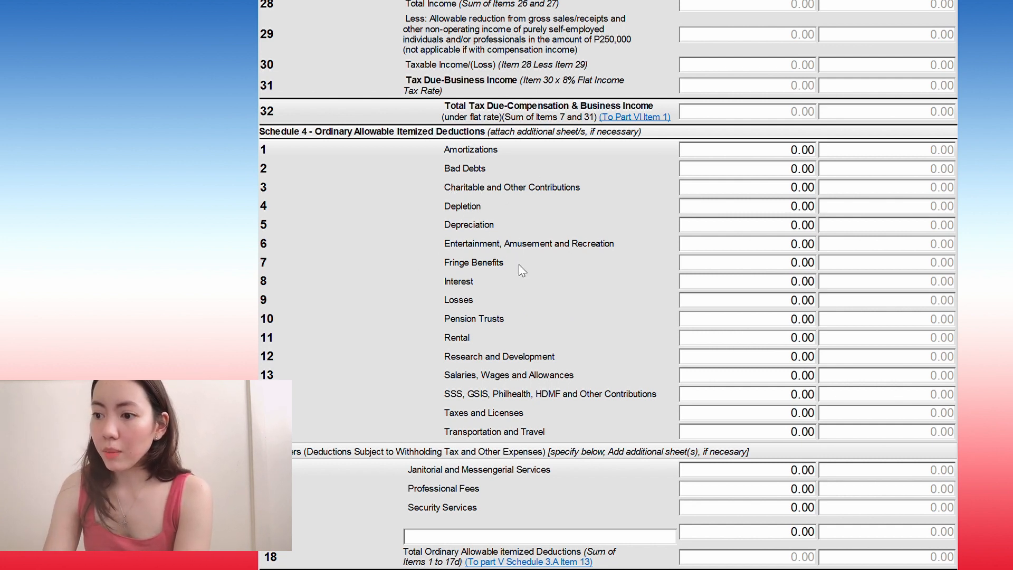
pyautogui.moveTo(760, 357)
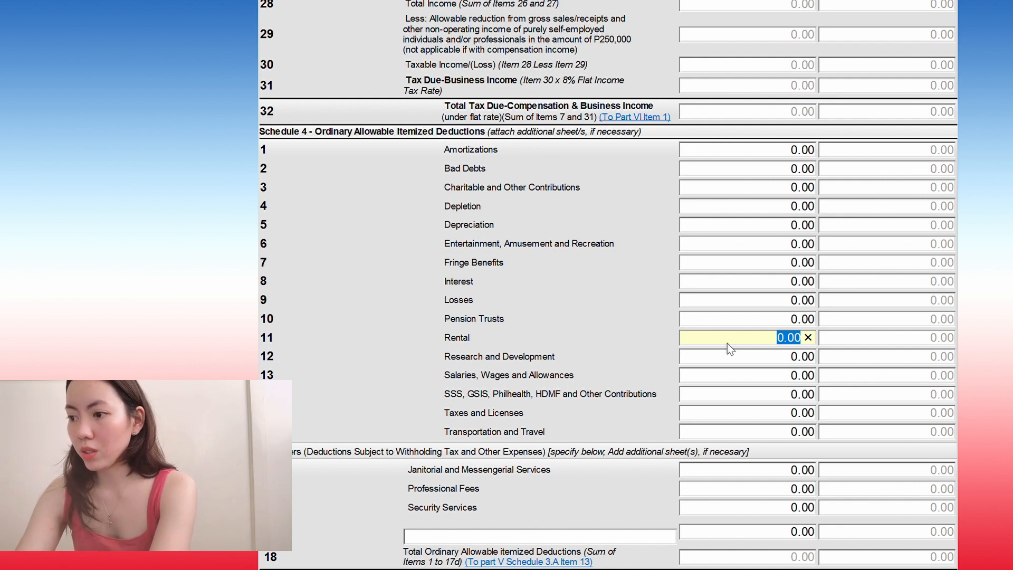
pyautogui.write('1000')
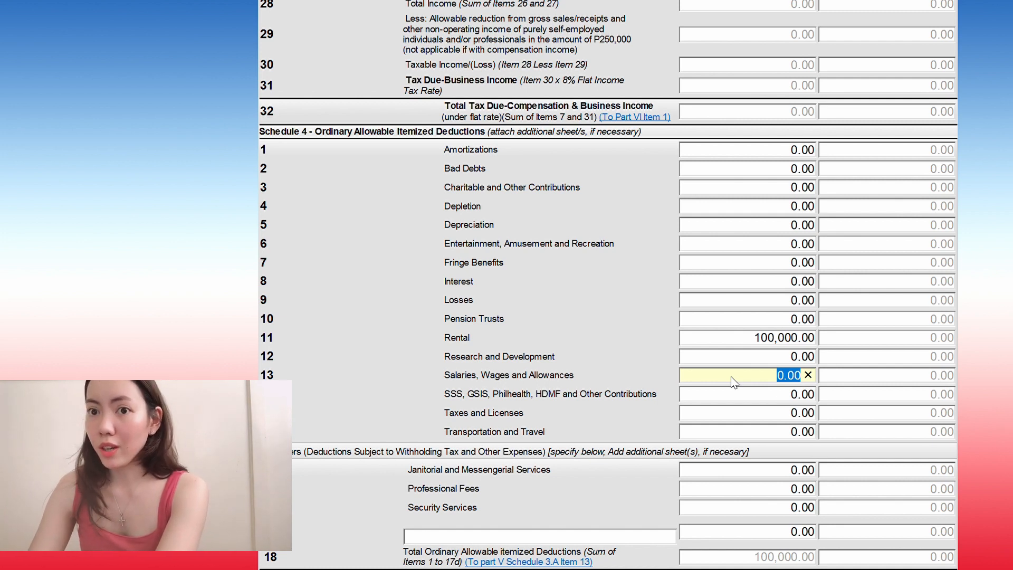
pyautogui.moveTo(761, 378)
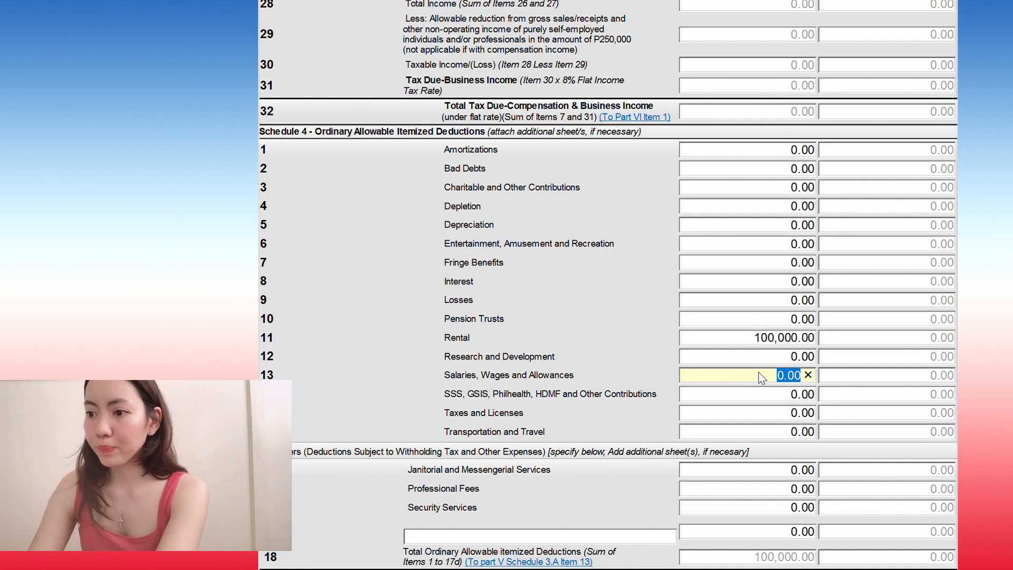
pyautogui.moveTo(737, 302)
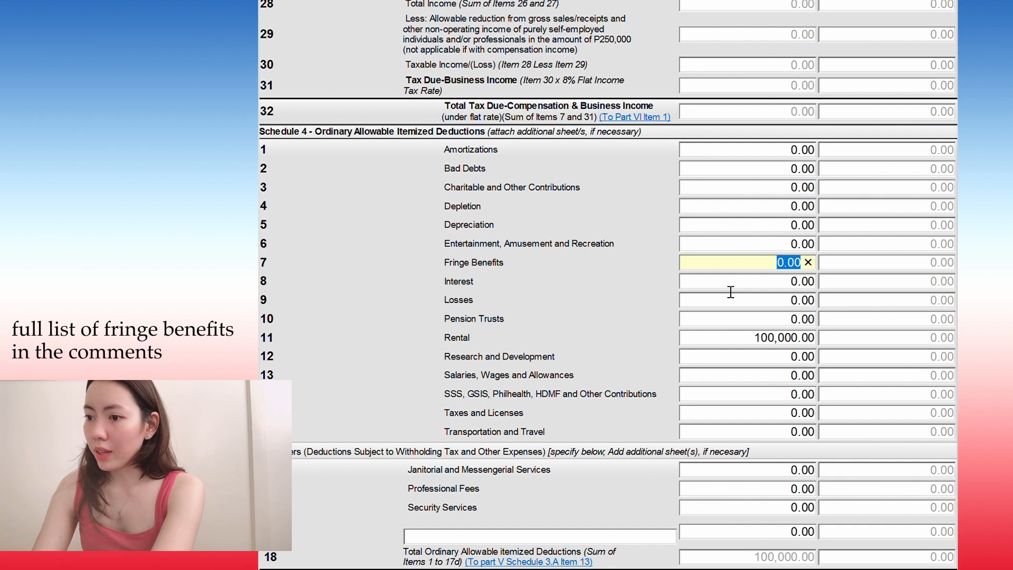
pyautogui.click(743, 224)
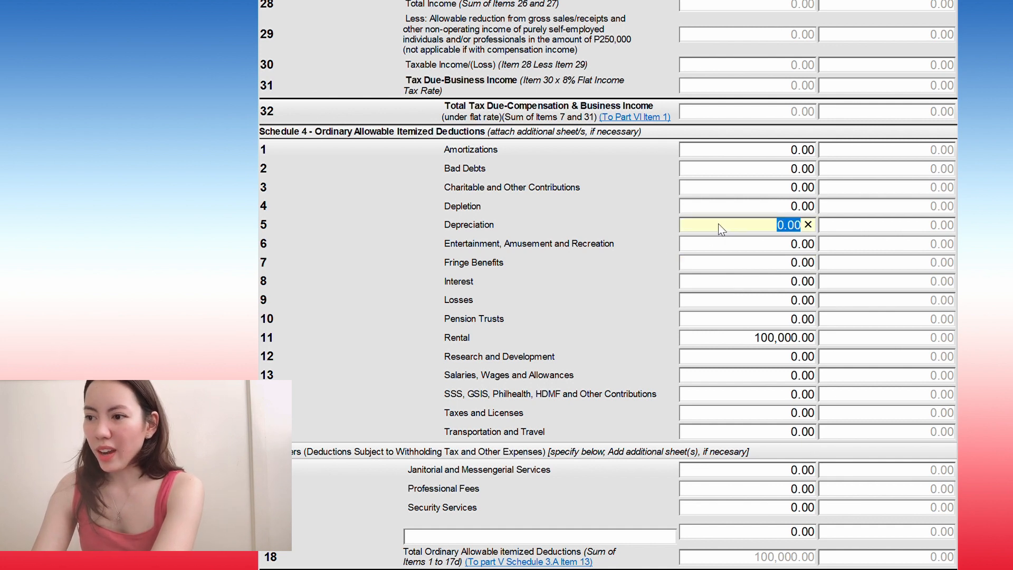
pyautogui.moveTo(760, 244)
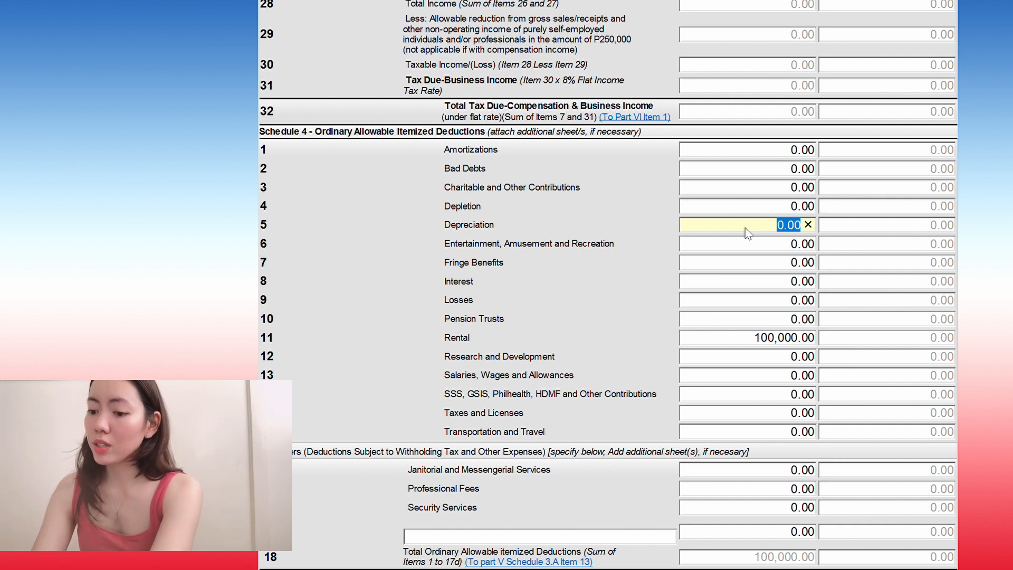
pyautogui.write('5')
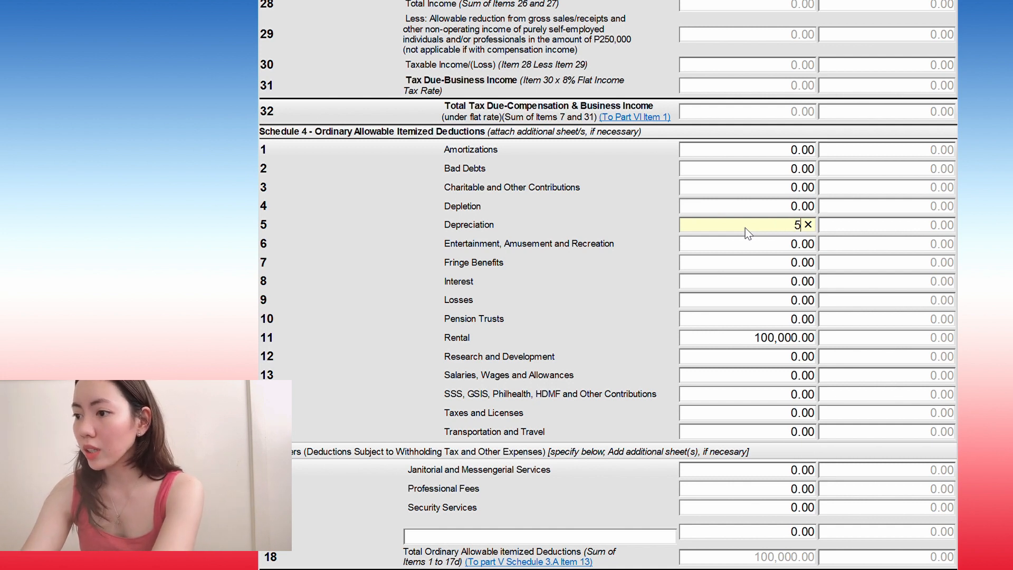
pyautogui.write('000.00')
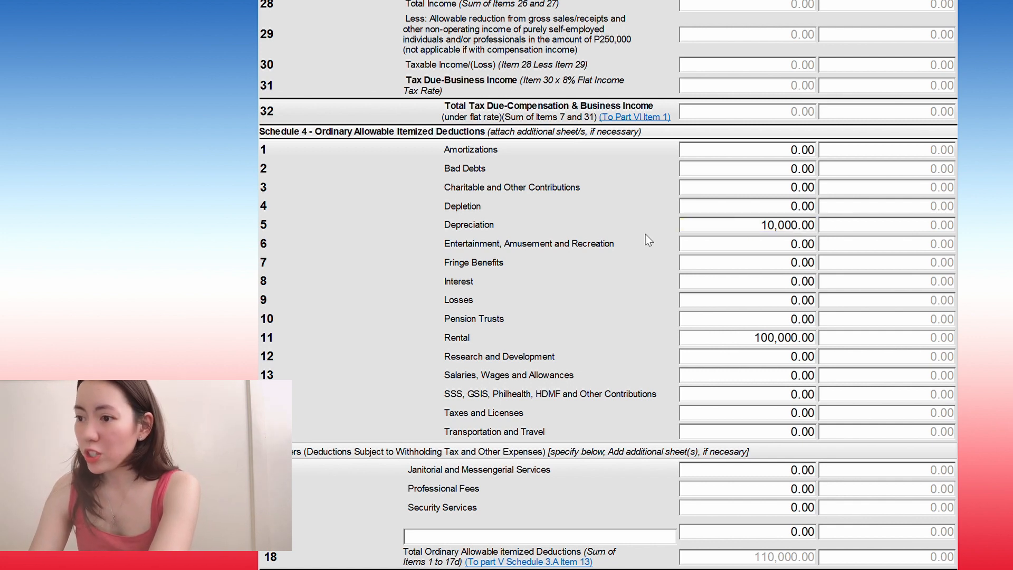
# Enter charitable contributions, research and development, and Taxes and Licenses of 30,000
pyautogui.click(746, 186)
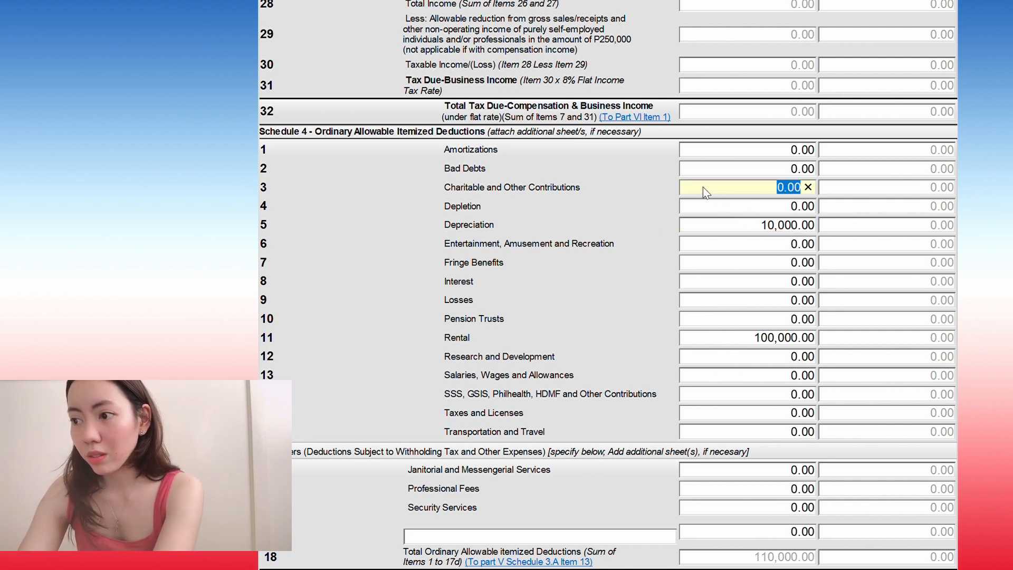
pyautogui.write('10000')
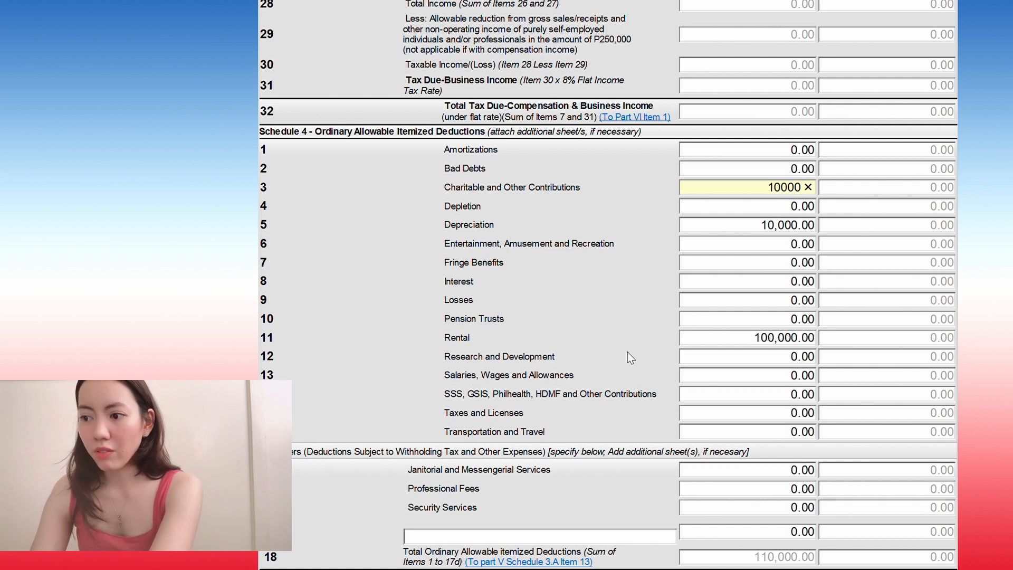
pyautogui.click(748, 356)
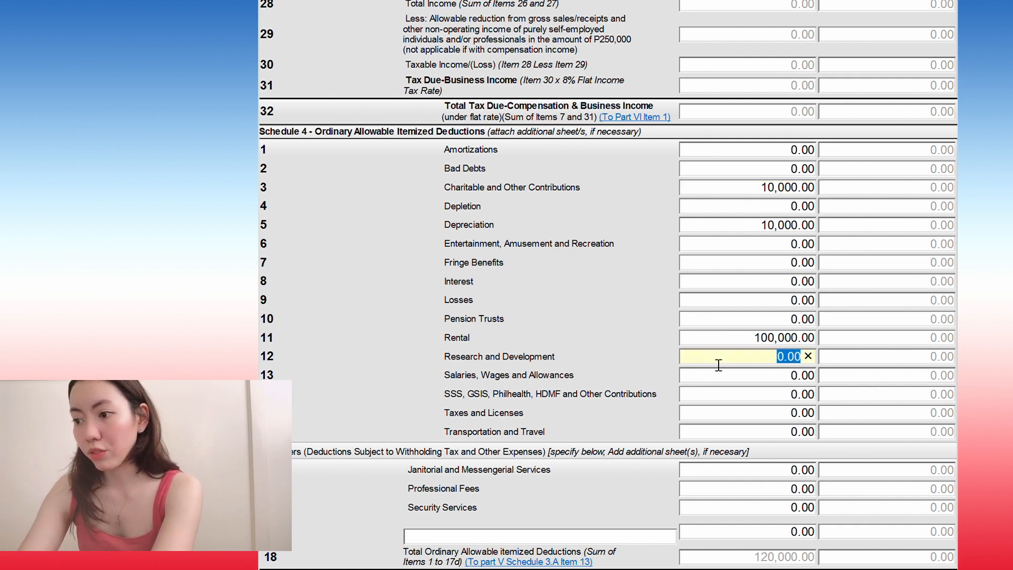
pyautogui.write('50,00')
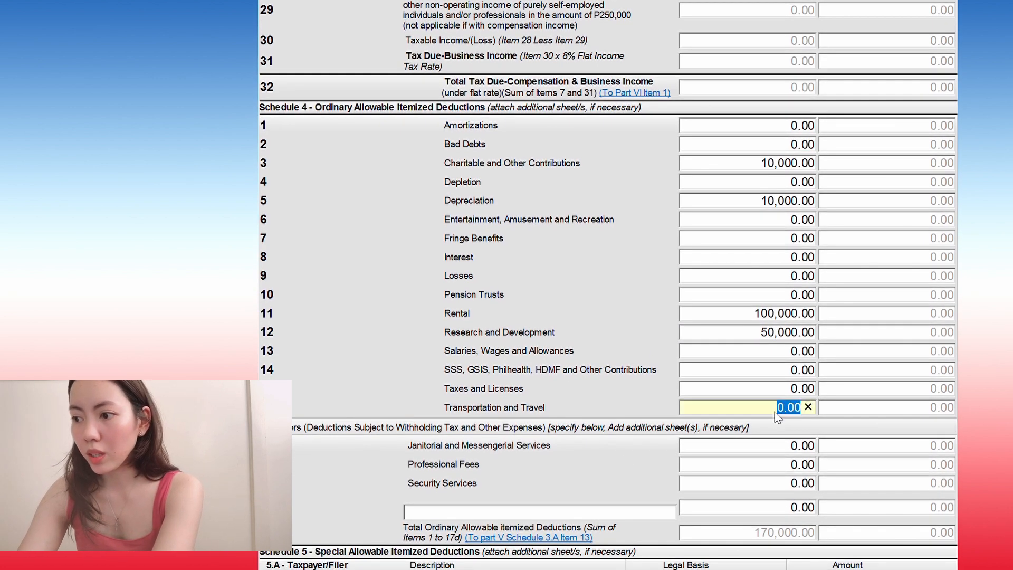
pyautogui.write('200')
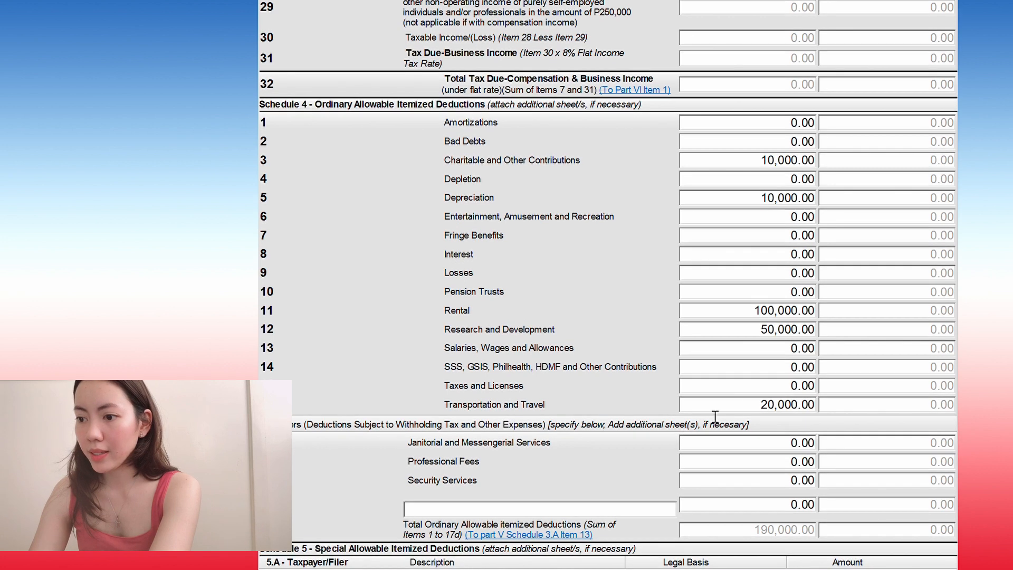
pyautogui.click(746, 386)
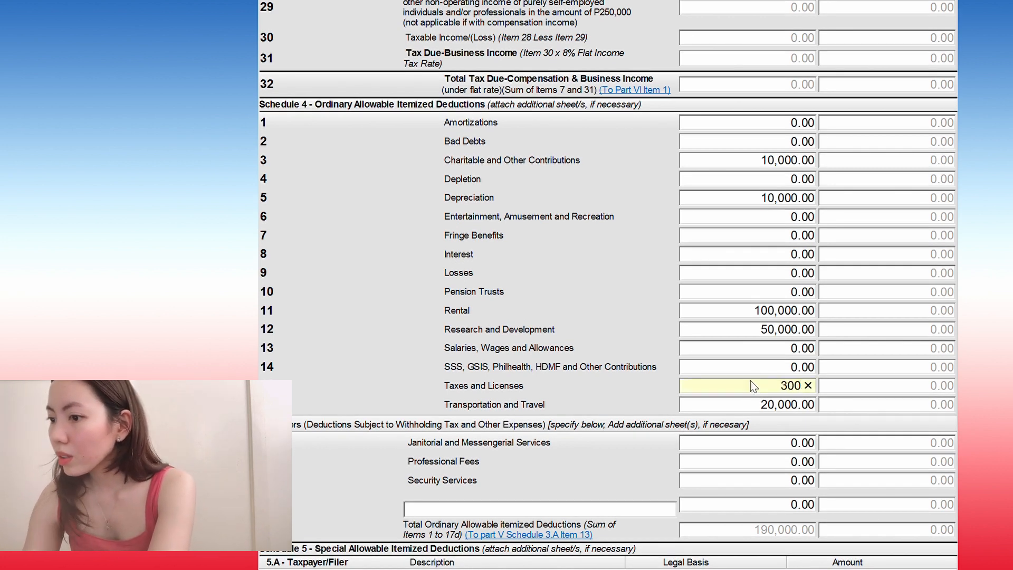
pyautogui.write('300000.00')
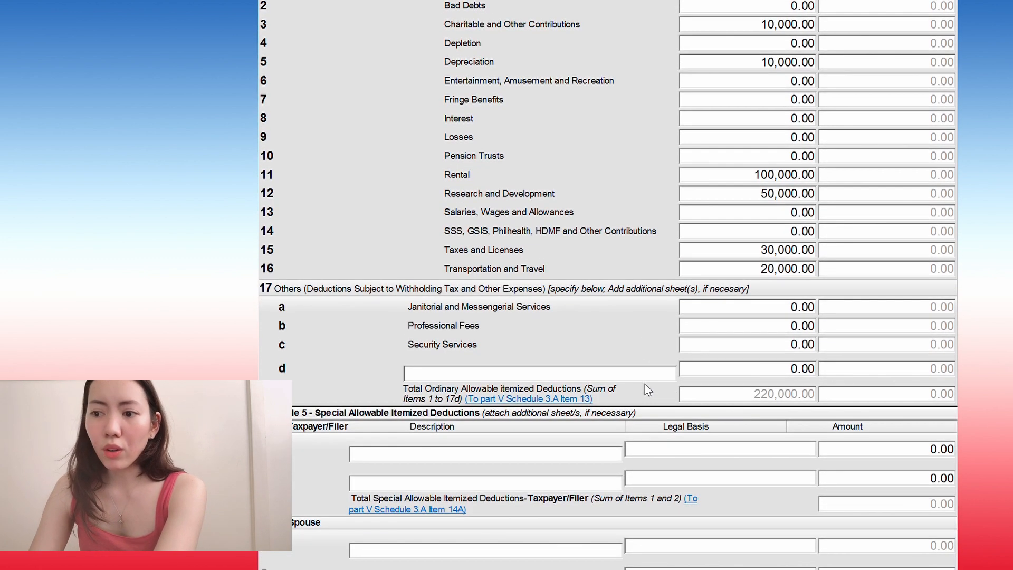
pyautogui.moveTo(364, 295)
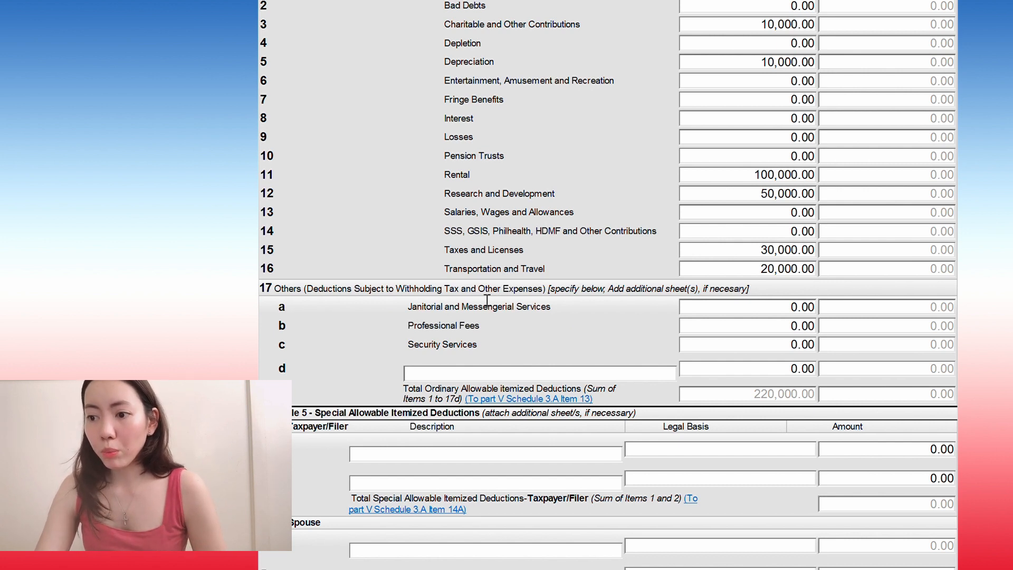
pyautogui.click(748, 307)
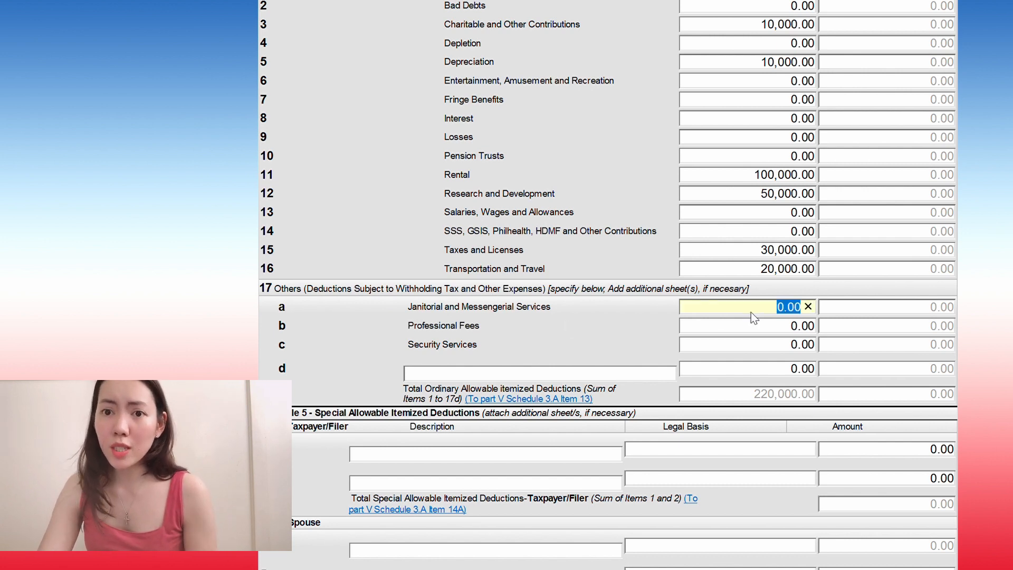
pyautogui.click(746, 326)
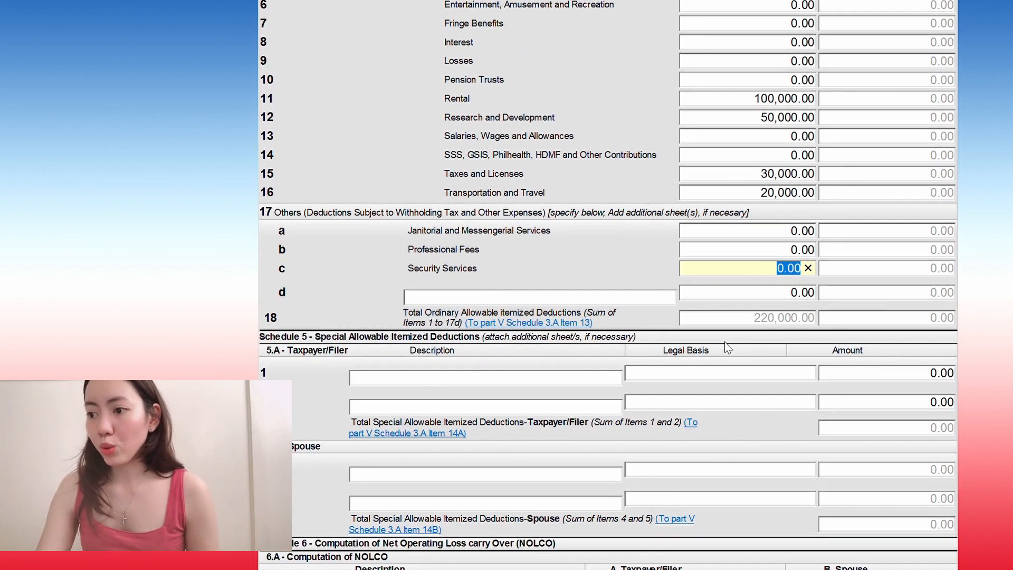
pyautogui.moveTo(714, 317)
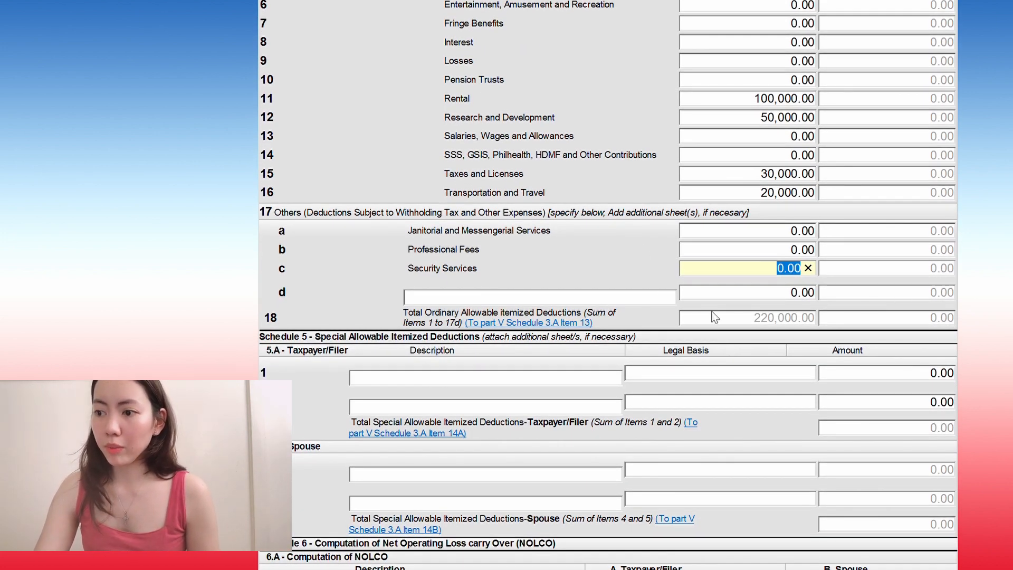
pyautogui.moveTo(557, 271)
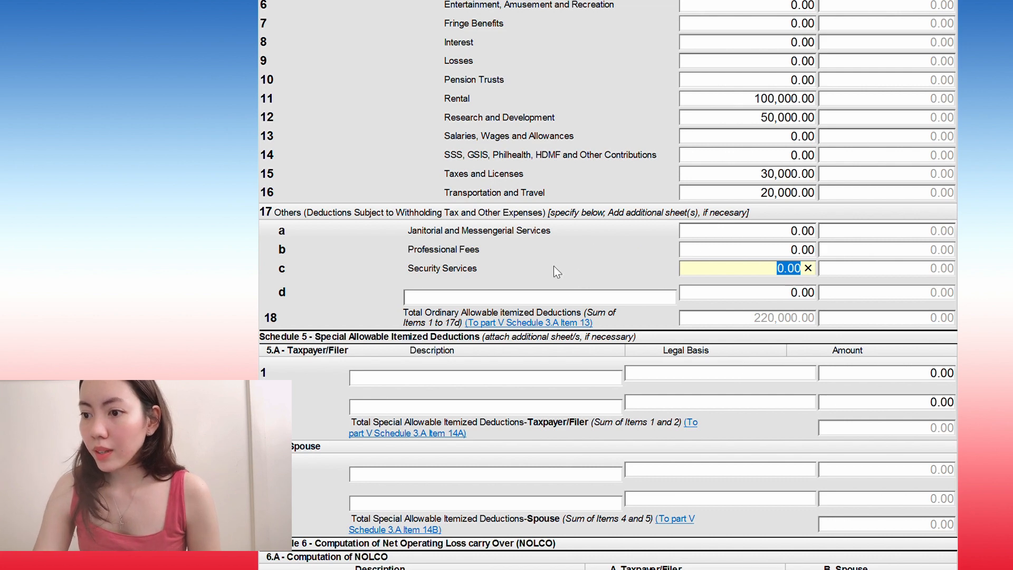
pyautogui.scroll(-3)
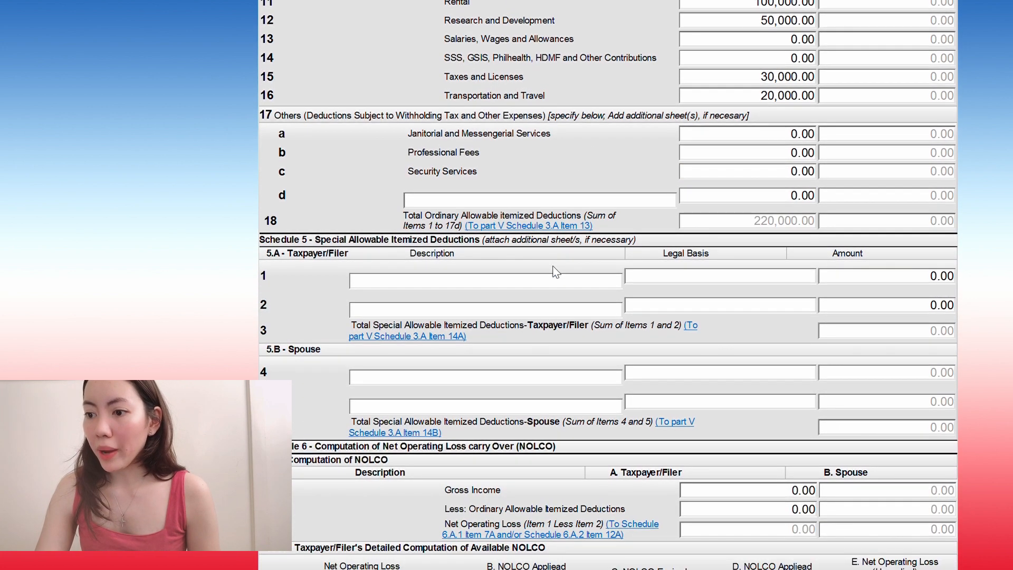
pyautogui.scroll(-3)
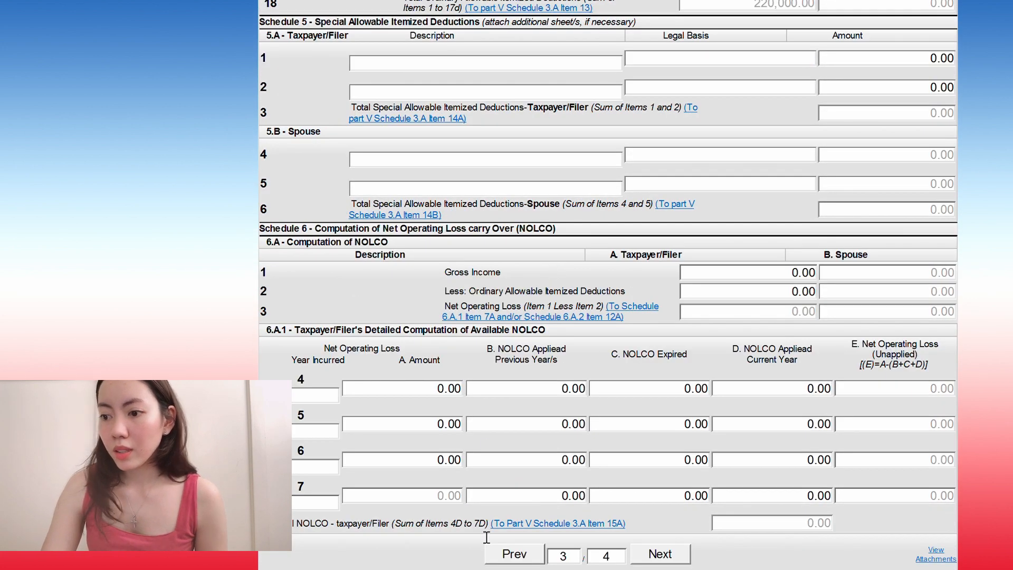
# Go back to page 2 to check net income 570,000.00 and tax due 72,500.00
pyautogui.click(513, 554)
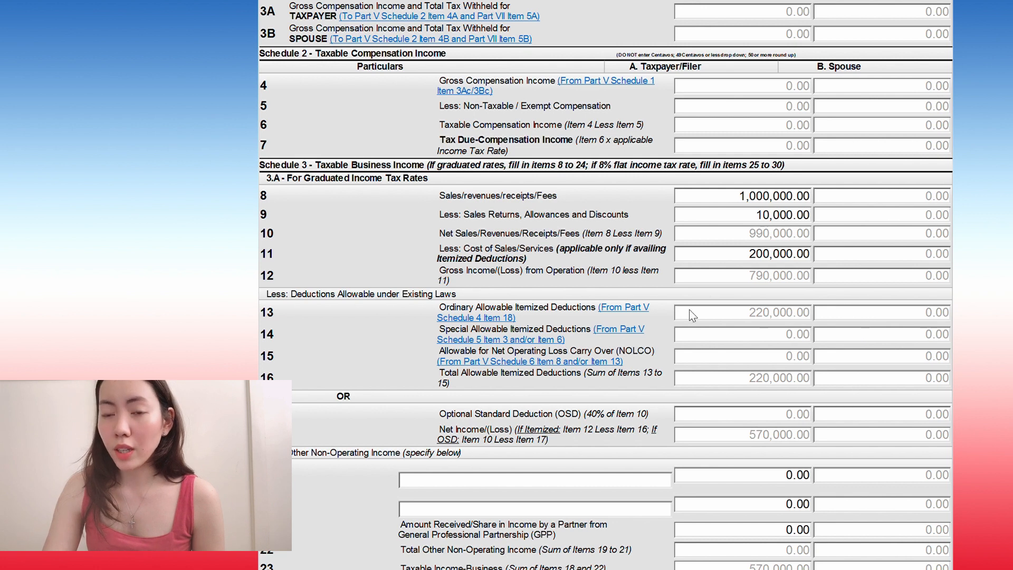
pyautogui.moveTo(792, 321)
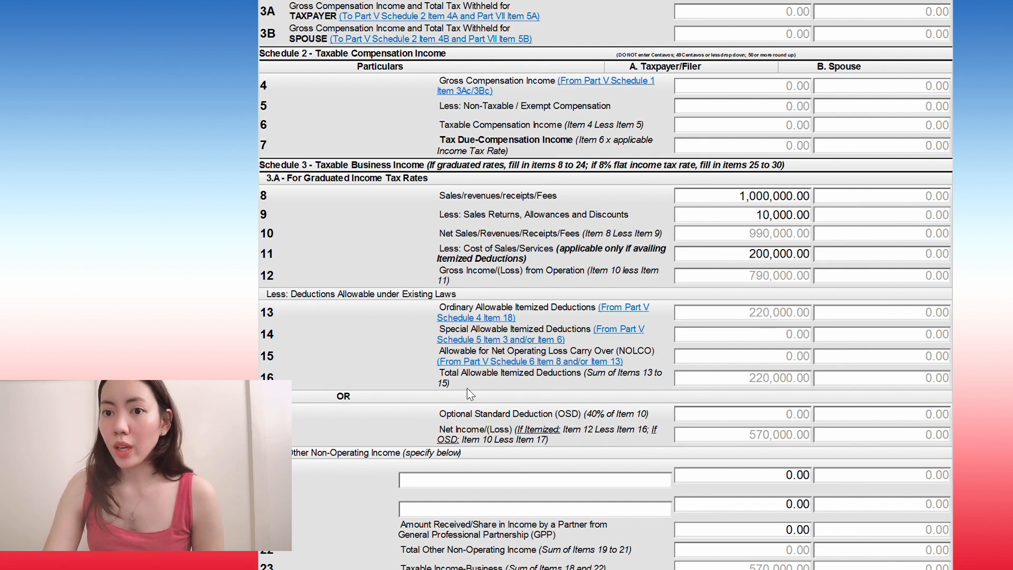
pyautogui.moveTo(738, 394)
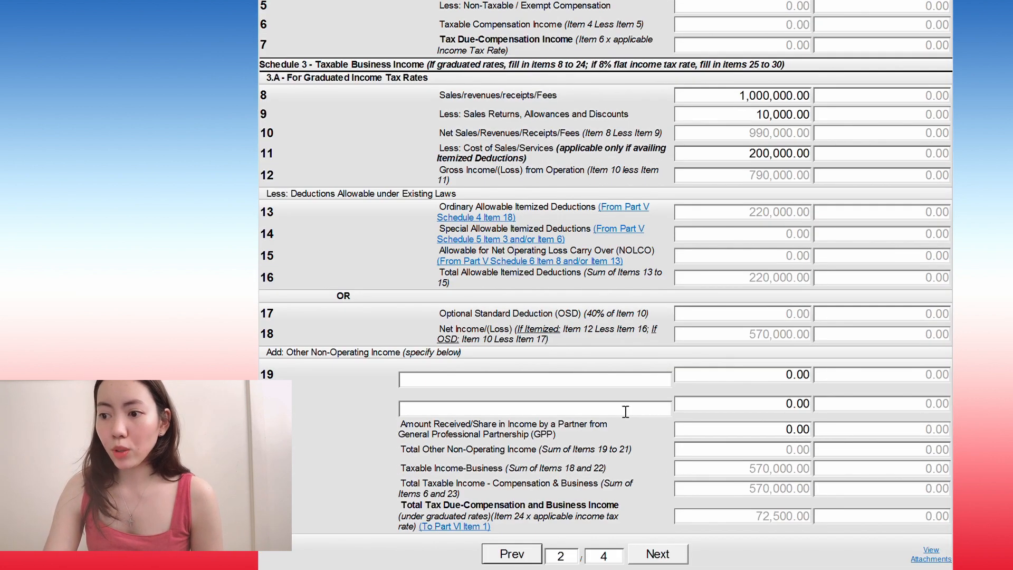
pyautogui.moveTo(502, 340)
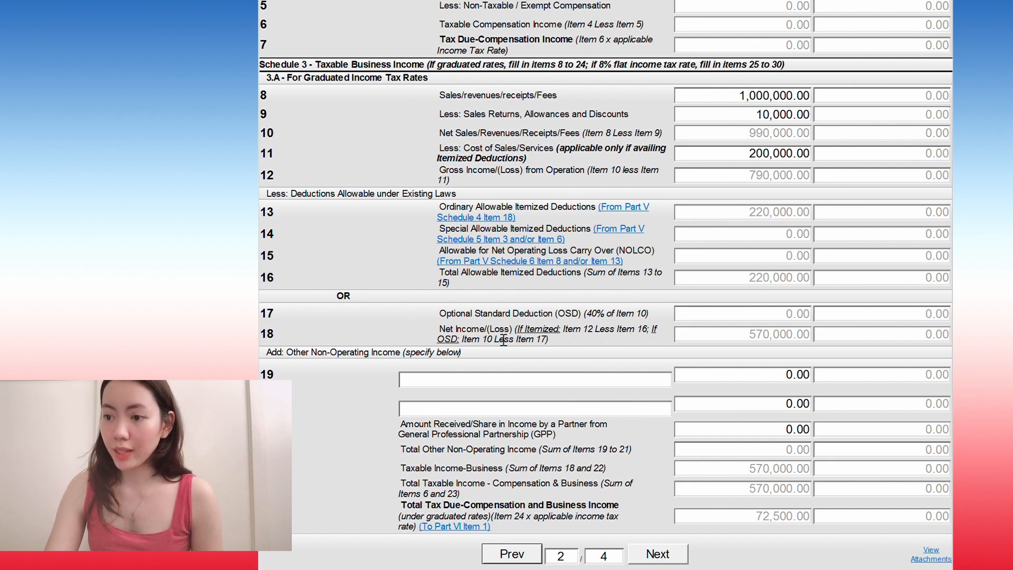
pyautogui.moveTo(611, 349)
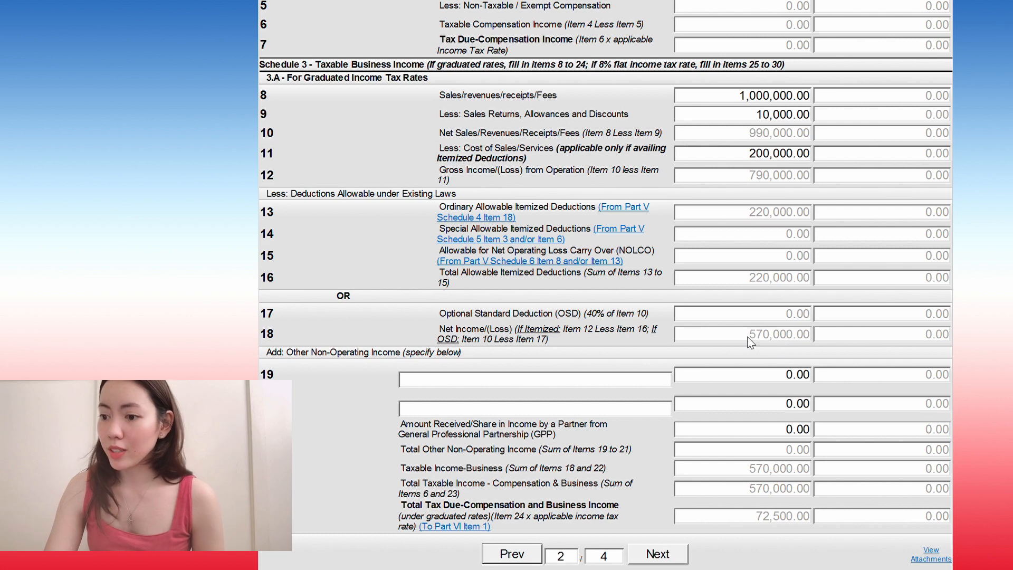
pyautogui.moveTo(650, 517)
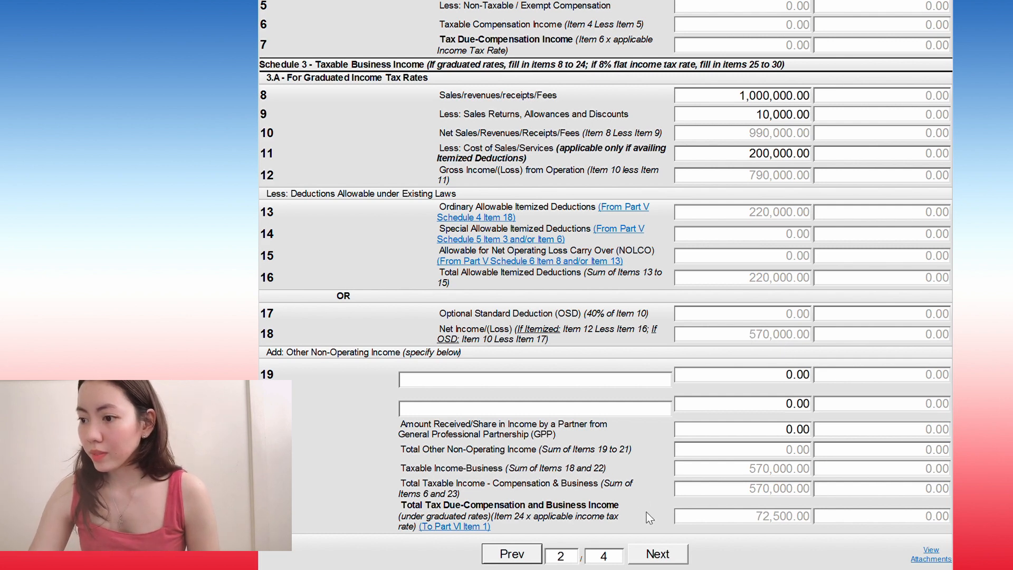
# Return to page 3 and scroll to Schedule 6, where NOLCO remains 0.00
pyautogui.click(658, 553)
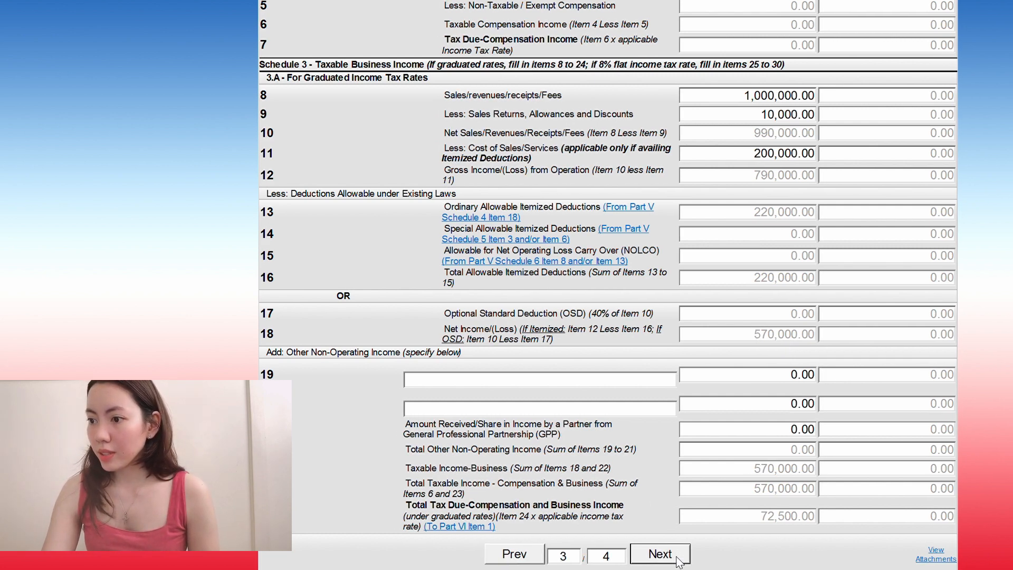
pyautogui.click(660, 553)
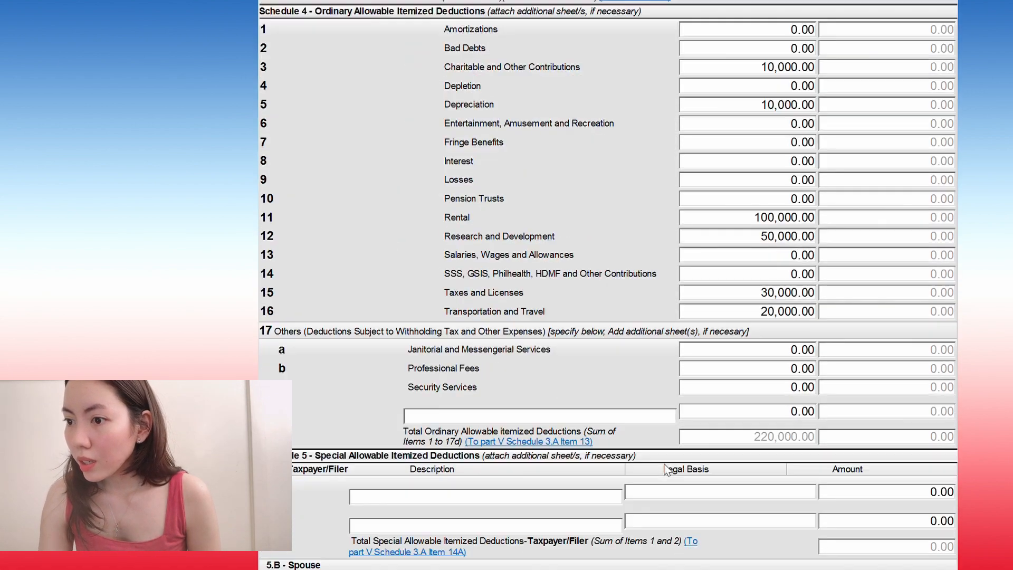
pyautogui.scroll(-3)
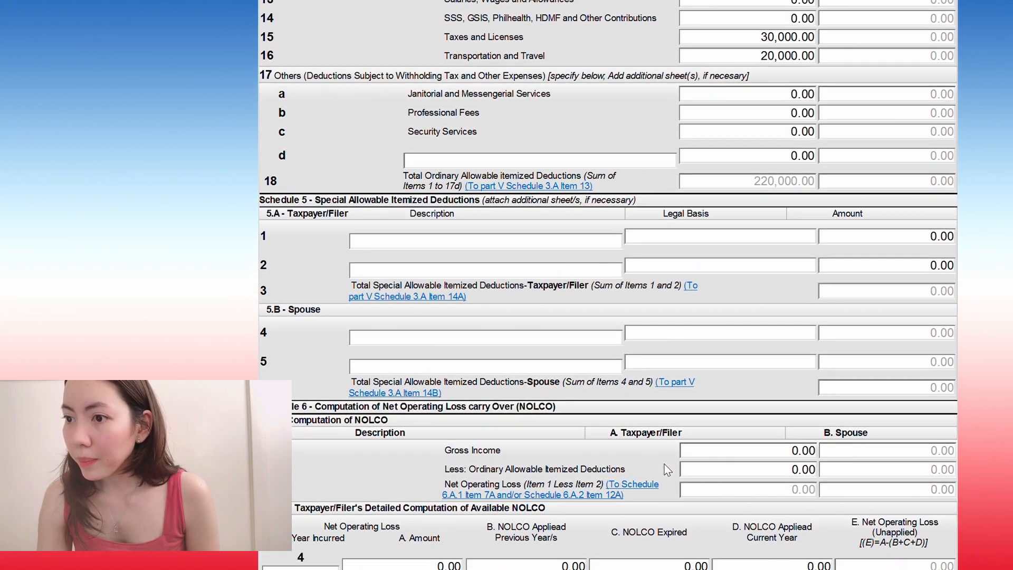
pyautogui.scroll(-3)
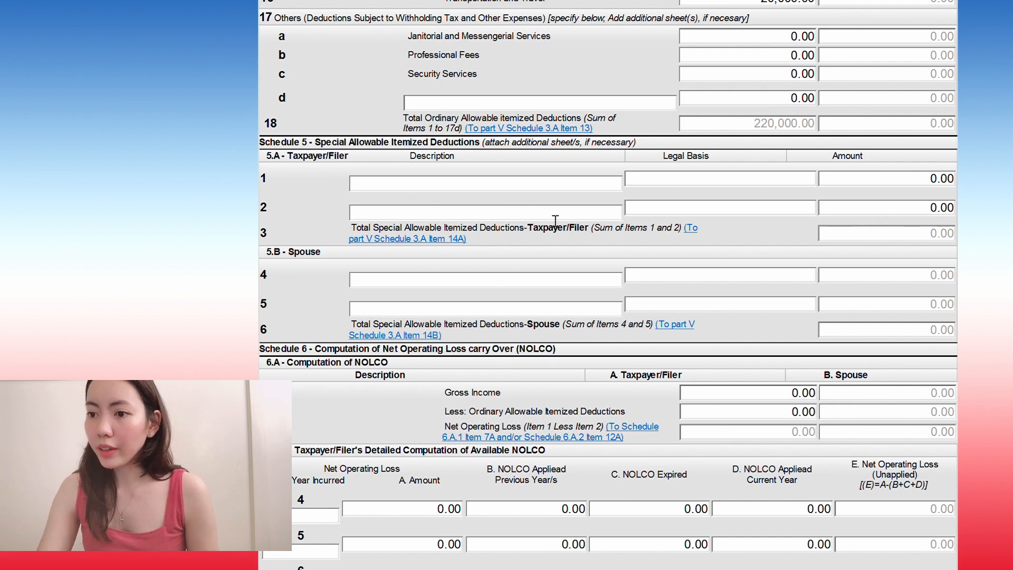
pyautogui.moveTo(339, 210)
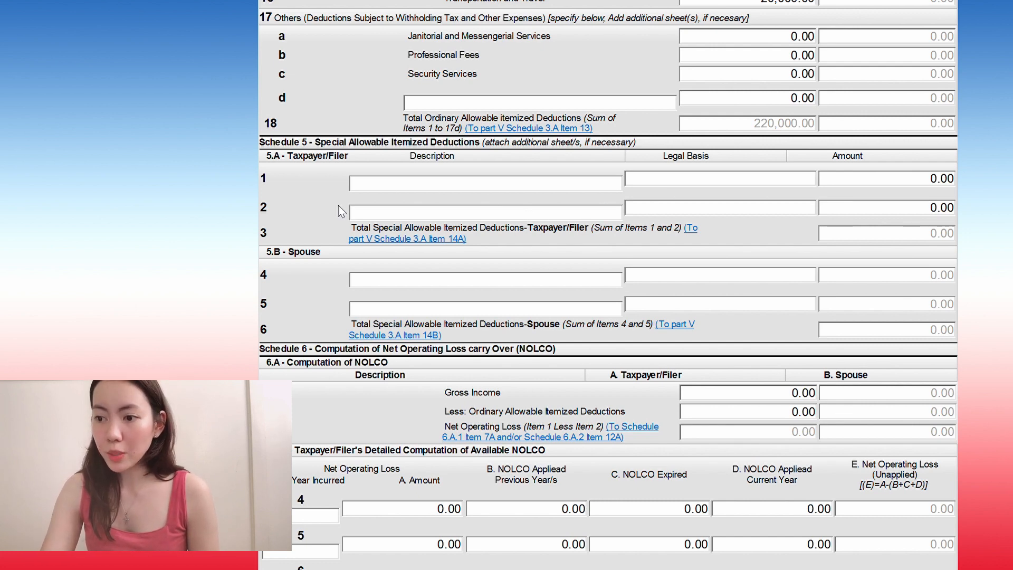
pyautogui.scroll(-3)
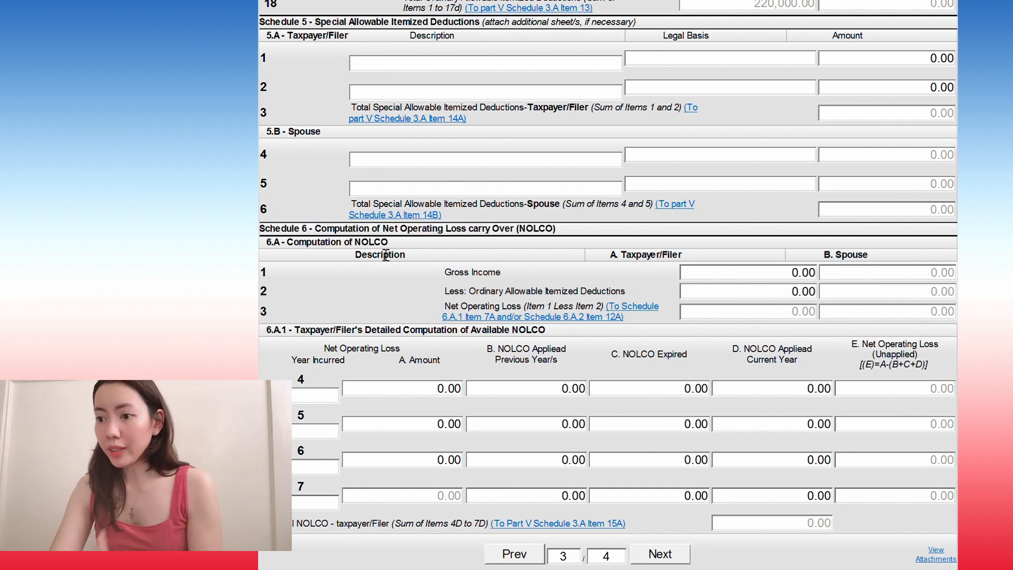
pyautogui.moveTo(513, 251)
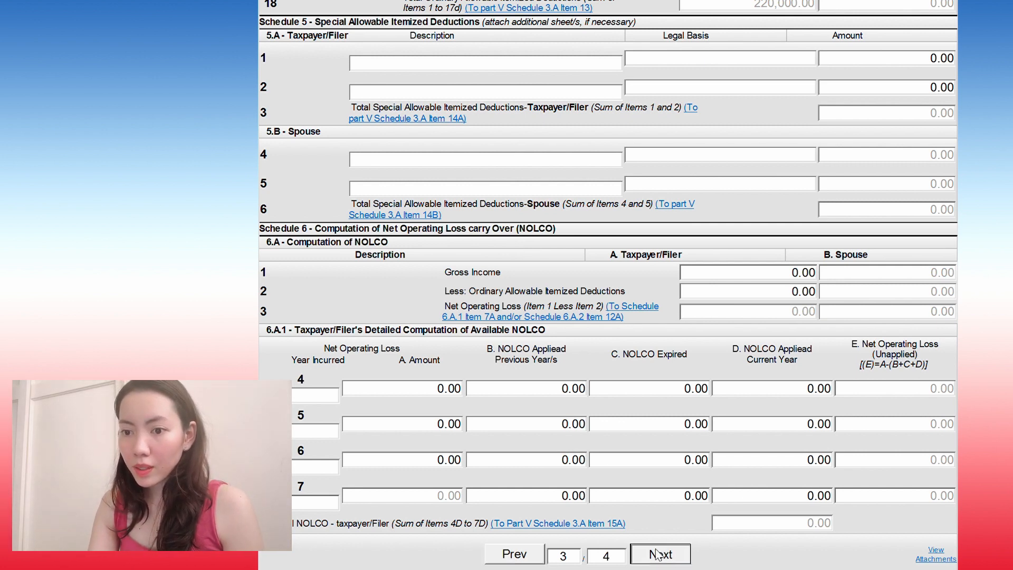
pyautogui.click(660, 553)
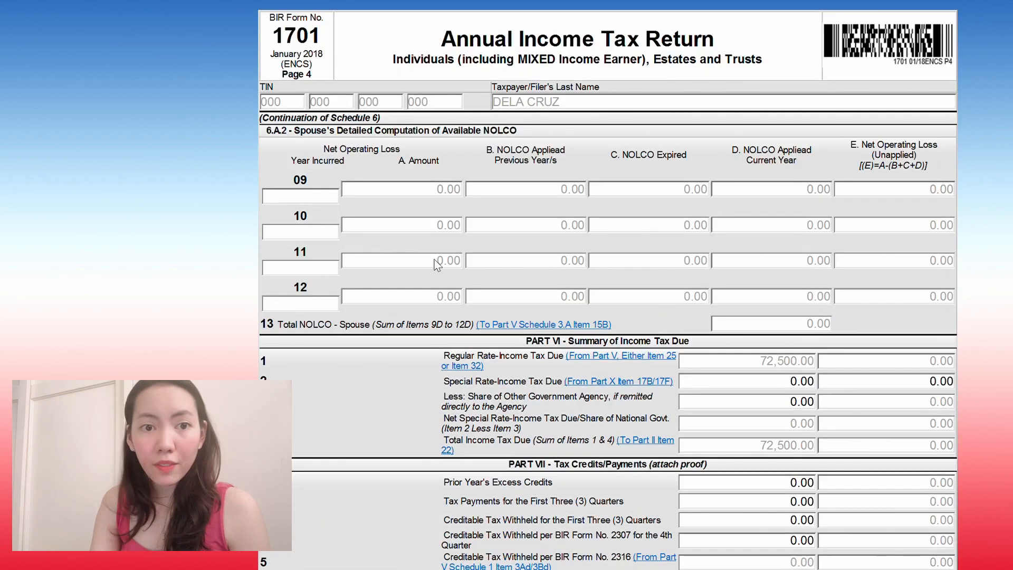
pyautogui.scroll(-3)
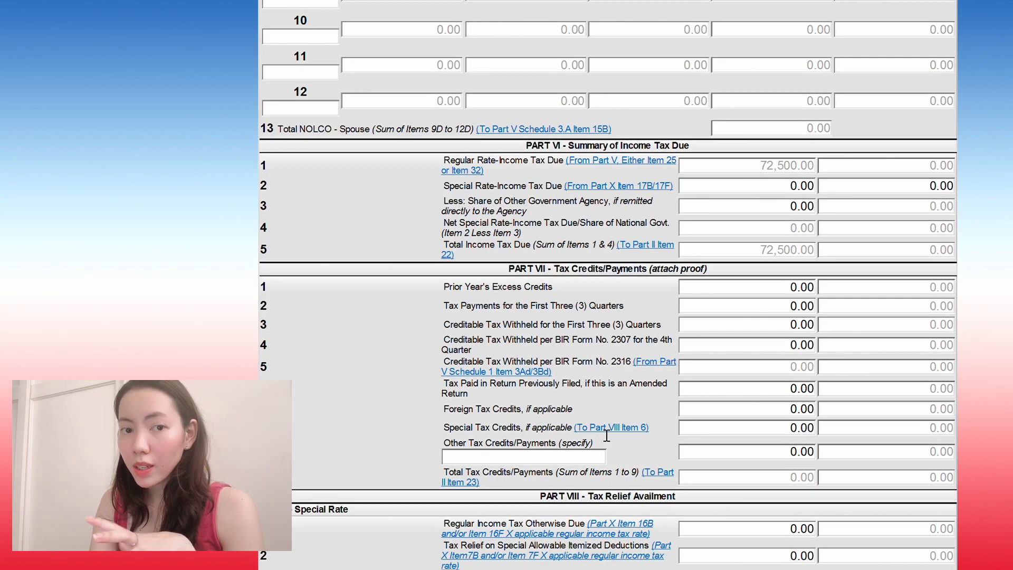
pyautogui.scroll(-3)
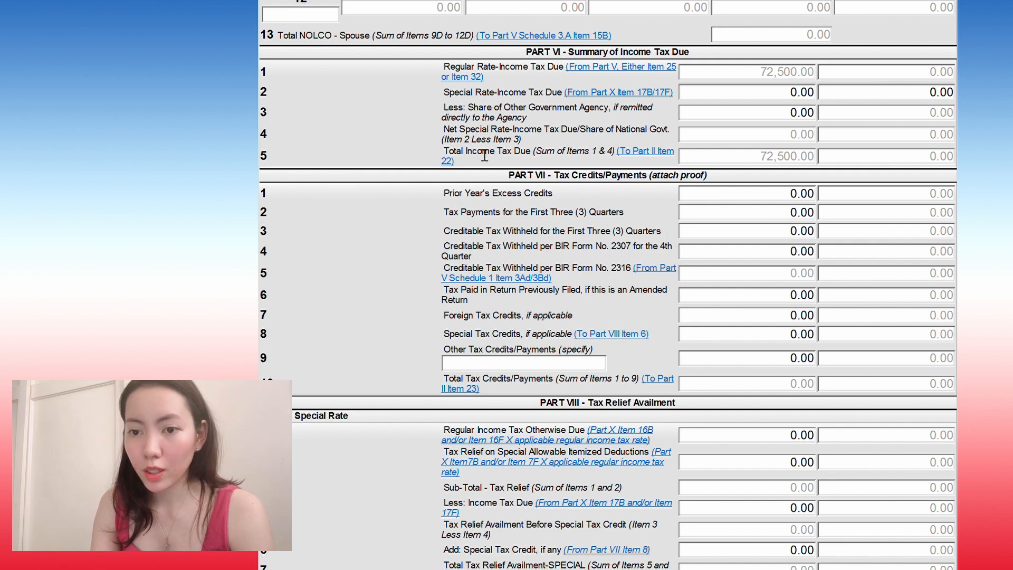
pyautogui.scroll(-3)
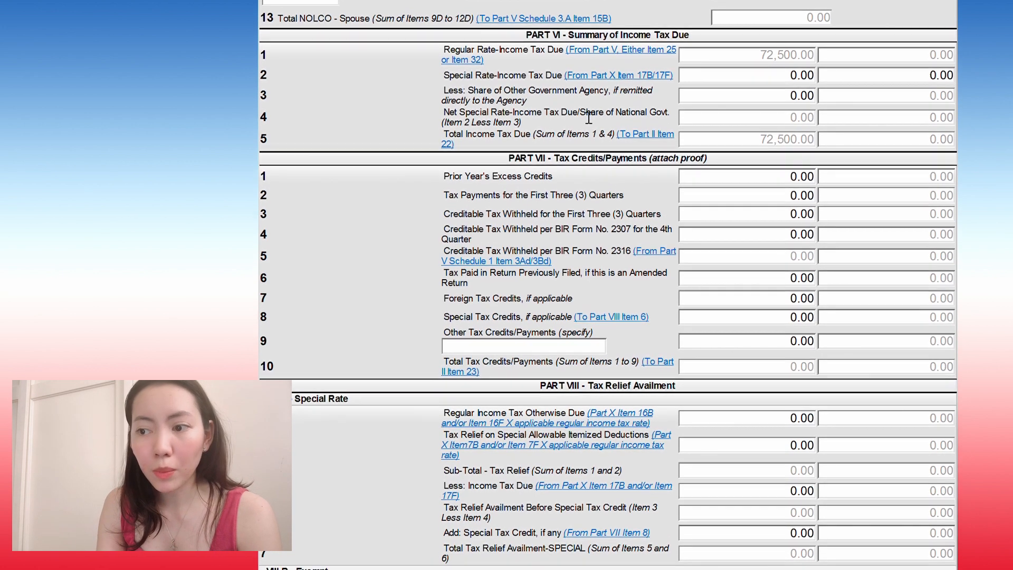
pyautogui.scroll(-3)
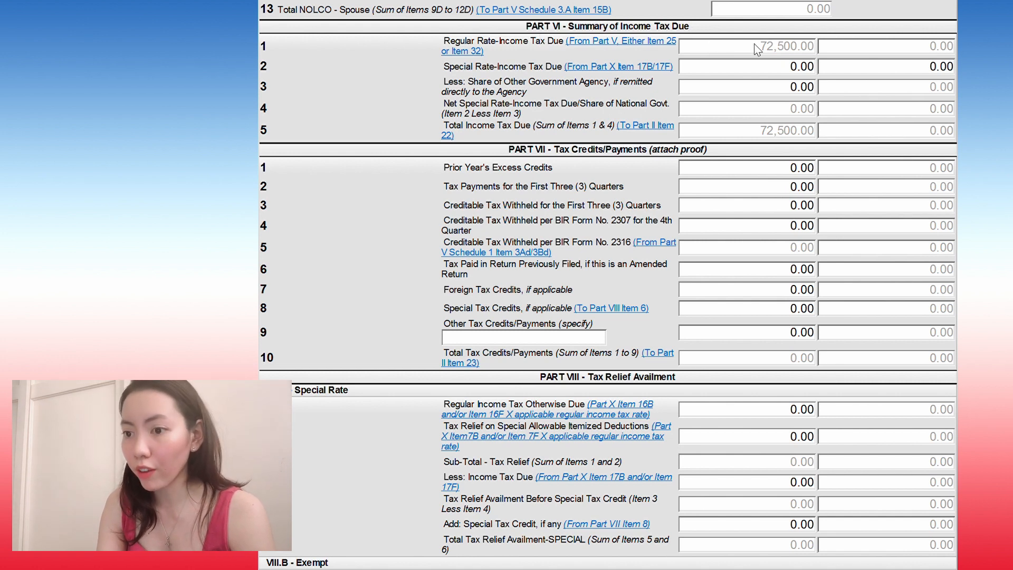
pyautogui.moveTo(841, 46)
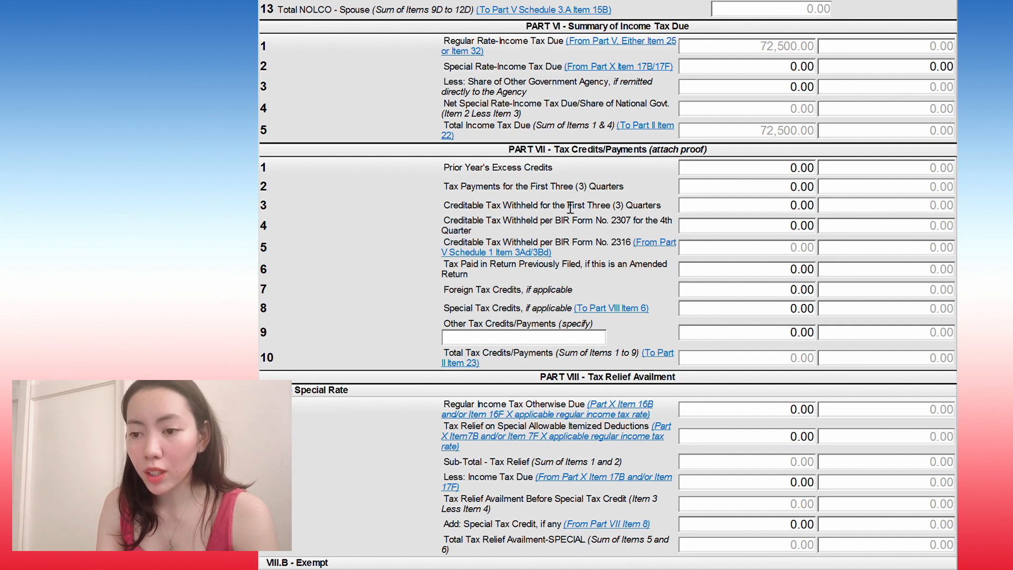
pyautogui.scroll(-3)
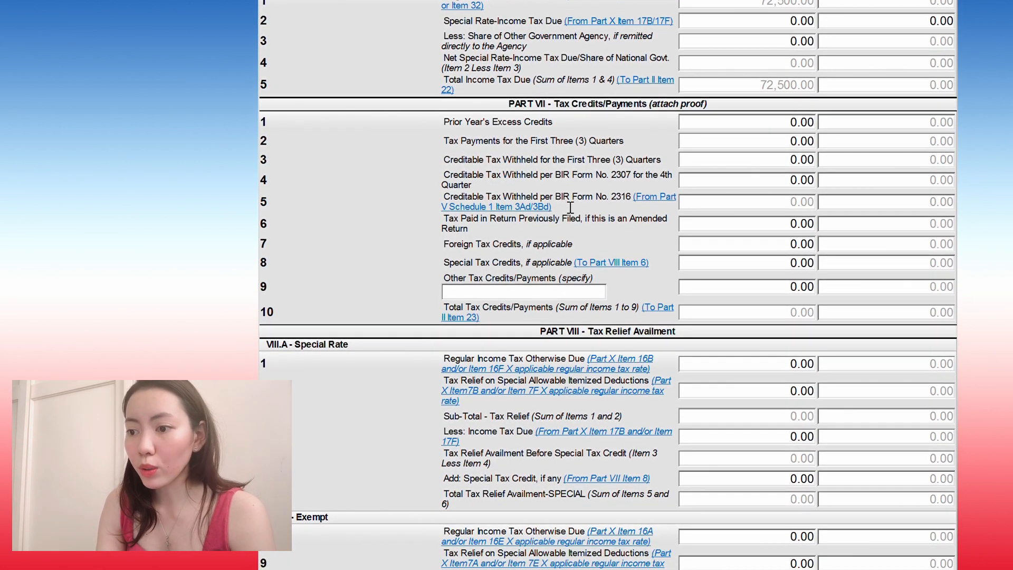
pyautogui.moveTo(758, 169)
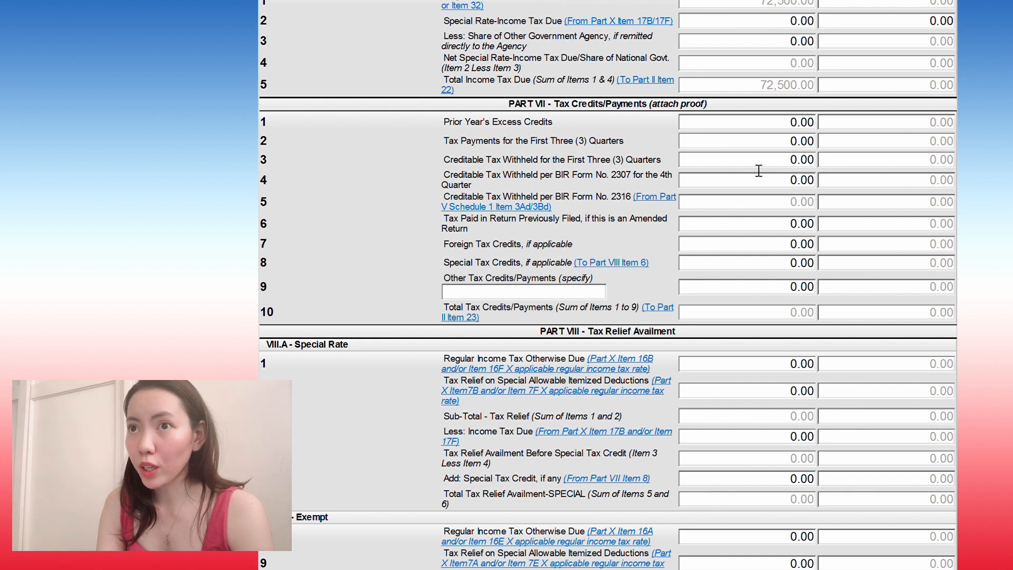
# Enter 50,000 as creditable tax withheld for the first three quarters in Part VII
pyautogui.click(746, 160)
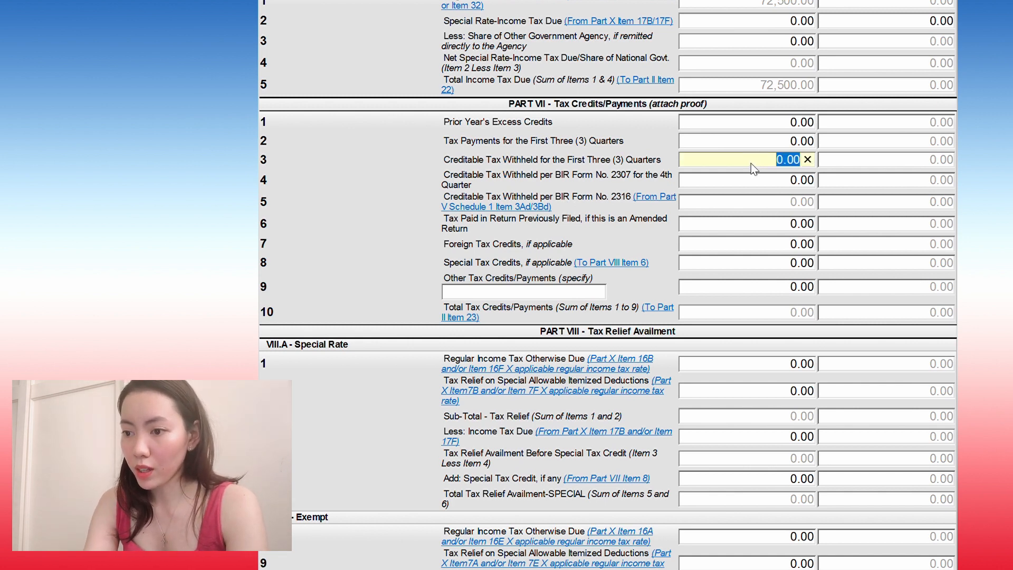
pyautogui.write('5')
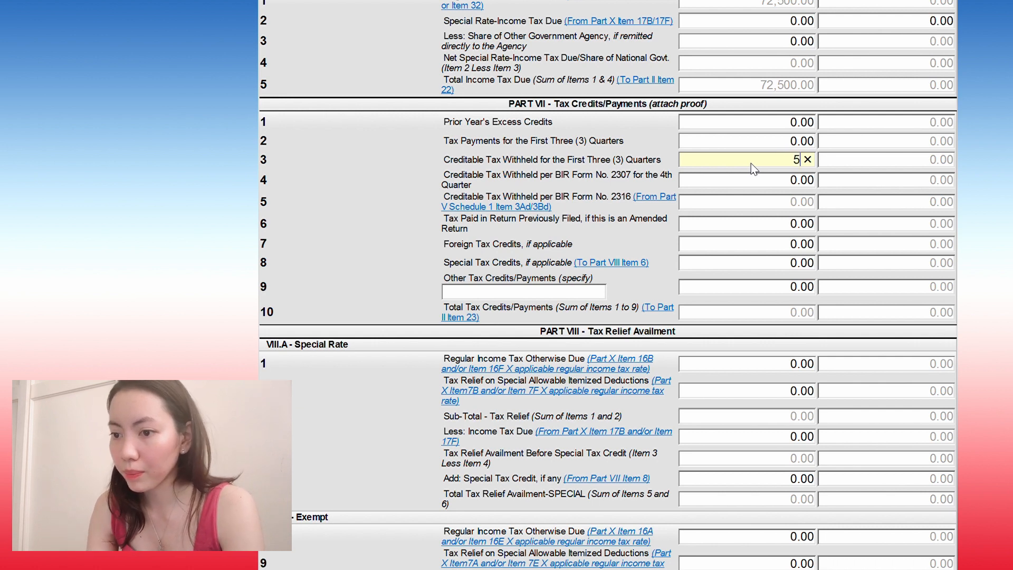
pyautogui.write('0000')
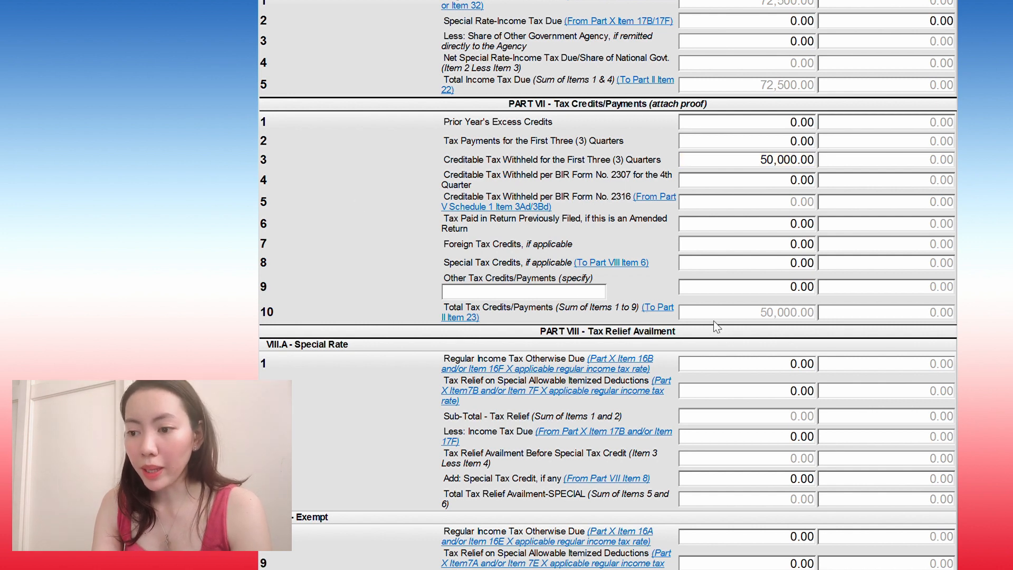
pyautogui.moveTo(740, 316)
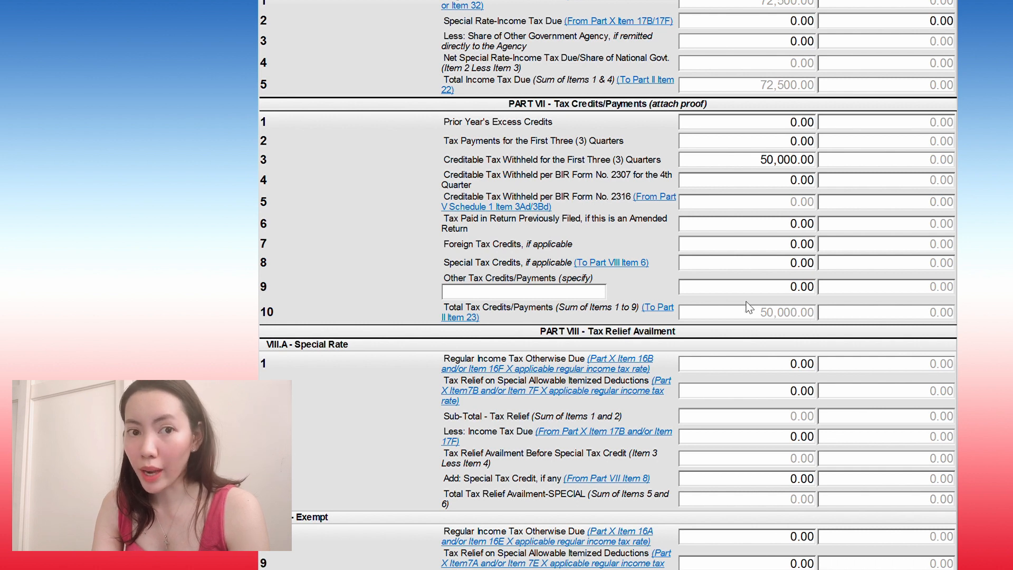
pyautogui.moveTo(796, 318)
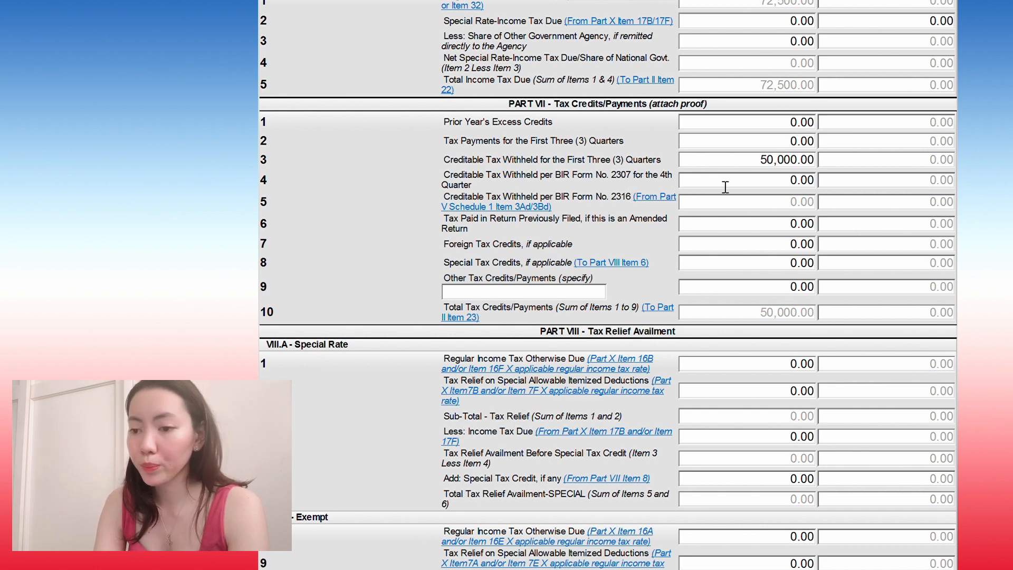
pyautogui.click(747, 180)
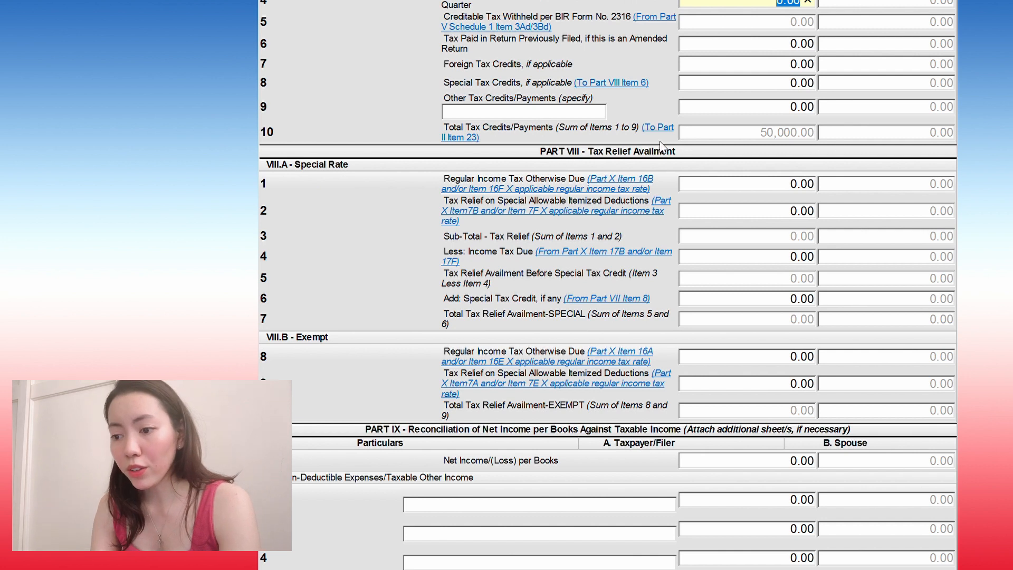
pyautogui.moveTo(794, 234)
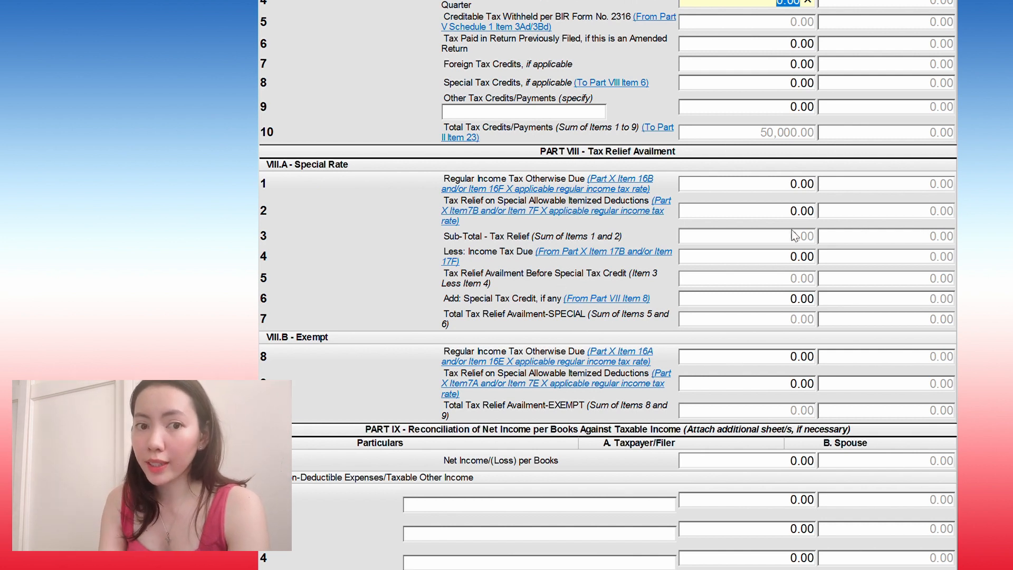
pyautogui.moveTo(729, 335)
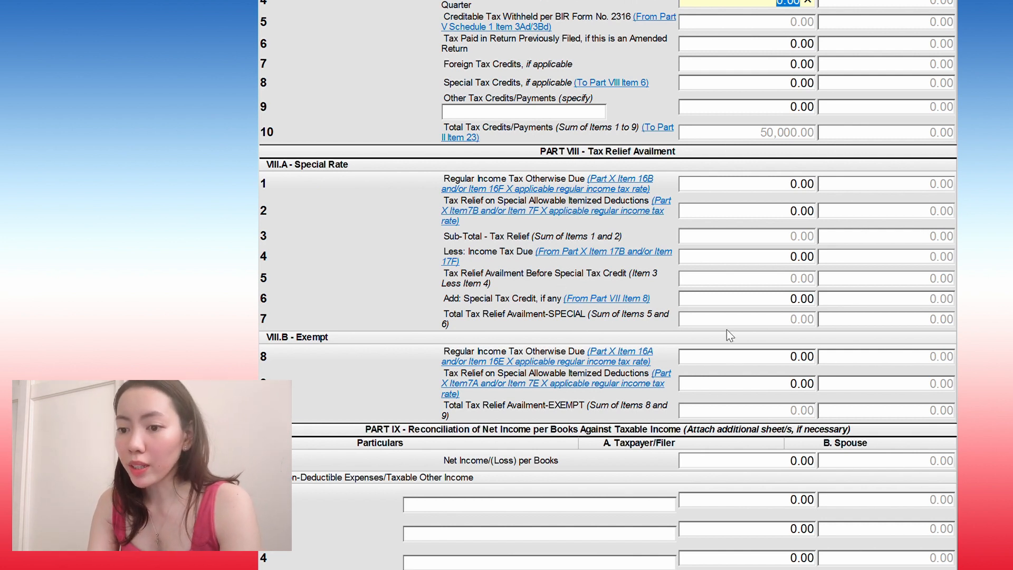
pyautogui.moveTo(763, 328)
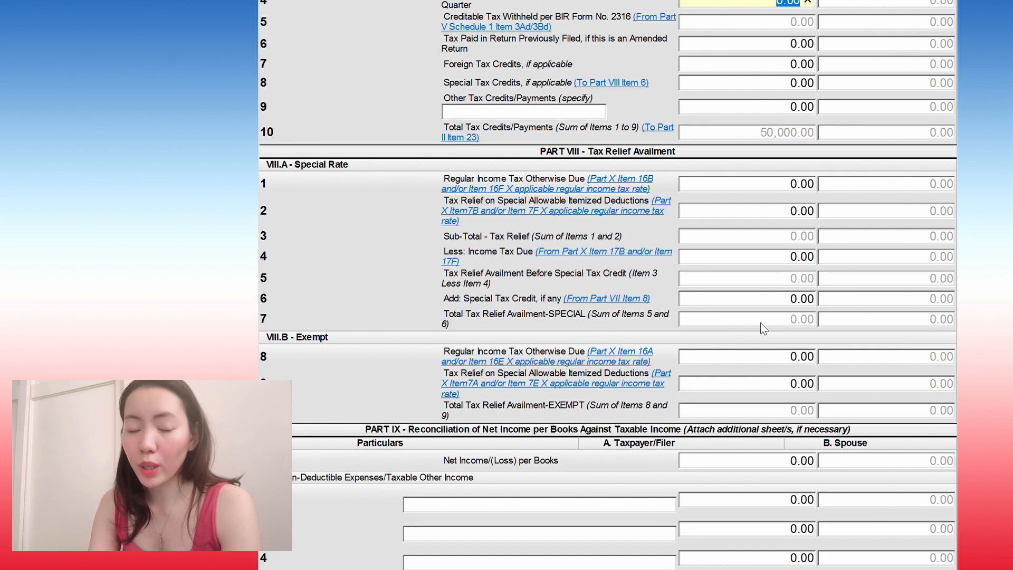
pyautogui.moveTo(310, 315)
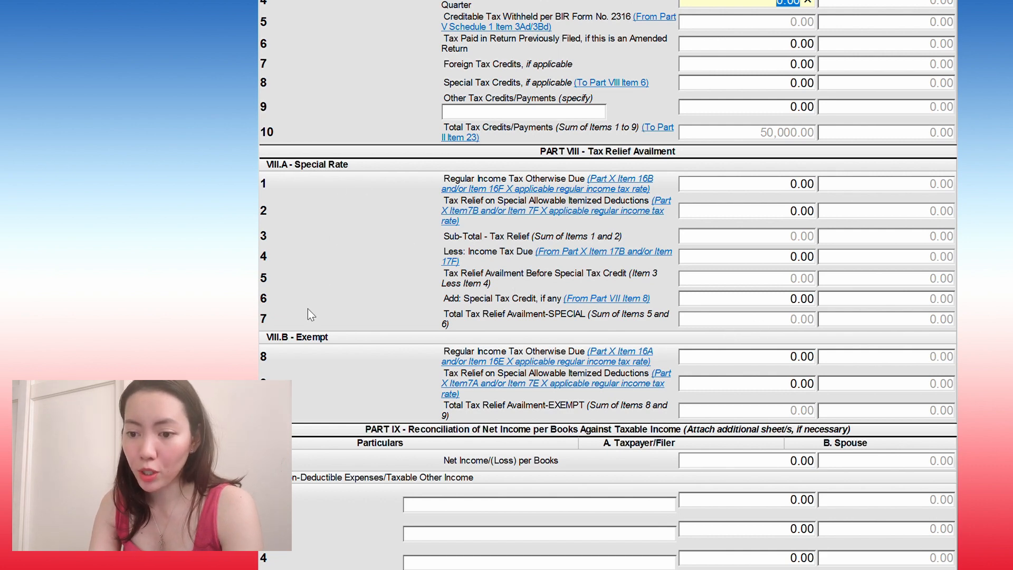
# Return to page 1 to confirm 72,500.00 tax due, 50,000.00 credits, 22,500.00 payable
pyautogui.scroll(-3)
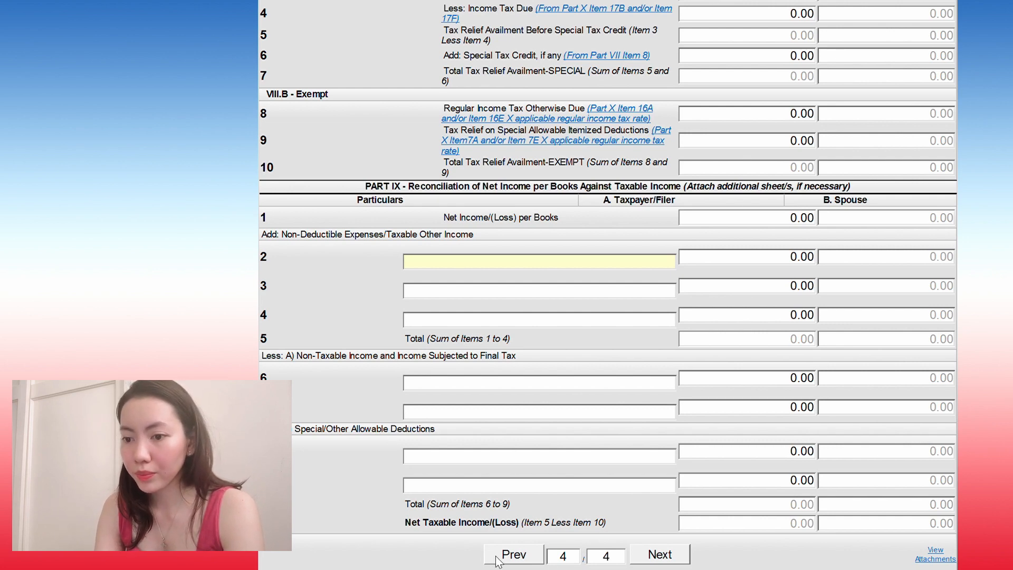
pyautogui.click(512, 554)
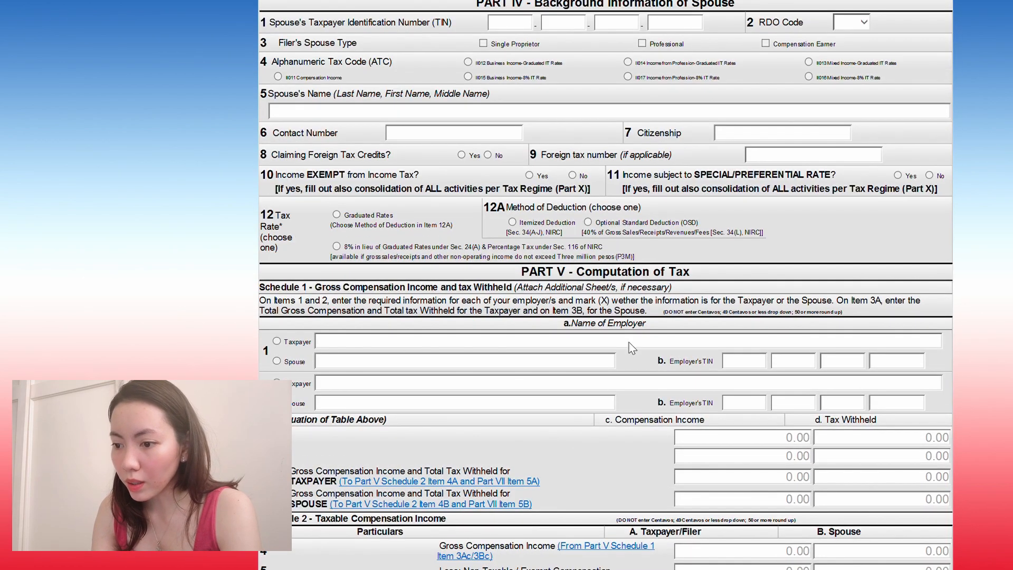
pyautogui.scroll(-3)
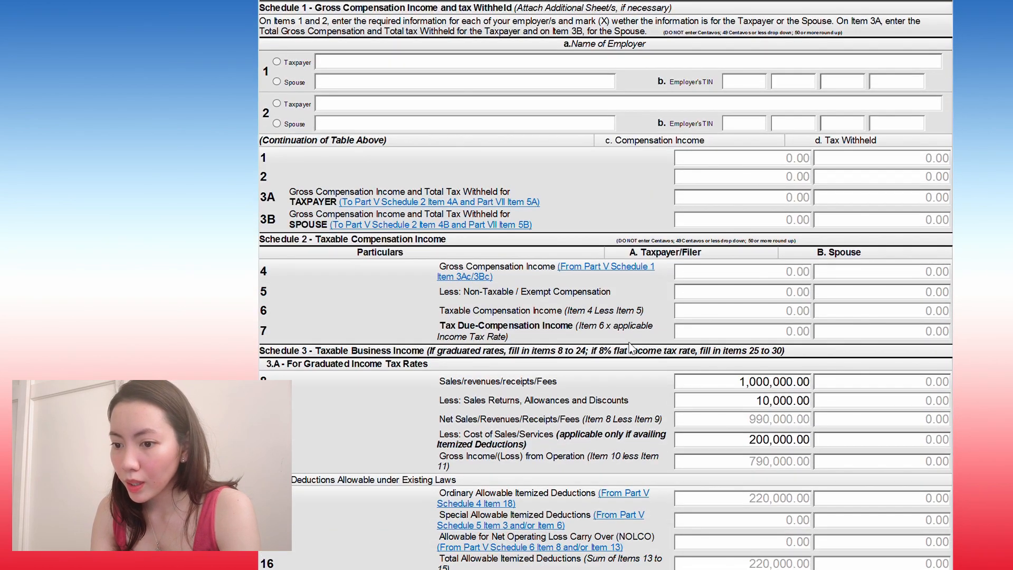
pyautogui.scroll(-3)
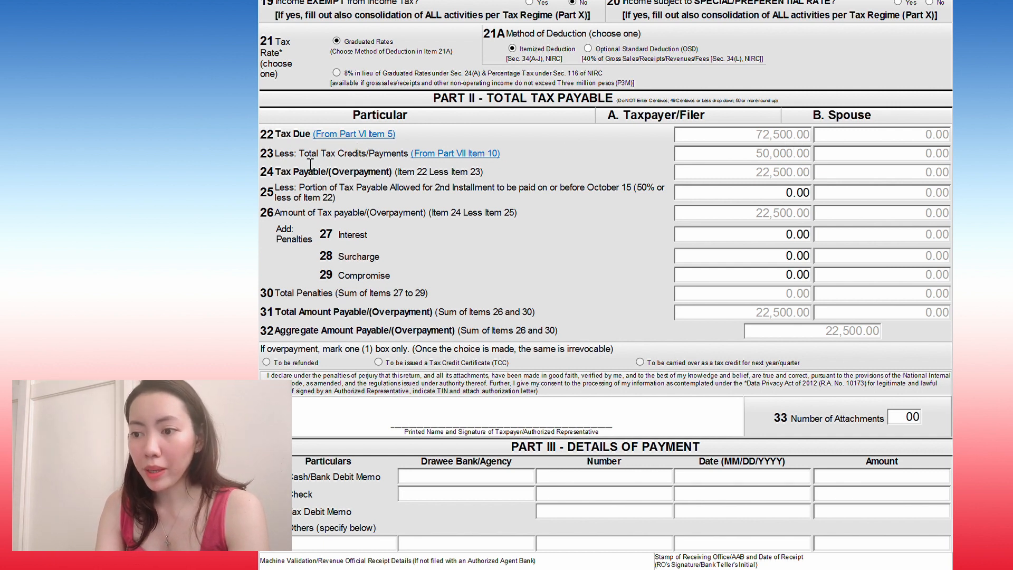
pyautogui.moveTo(428, 167)
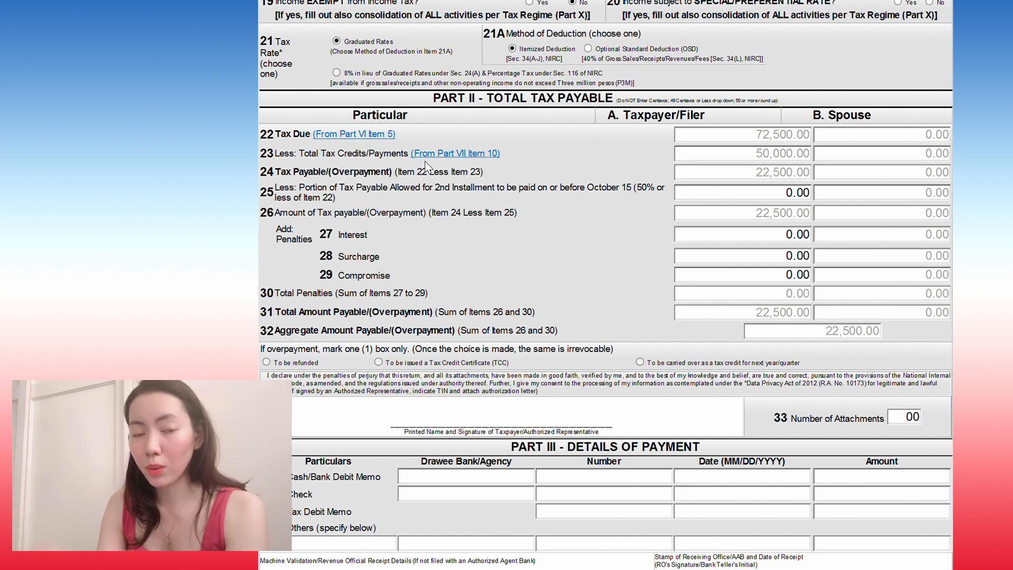
pyautogui.moveTo(780, 170)
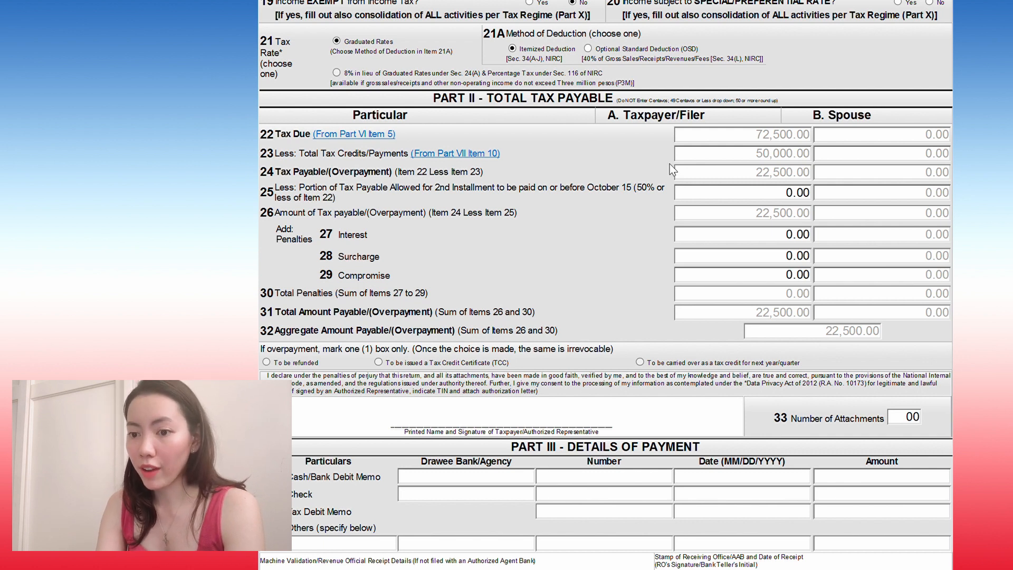
pyautogui.moveTo(791, 189)
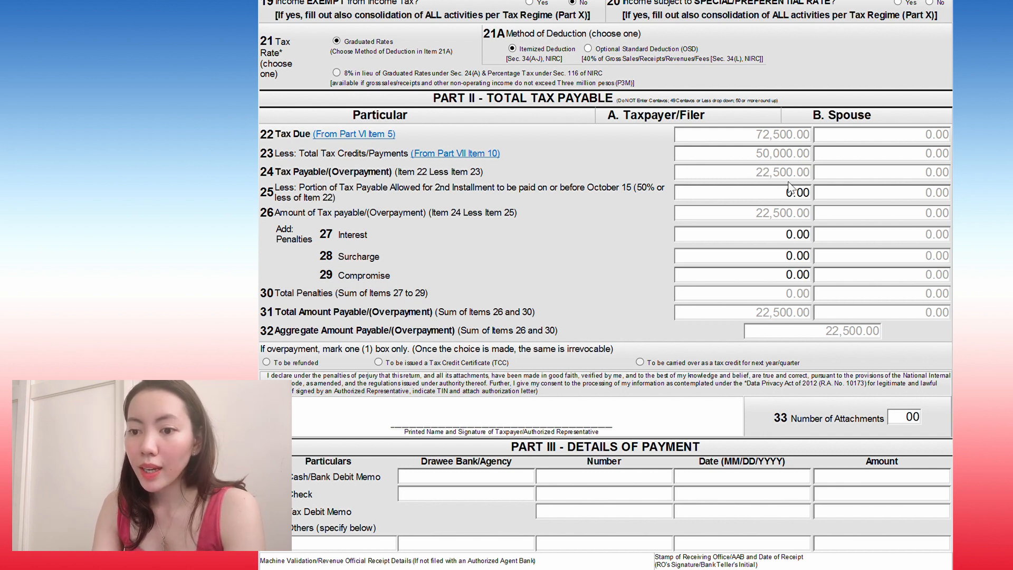
pyautogui.moveTo(342, 204)
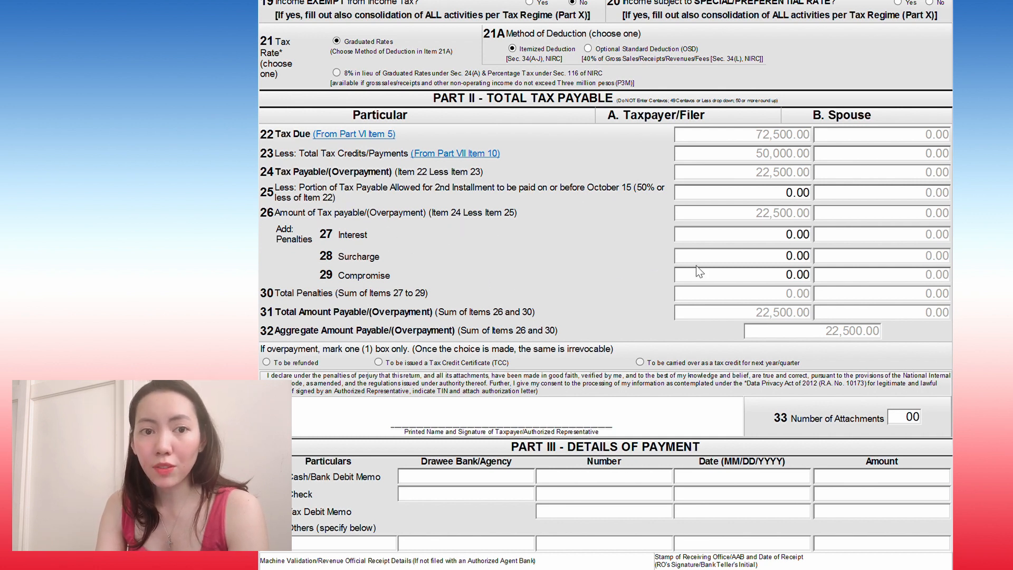
pyautogui.moveTo(741, 256)
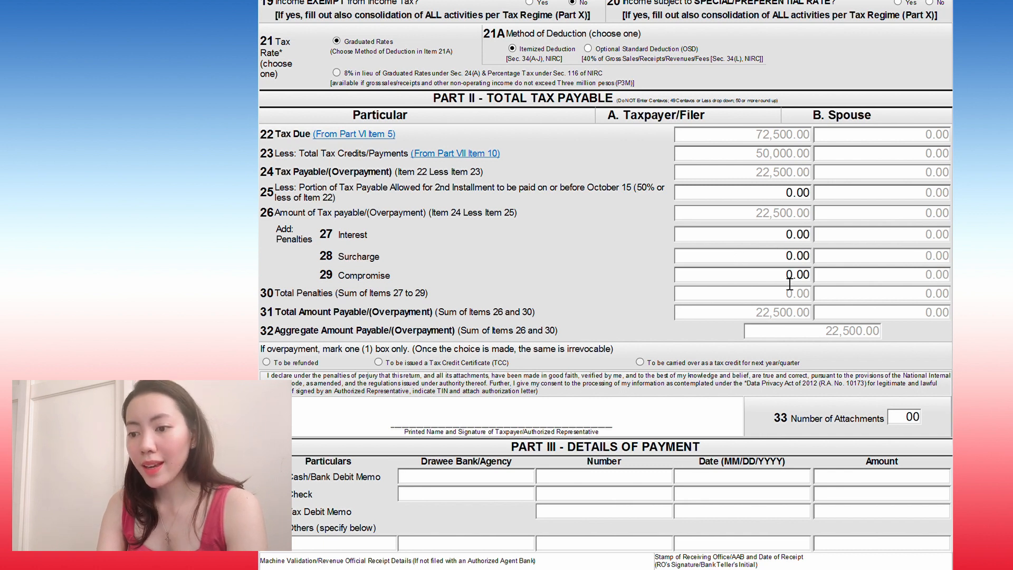
pyautogui.moveTo(640, 277)
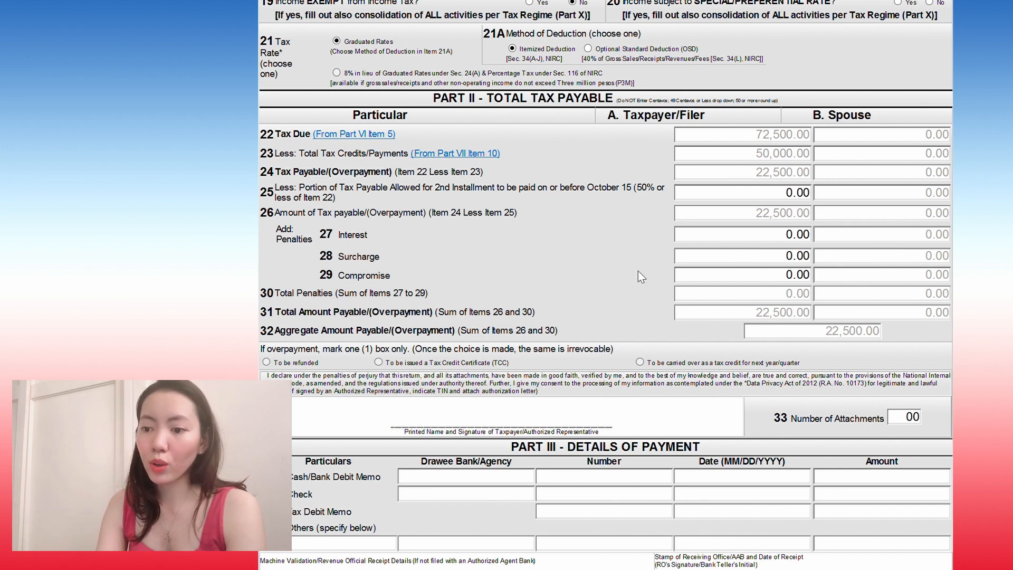
pyautogui.moveTo(737, 316)
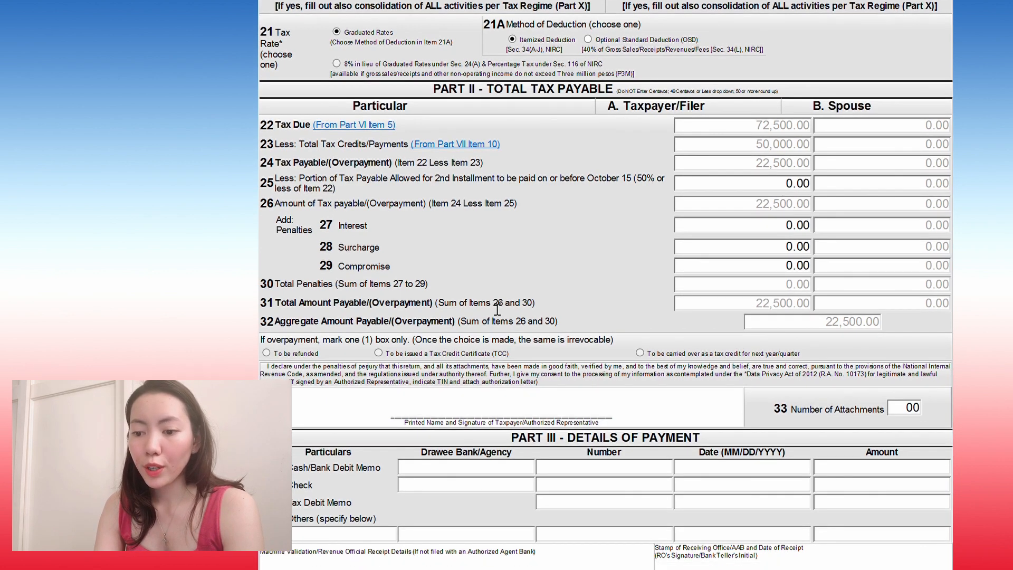
pyautogui.scroll(-3)
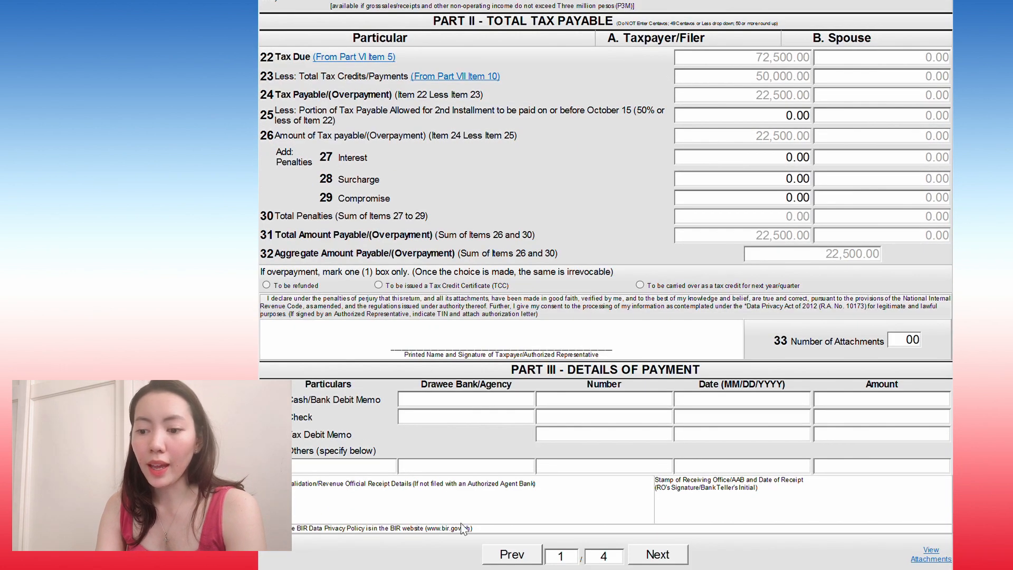
pyautogui.scroll(-3)
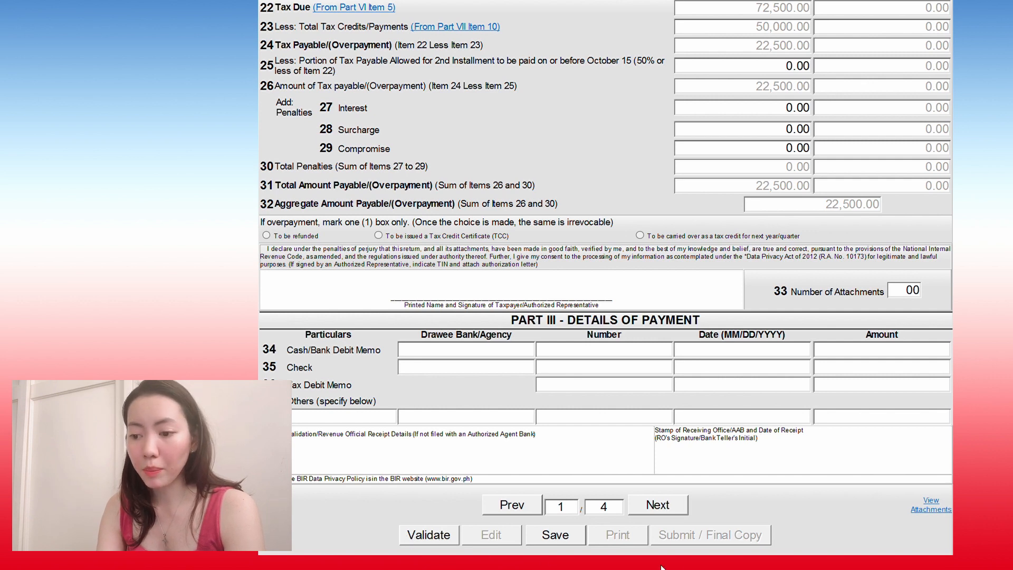